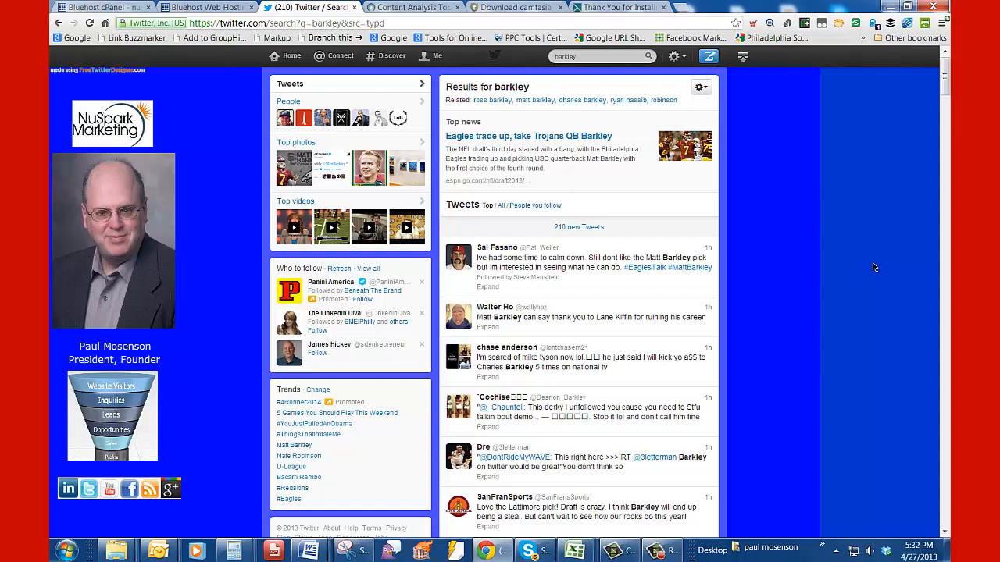
mouse_move(719, 77)
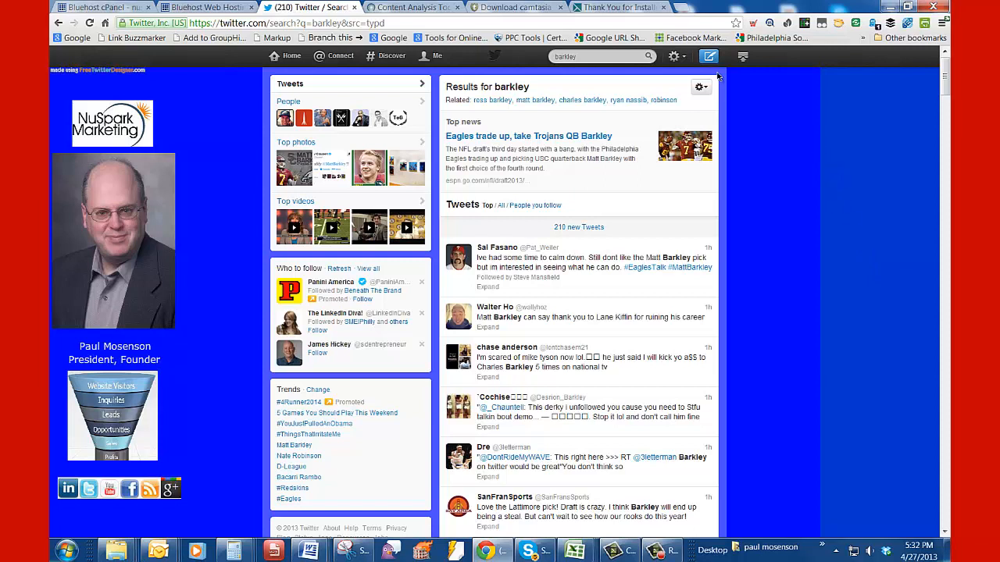
mouse_move(606, 186)
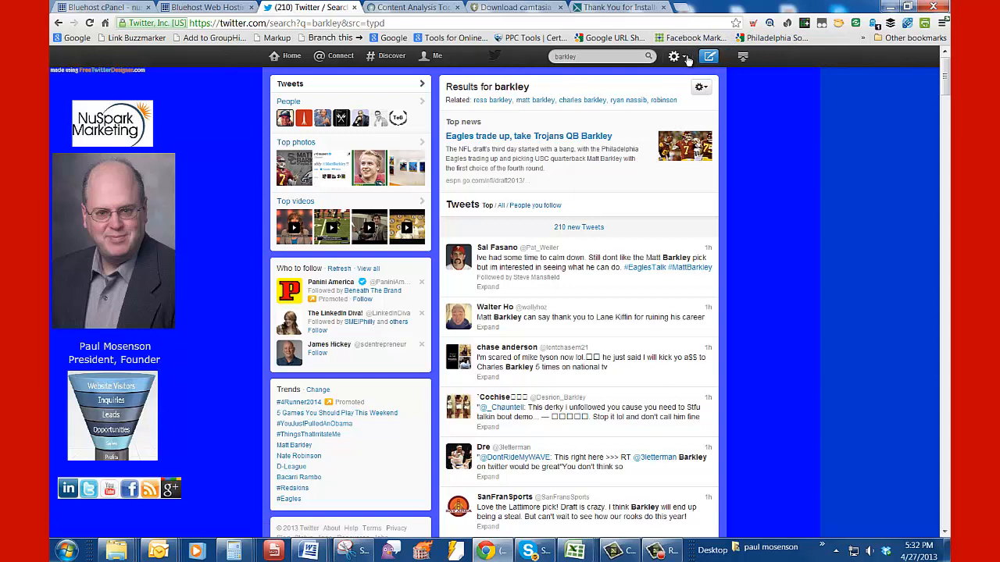
Step: Bring up the account options menu from the top bar gear icon
left_click(673, 57)
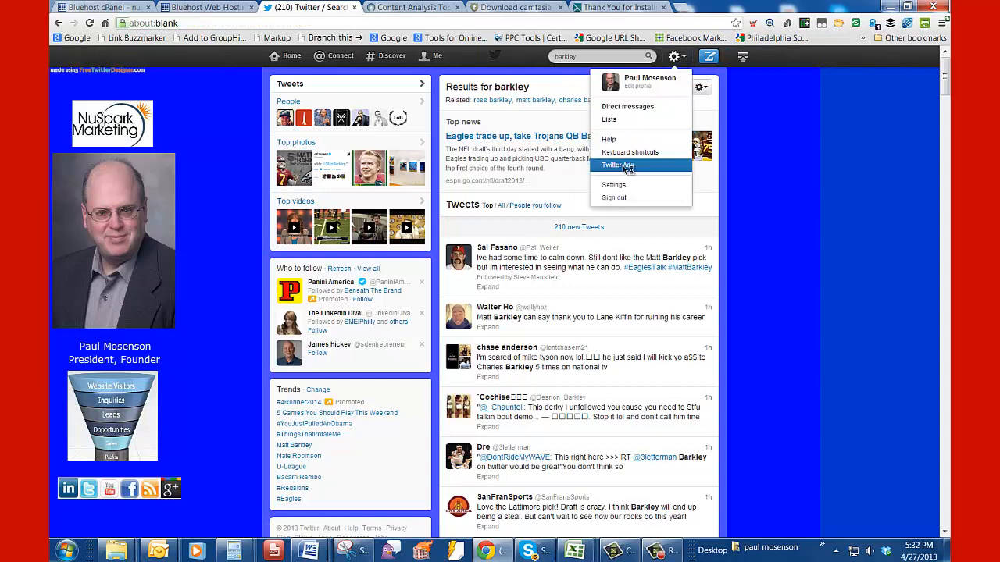
Step: Go to Twitter Ads, enter the password and sign in to the NuSpark Marketing account
left_click(617, 165)
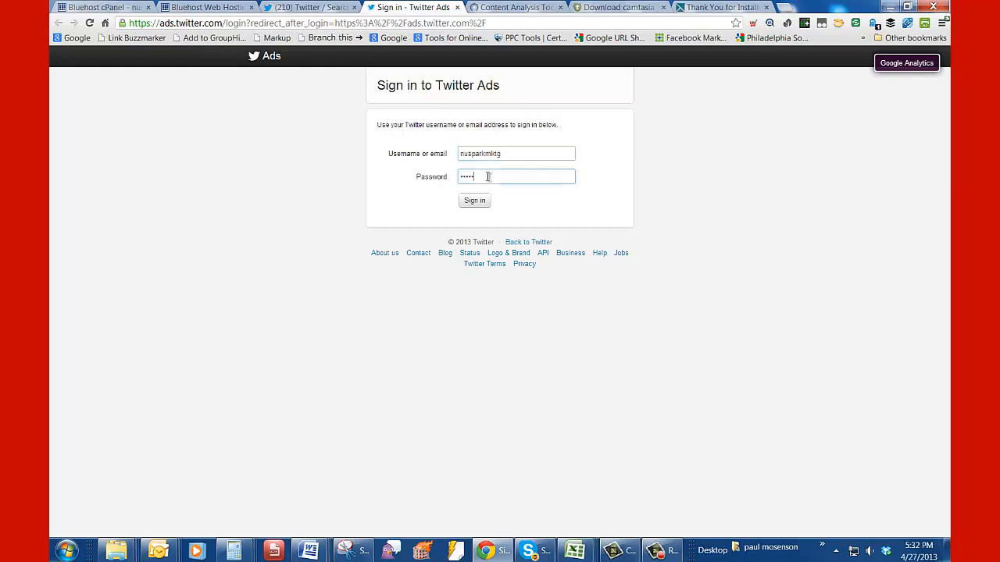
type("password")
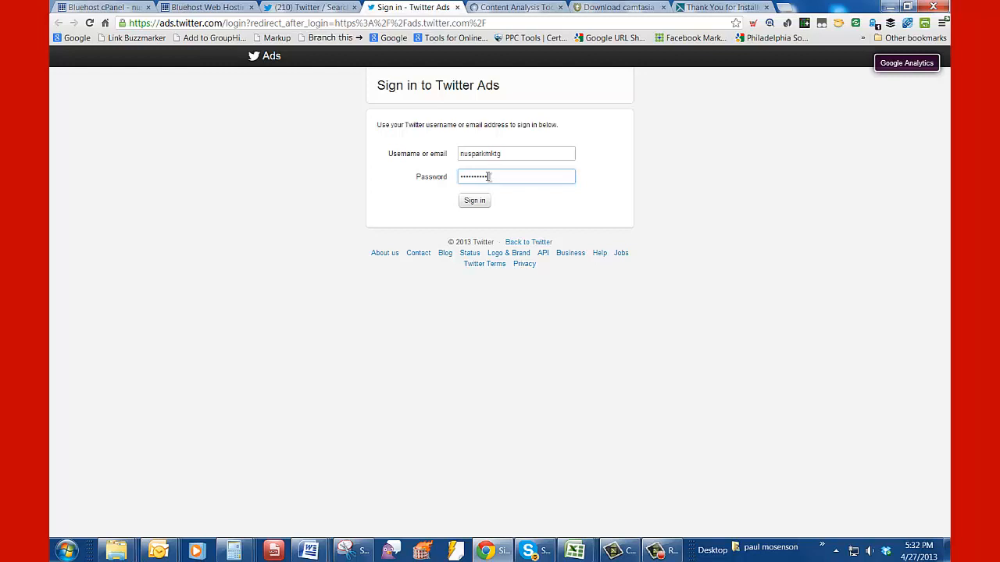
left_click(475, 200)
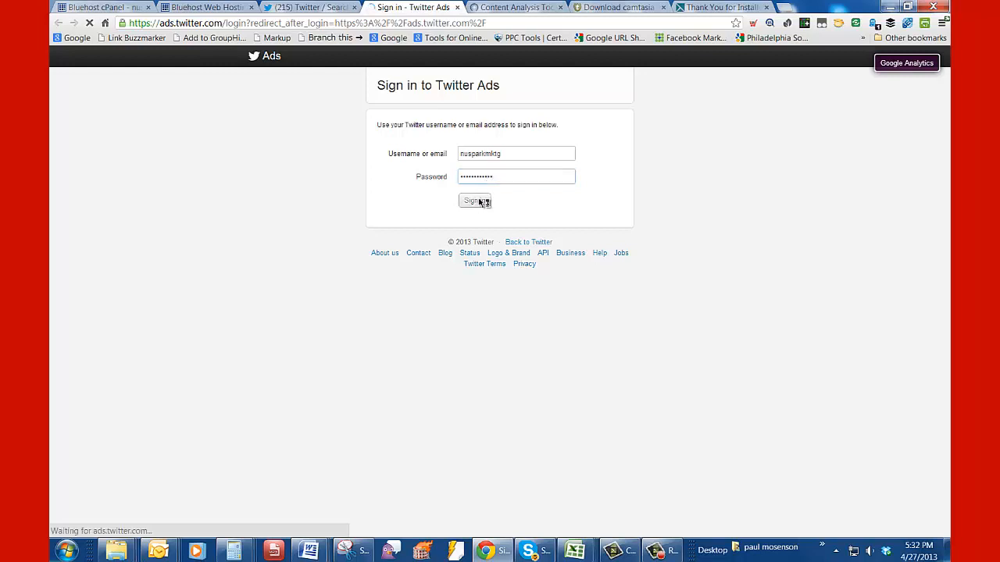
left_click(475, 200)
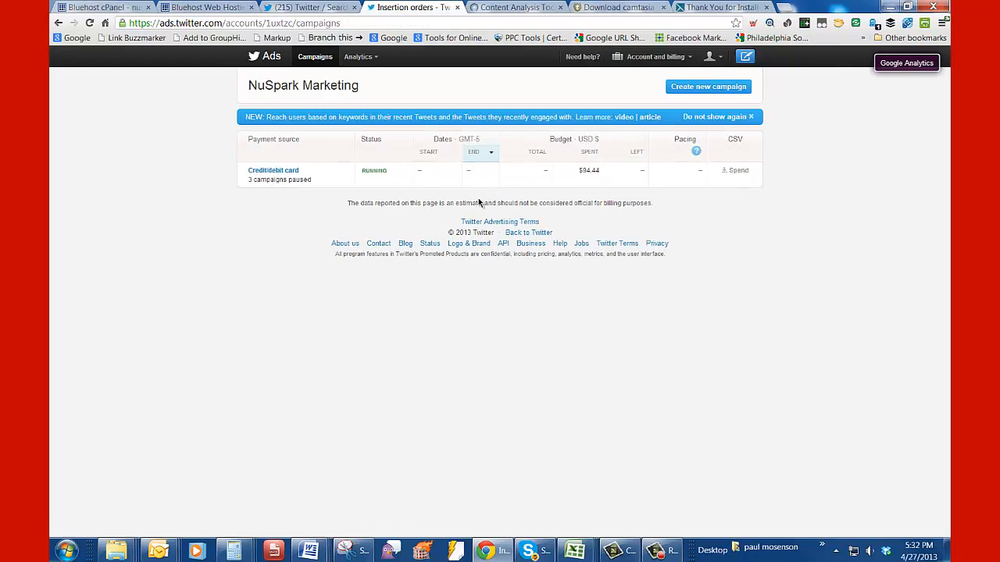
mouse_move(655, 88)
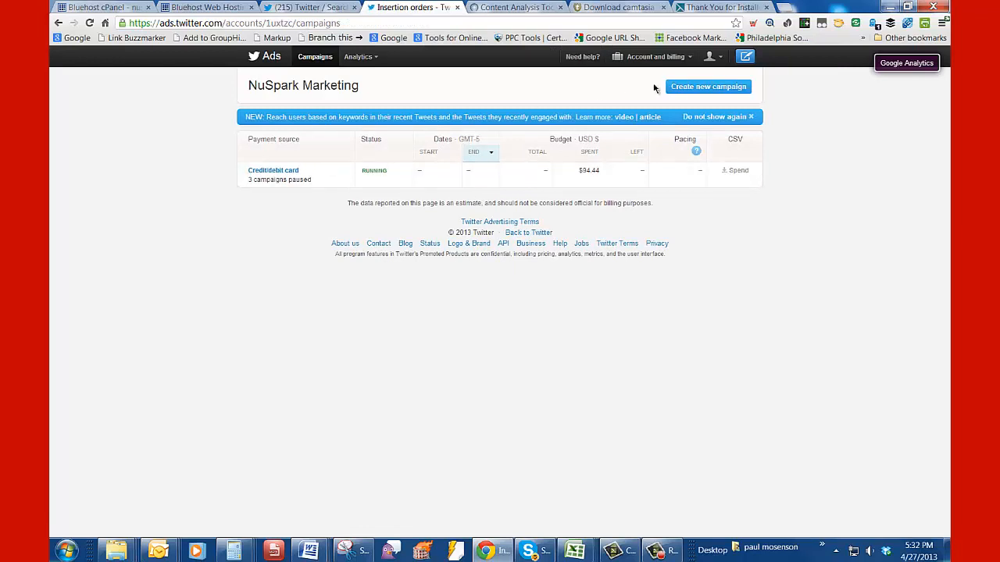
Step: Create a new campaign of type Promote your Tweets
left_click(707, 86)
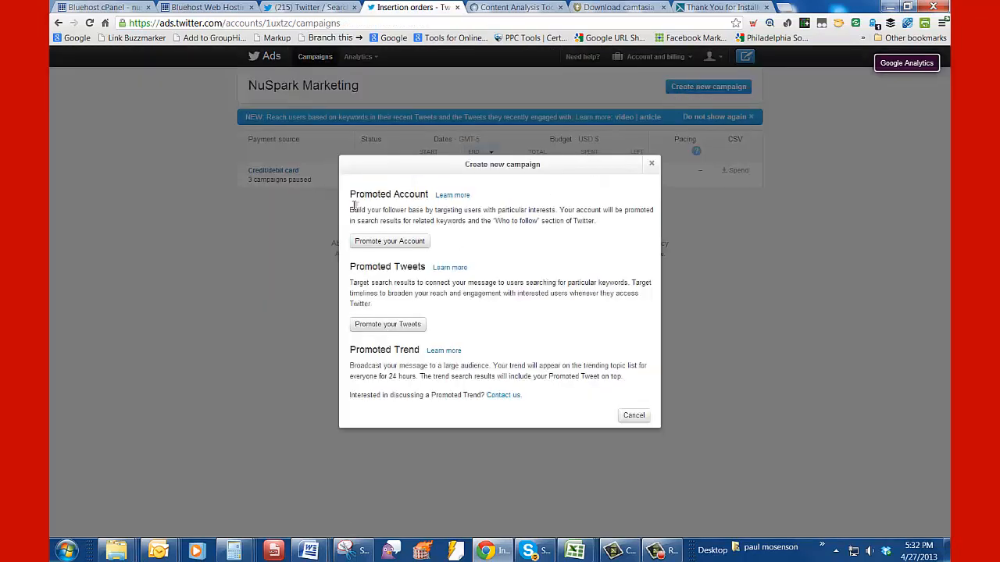
mouse_move(415, 322)
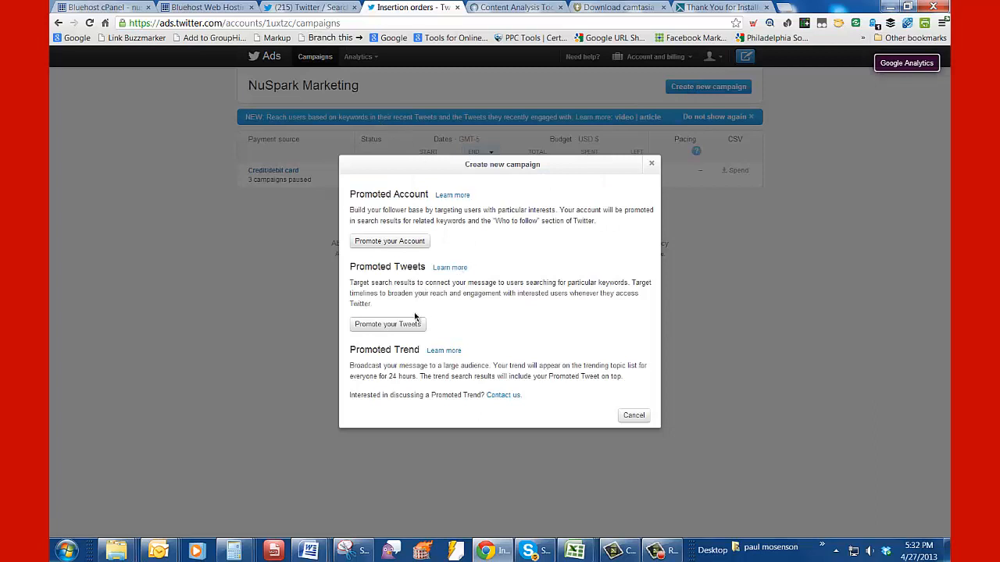
left_click(387, 323)
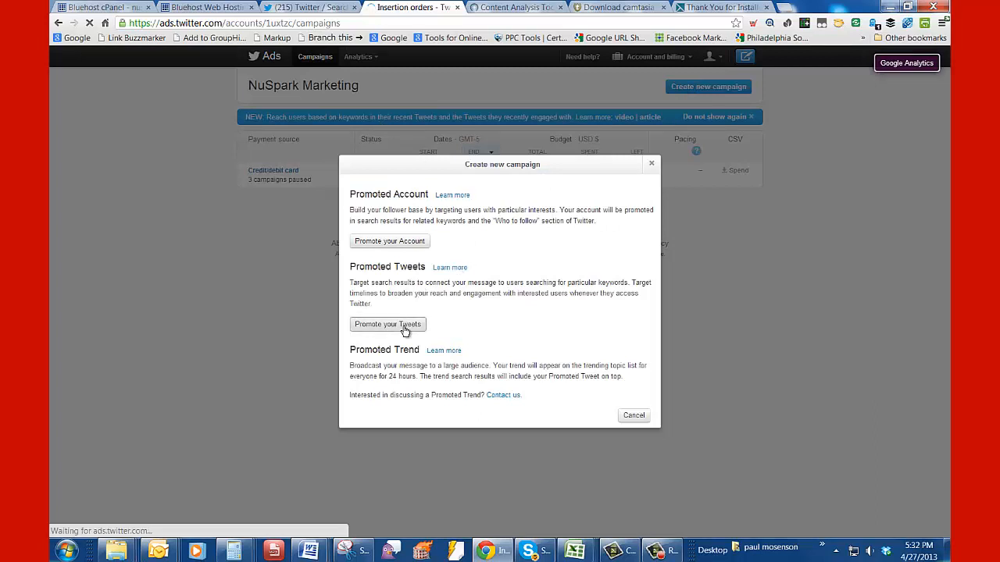
left_click(387, 323)
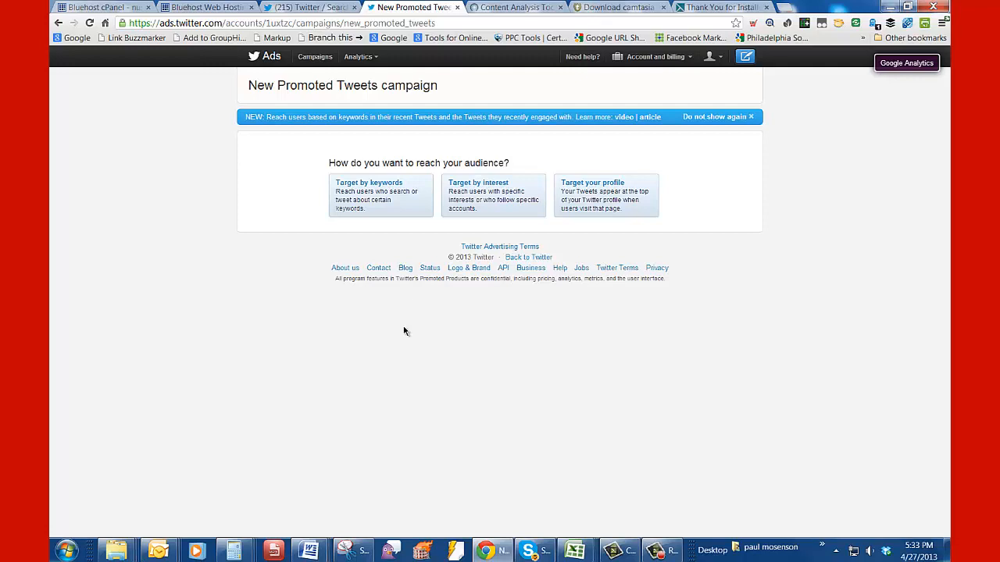
mouse_move(374, 173)
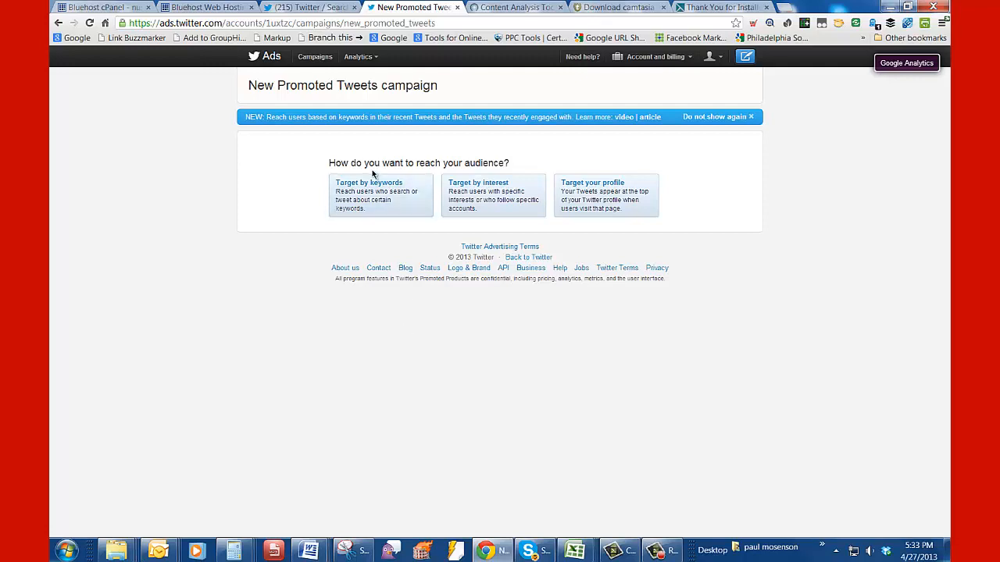
mouse_move(586, 195)
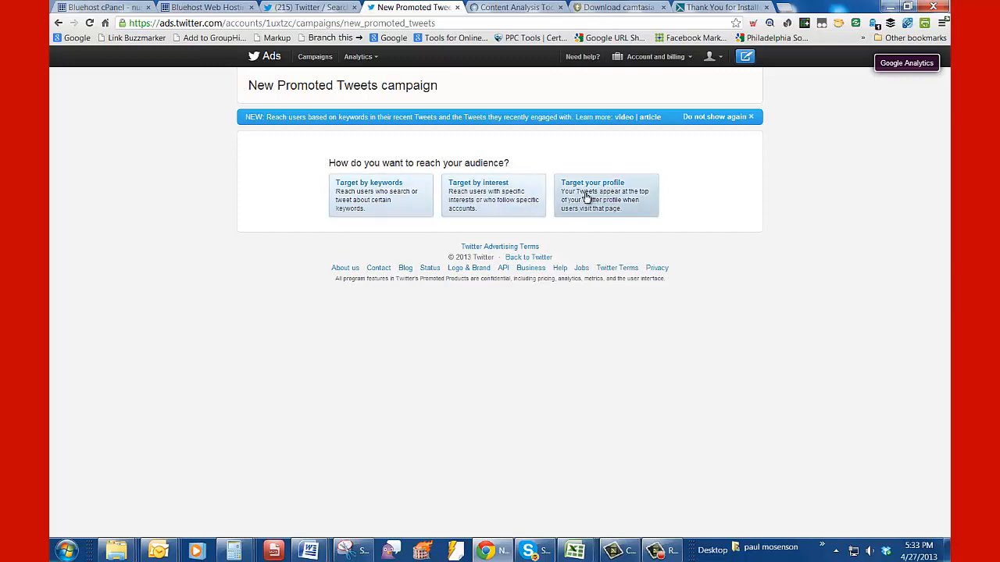
Step: Choose Target by keywords and review the placement, Keywords, Locations and Tweets sections
left_click(381, 195)
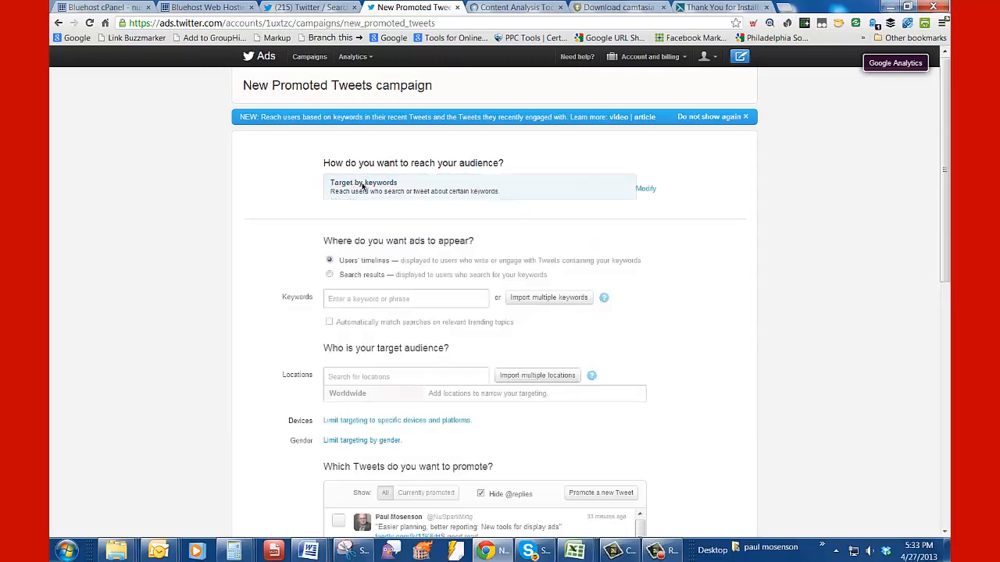
scroll("down", 3)
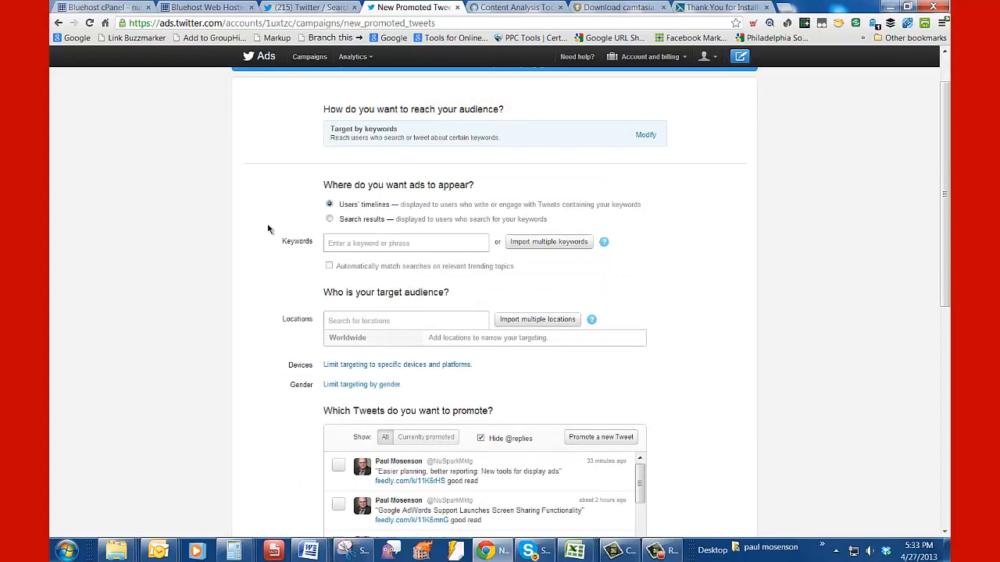
mouse_move(520, 255)
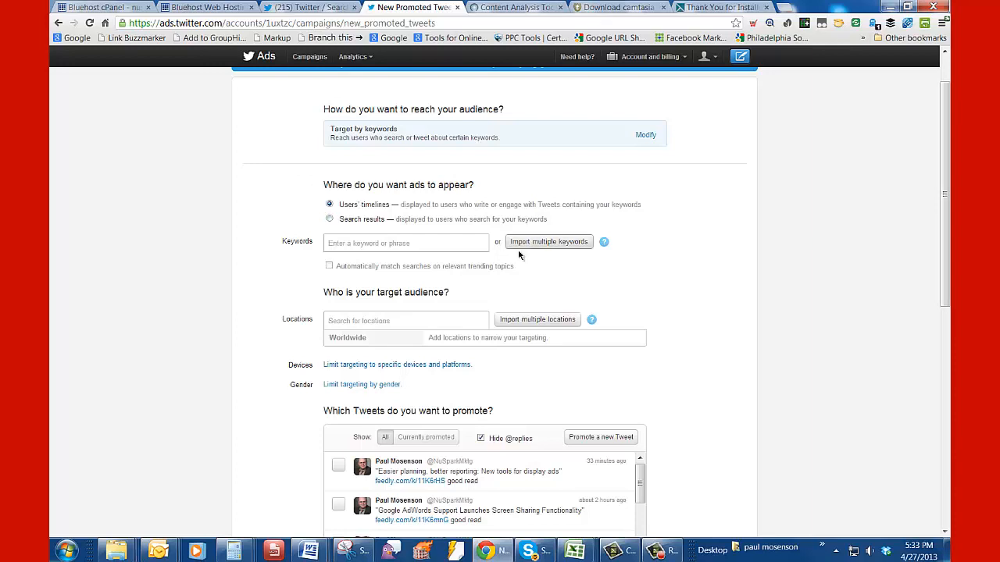
mouse_move(495, 234)
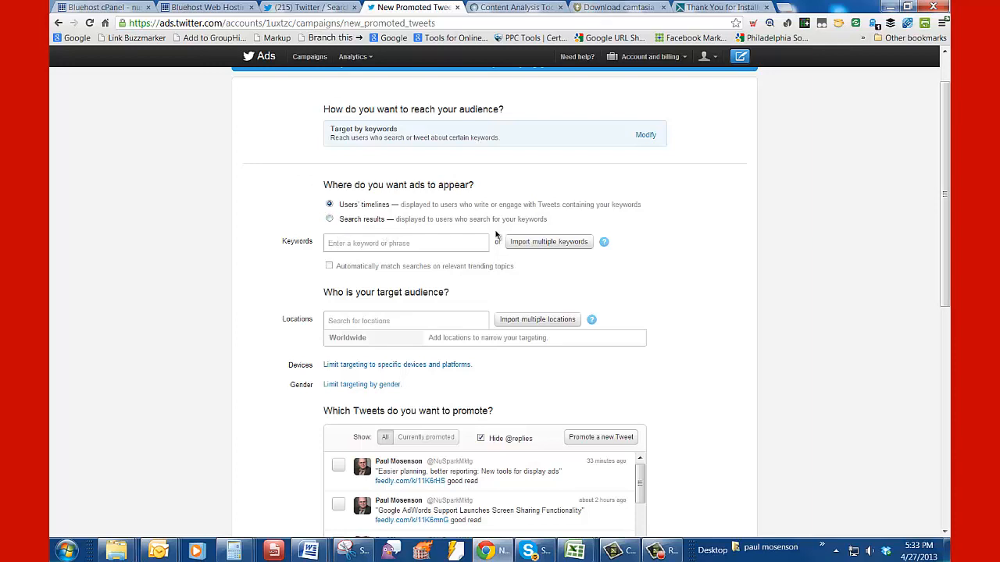
mouse_move(331, 215)
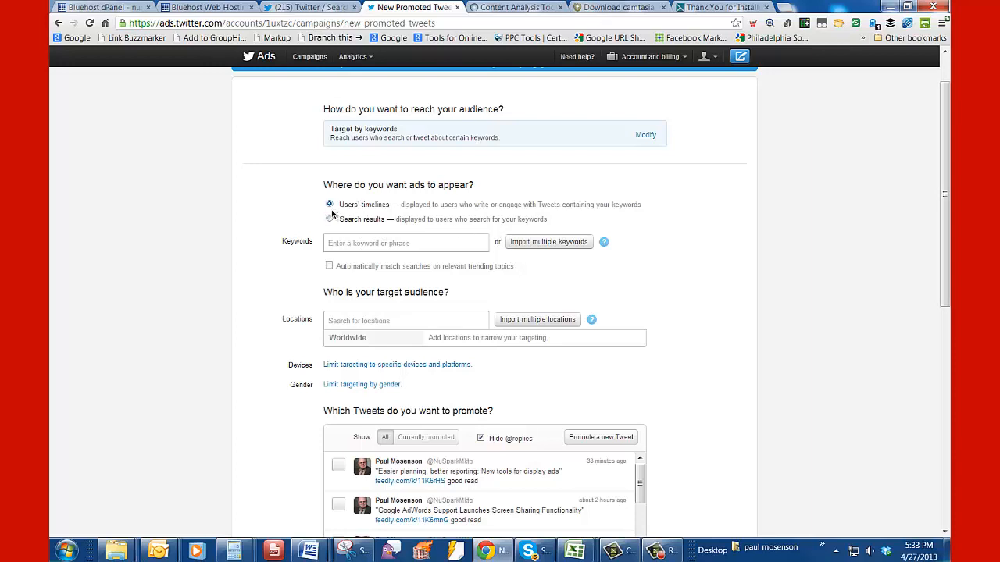
mouse_move(560, 220)
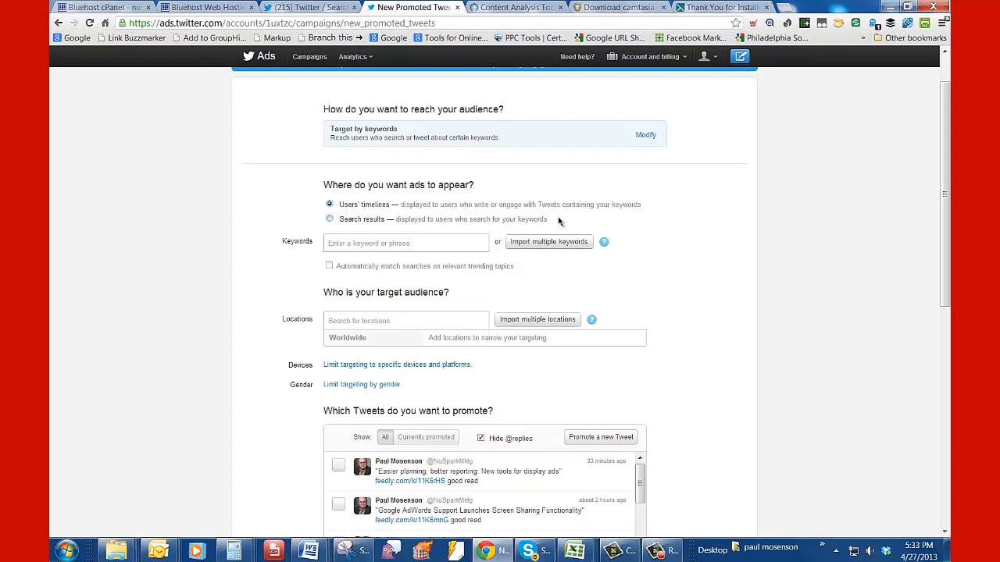
mouse_move(478, 216)
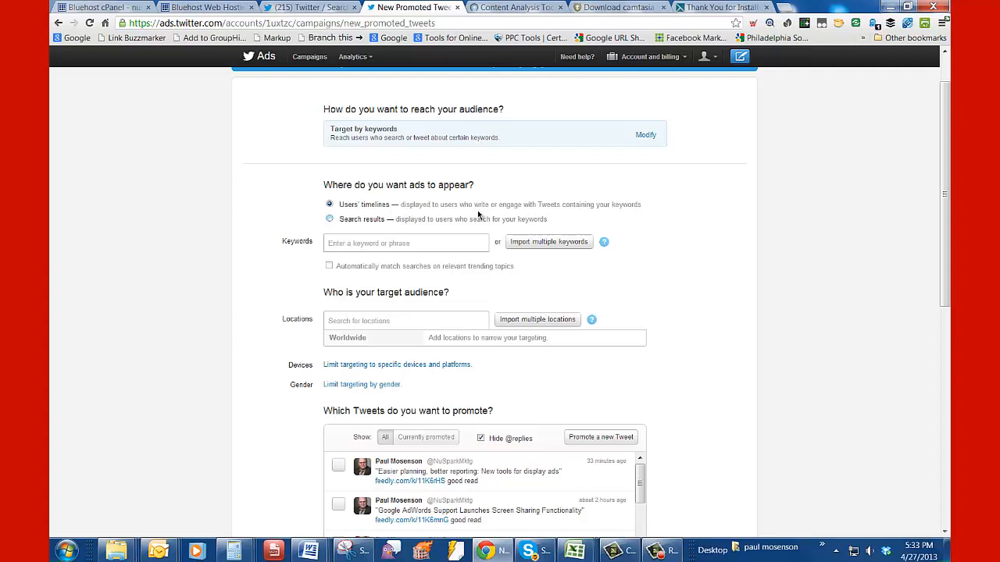
mouse_move(644, 210)
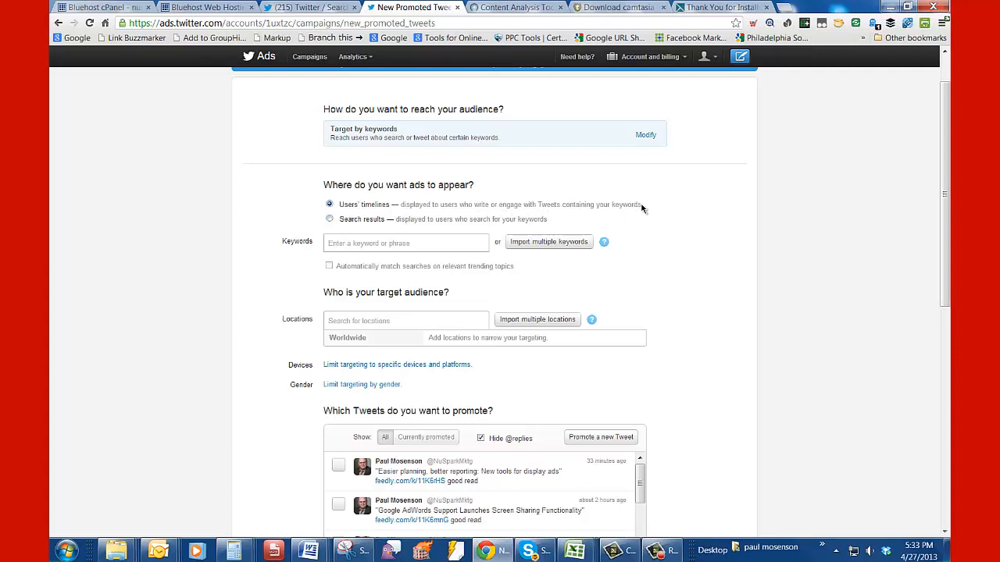
mouse_move(259, 309)
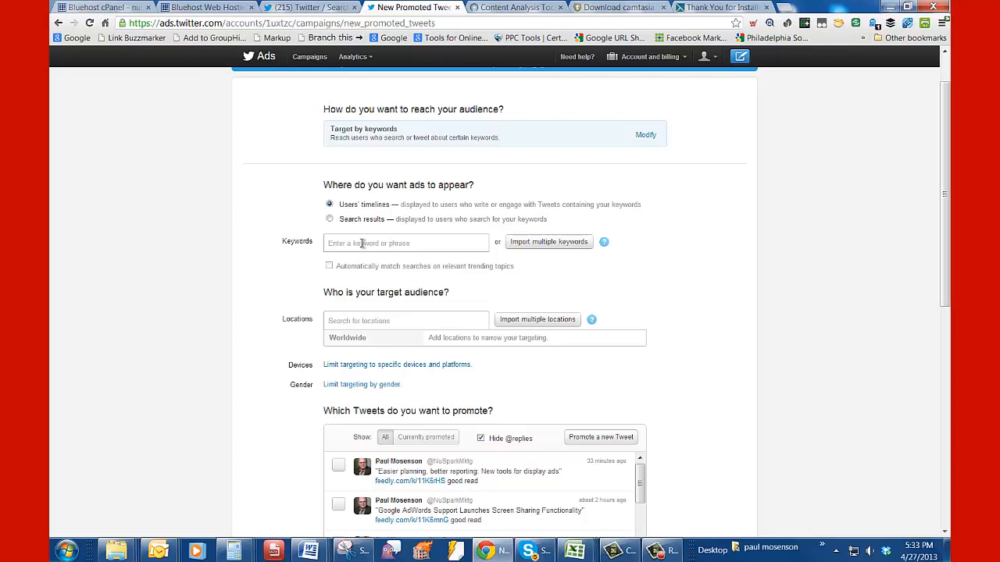
mouse_move(414, 264)
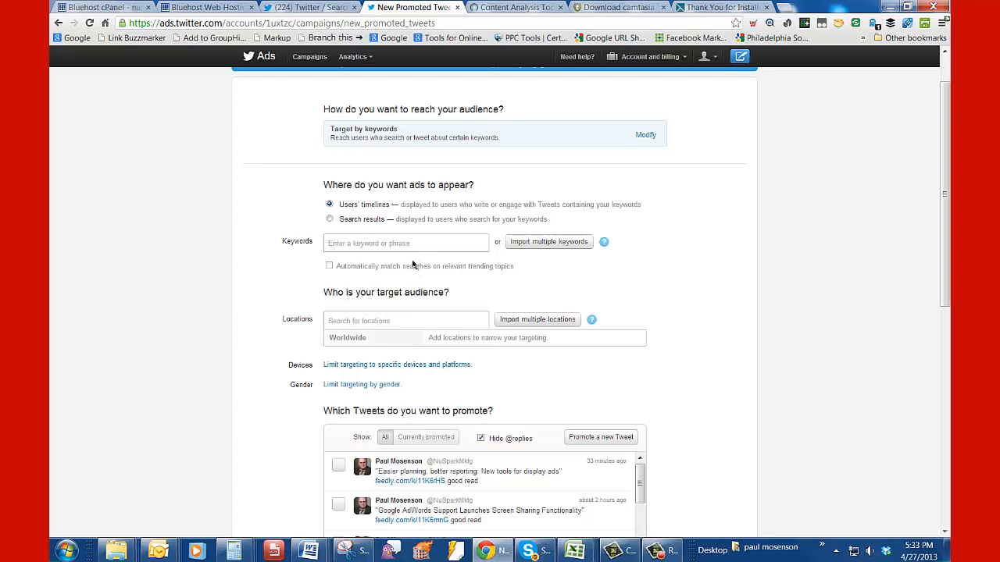
mouse_move(549, 240)
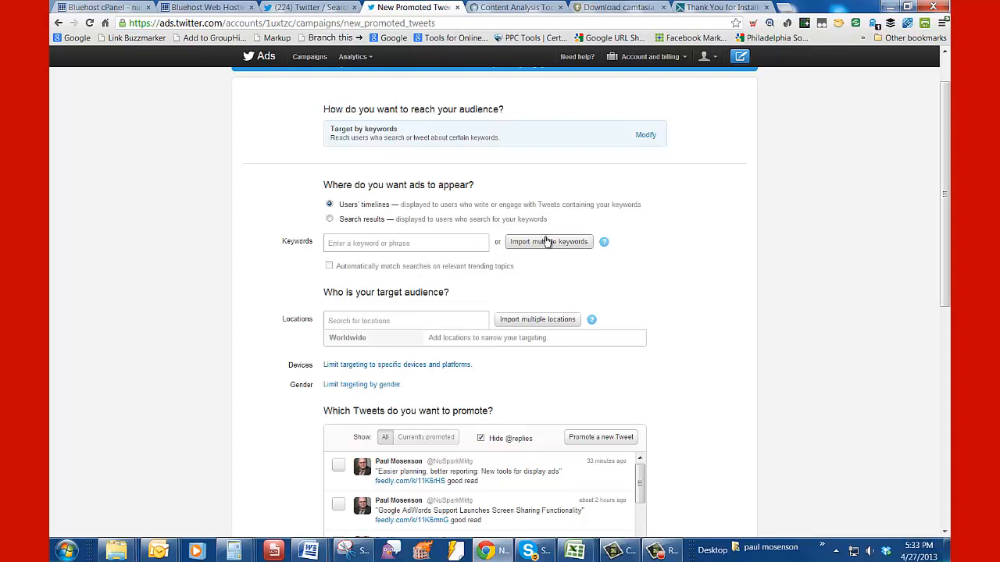
mouse_move(548, 240)
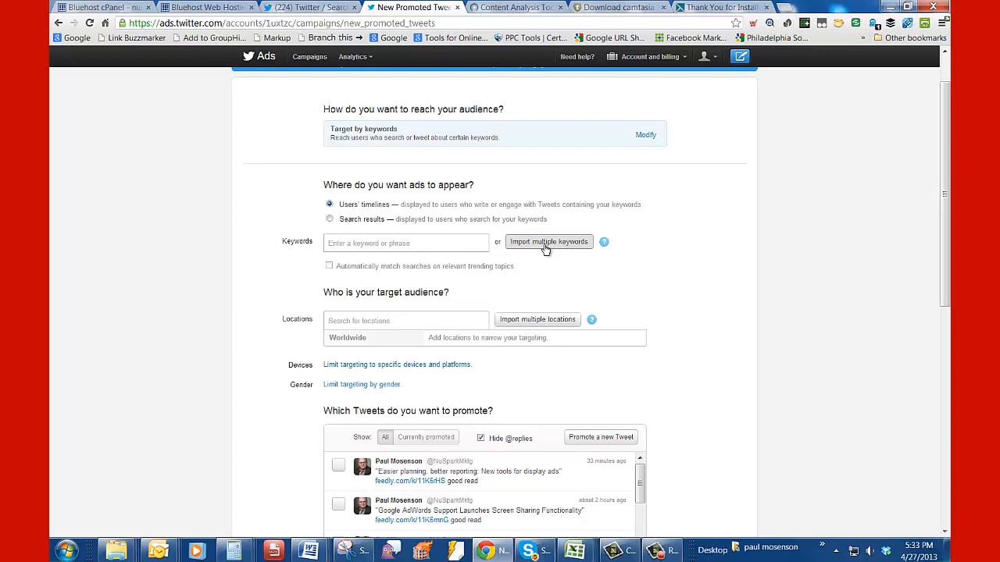
Step: Look at the bulk Import keywords box, then dismiss it without importing
left_click(548, 241)
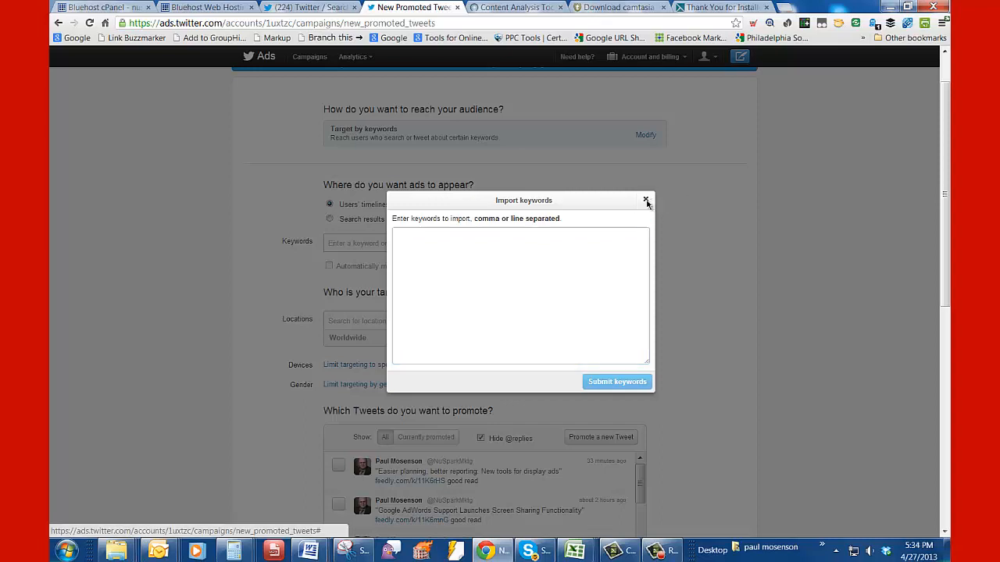
left_click(647, 200)
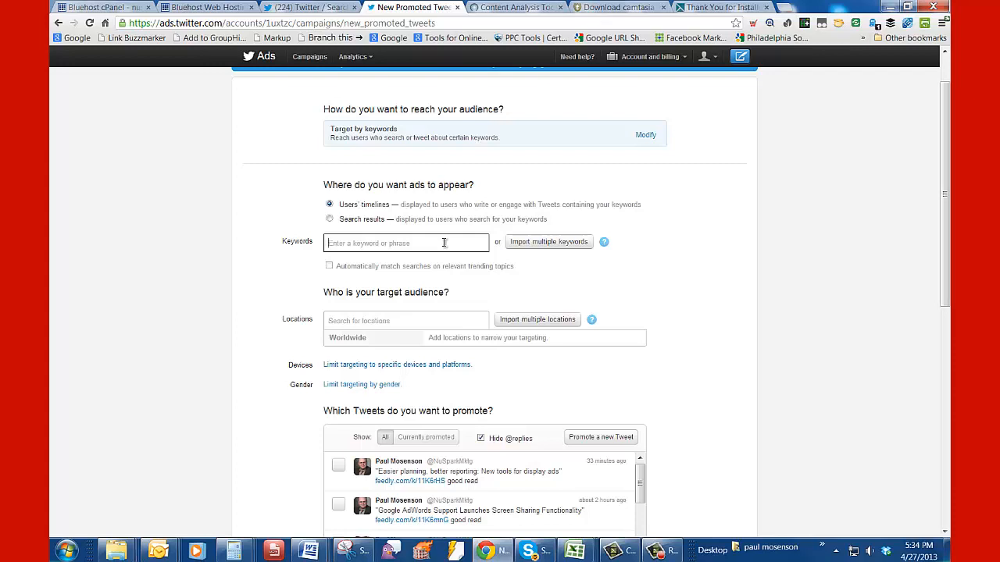
Step: Add 401k, need financial help and retirement planning as match-in-any-order keywords
type("401")
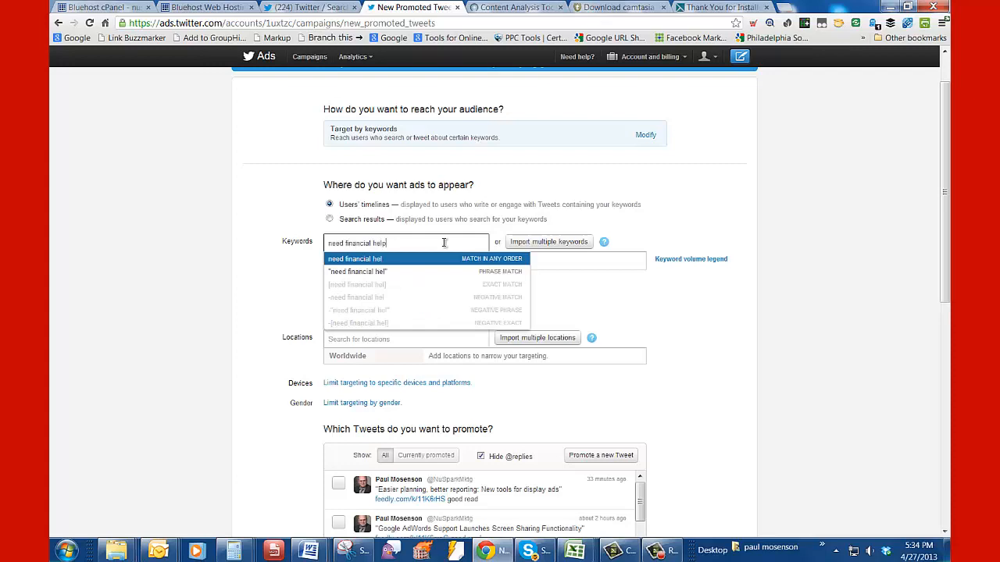
left_click(356, 260)
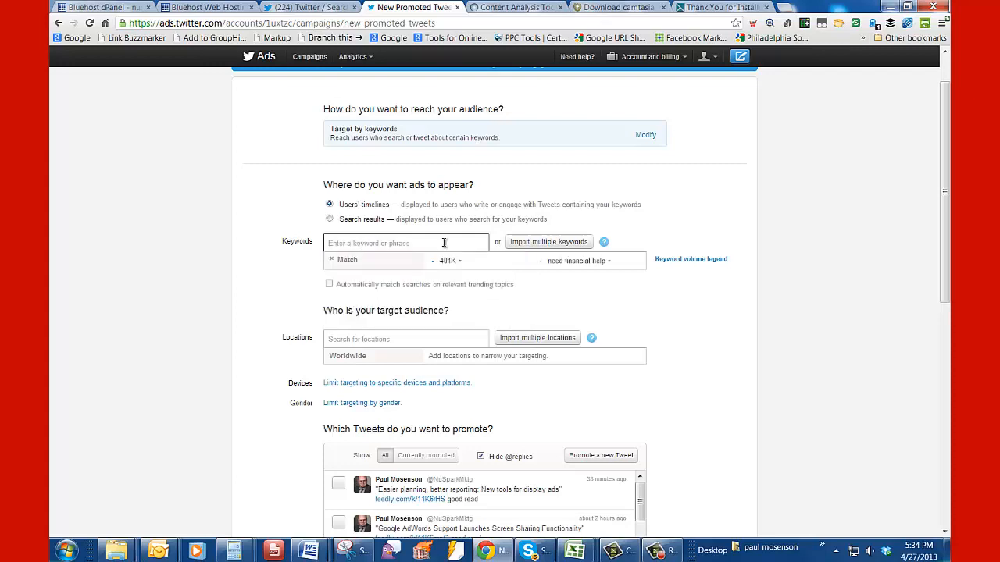
type("retirem")
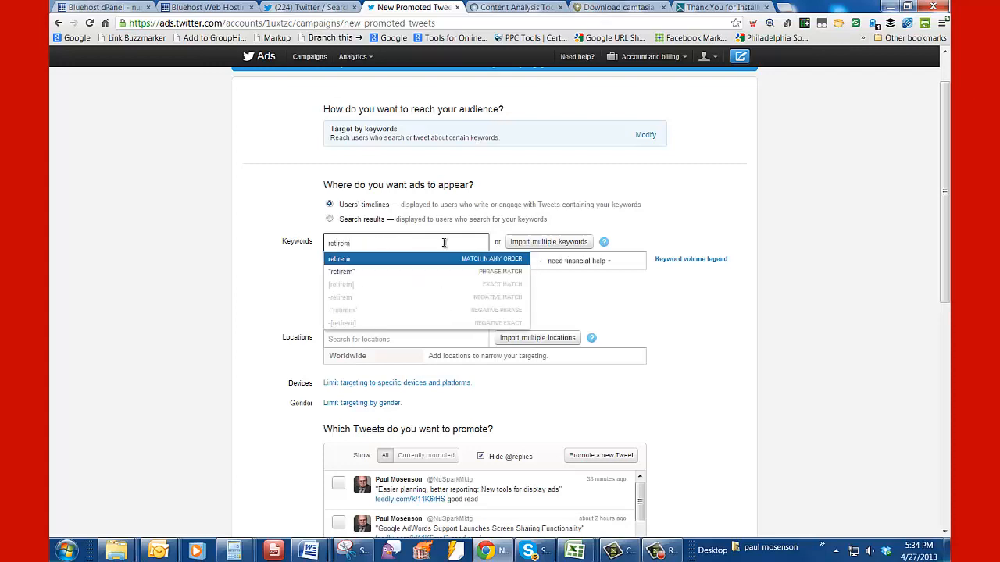
type("retirement p")
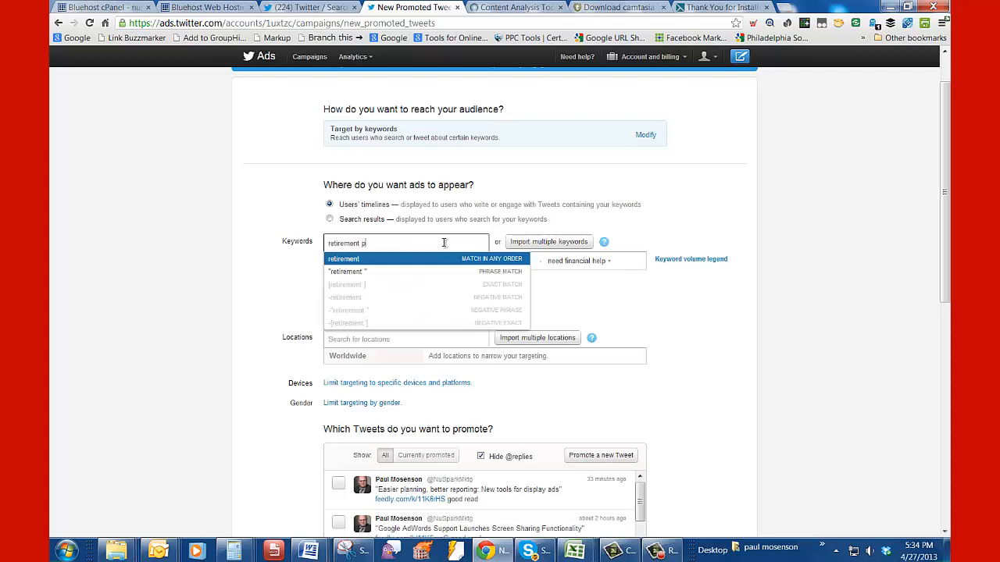
left_click(344, 259)
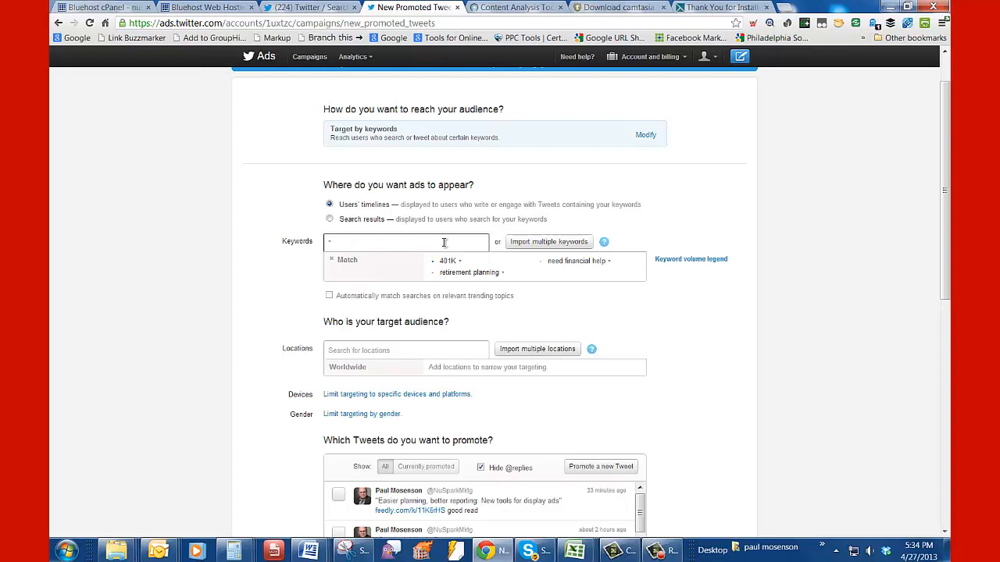
Step: Add "financial planning" as a phrase-match keyword and enter wealth management
type("1")
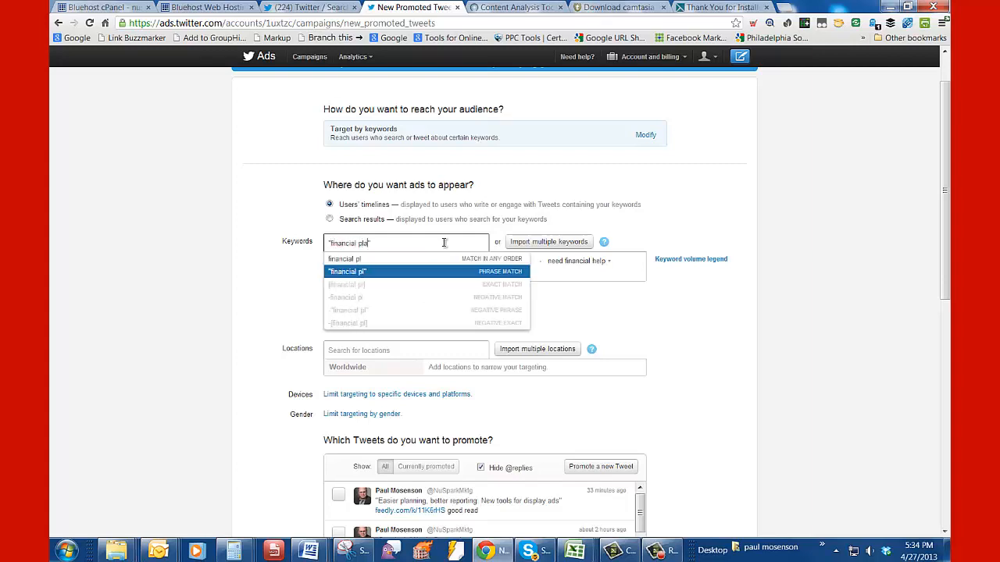
type("nning")
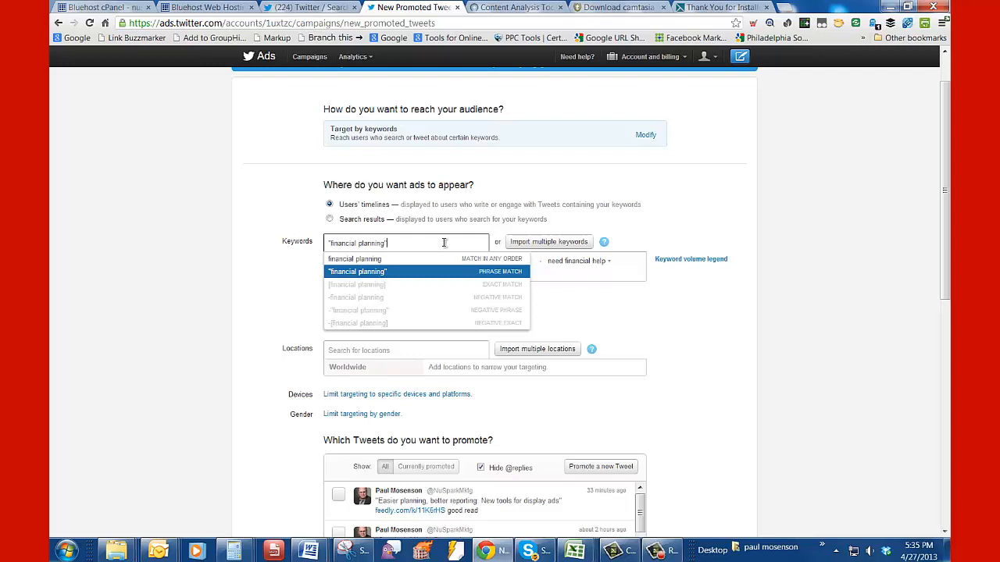
left_click(357, 272)
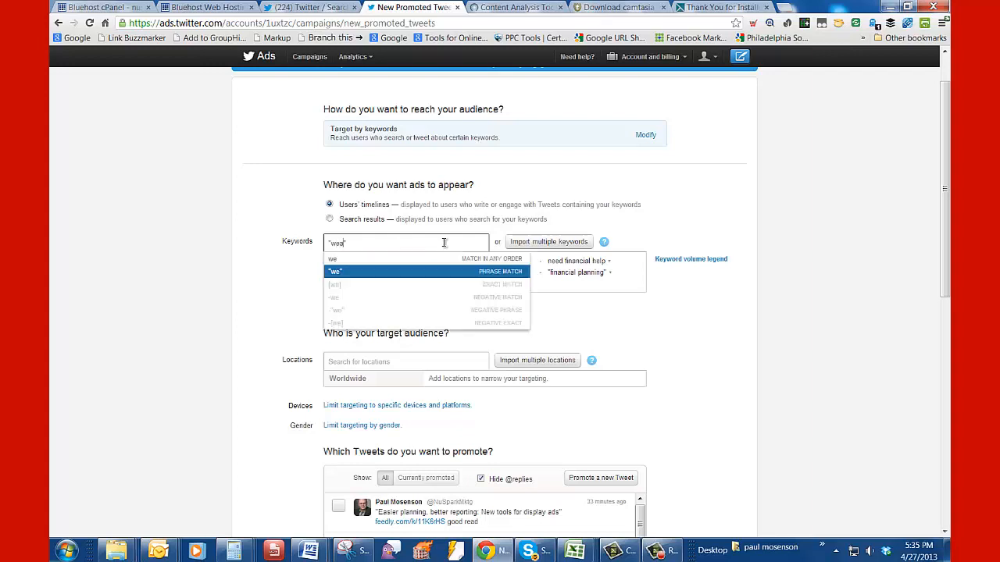
type("wealth manag")
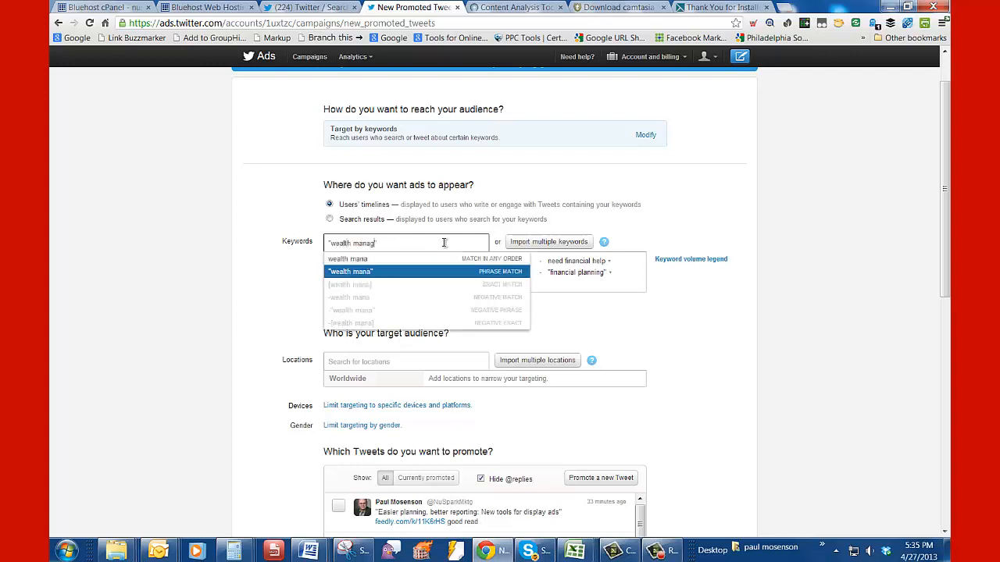
type("ement")
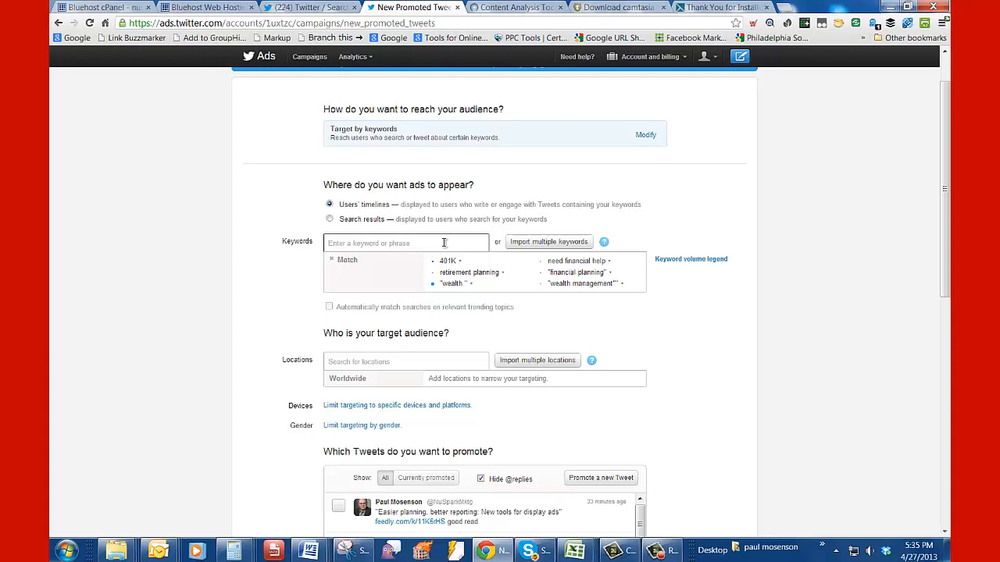
mouse_move(468, 284)
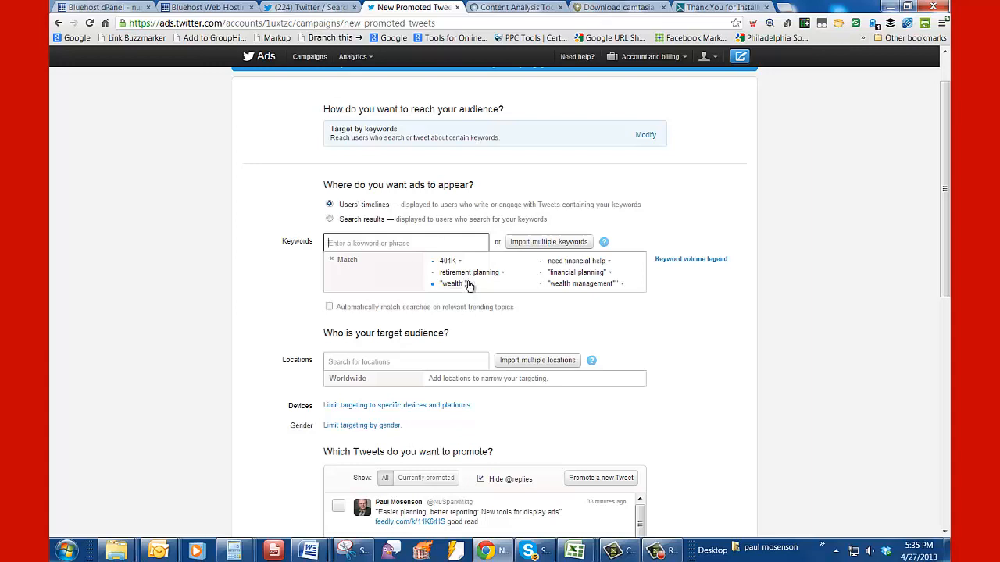
Step: Remove the stray "wealth" keyword and check the 401k keyword's match options
left_click(451, 283)
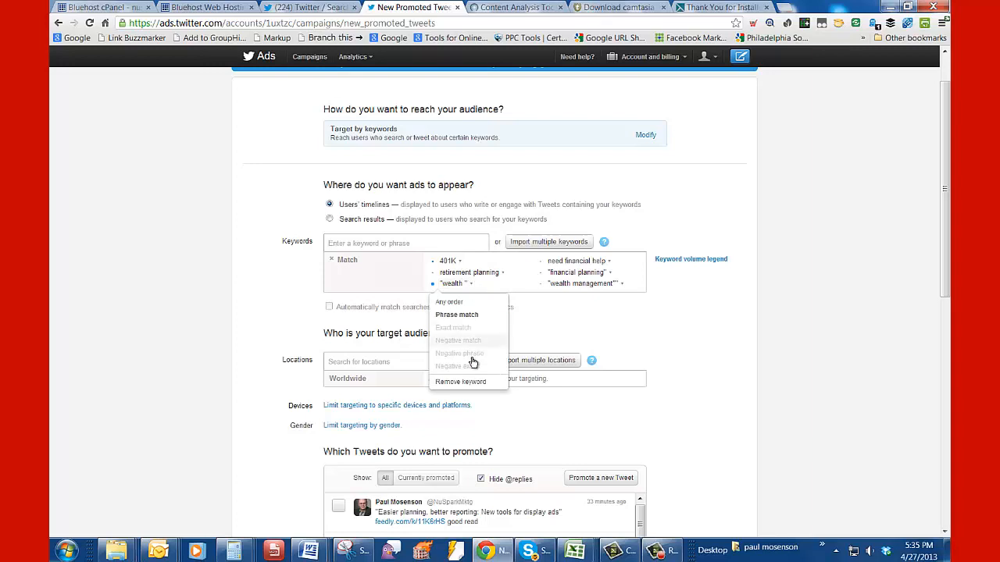
left_click(459, 381)
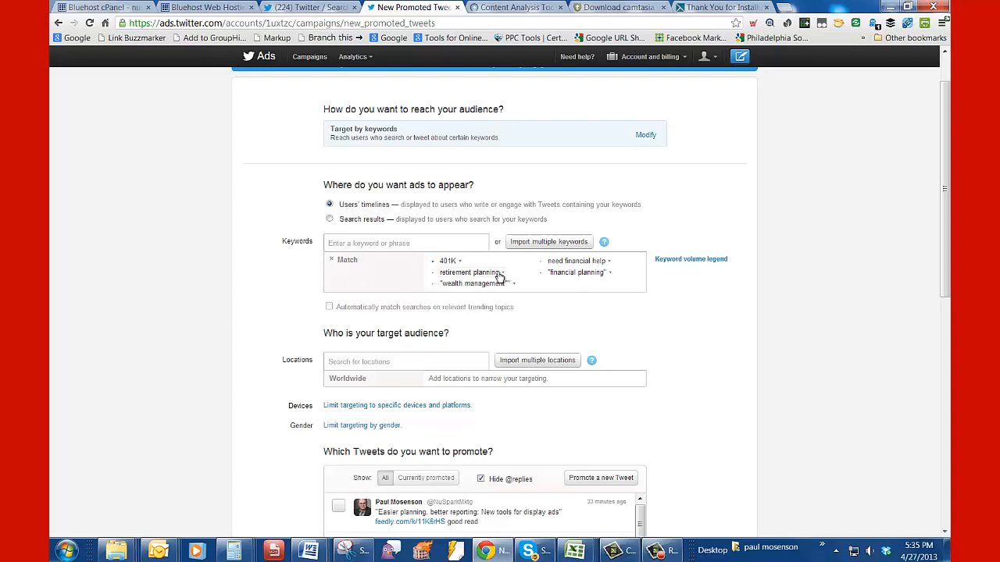
left_click(461, 259)
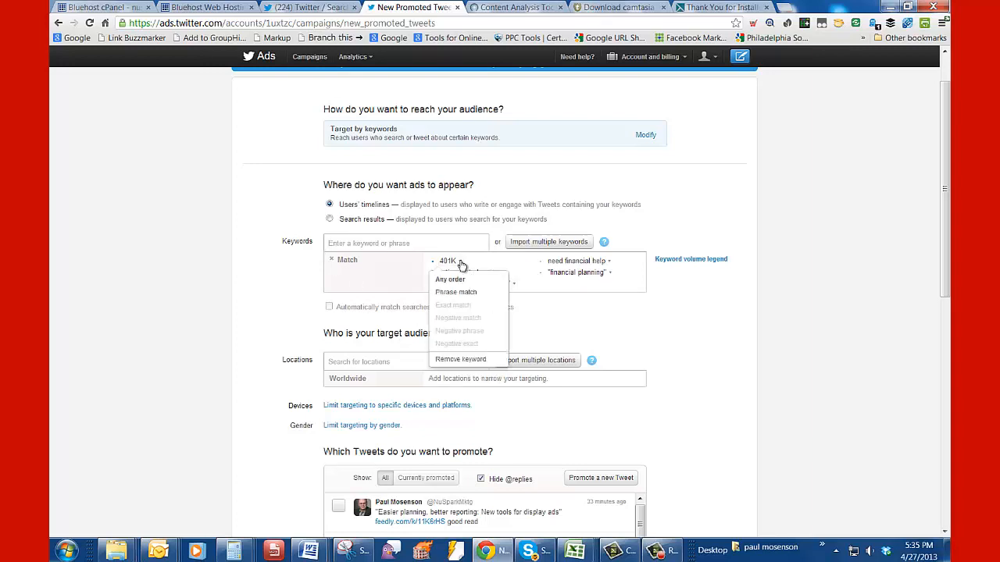
mouse_move(456, 292)
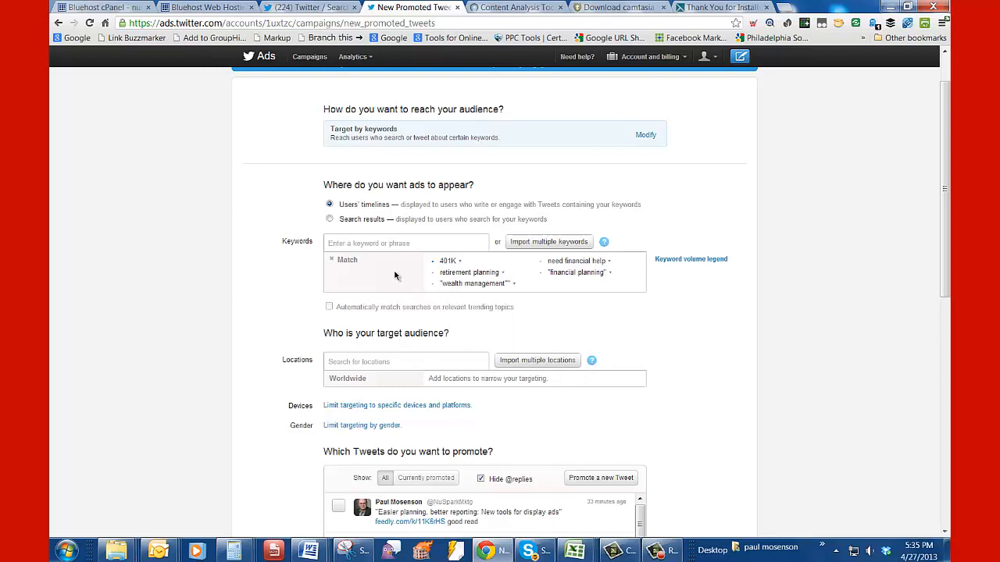
scroll("down", 3)
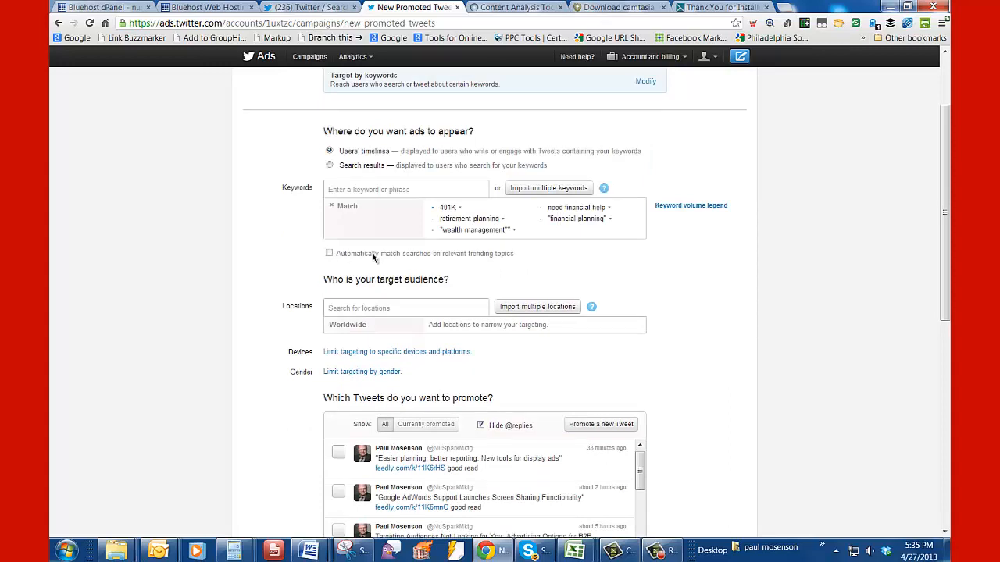
mouse_move(578, 264)
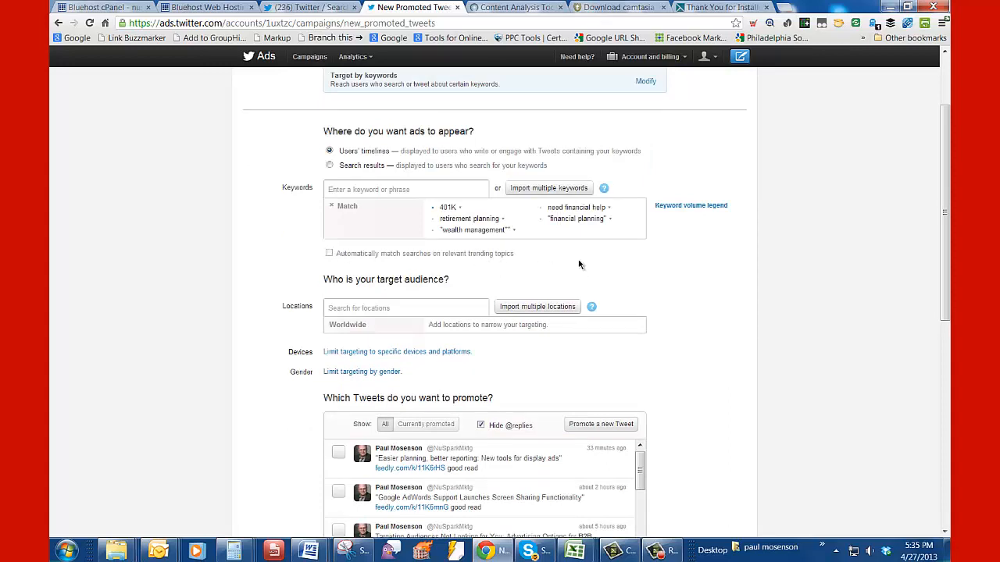
mouse_move(312, 272)
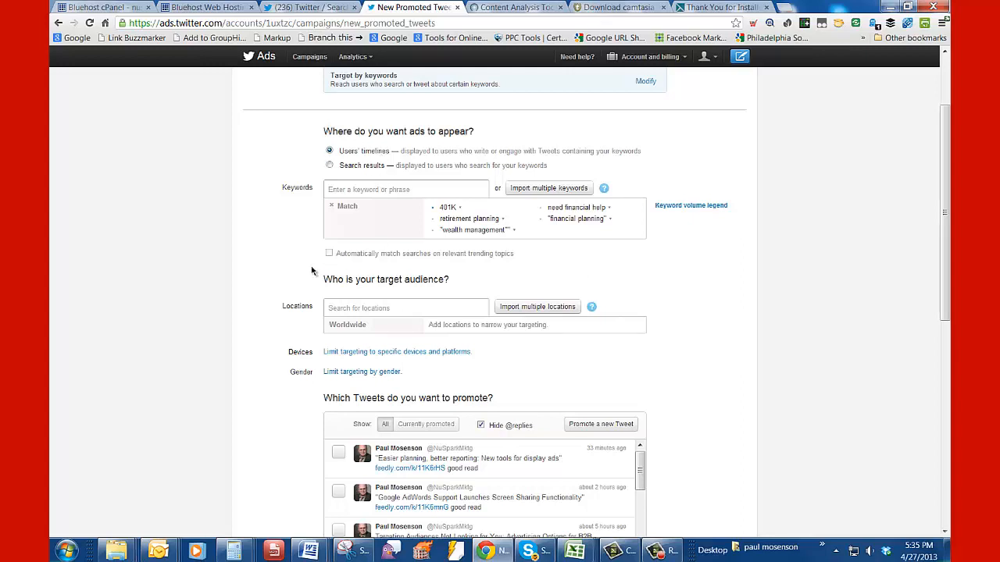
scroll("down", 3)
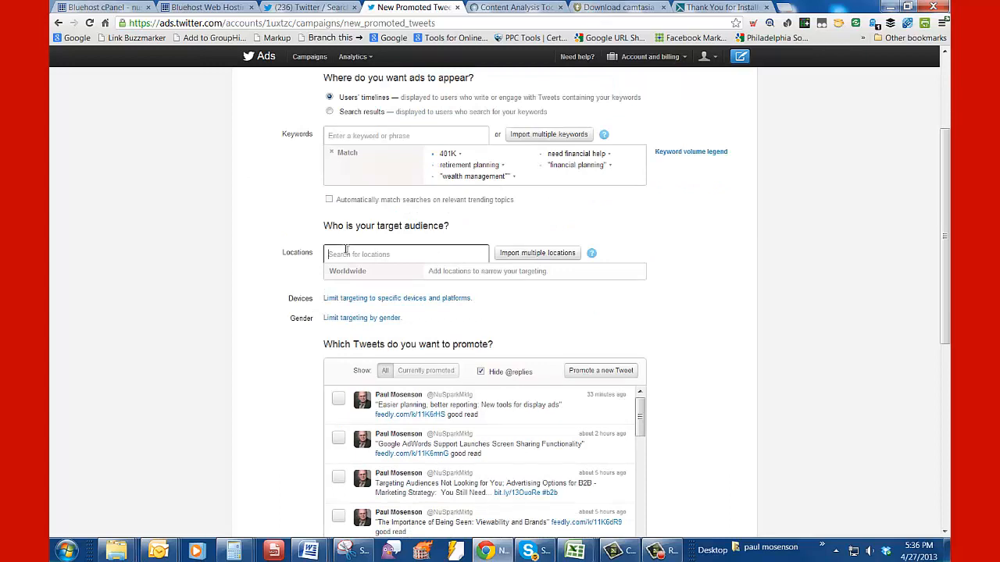
Step: Target the Philadelphia, PA and New York, NY metro areas instead of Worldwide
type("p")
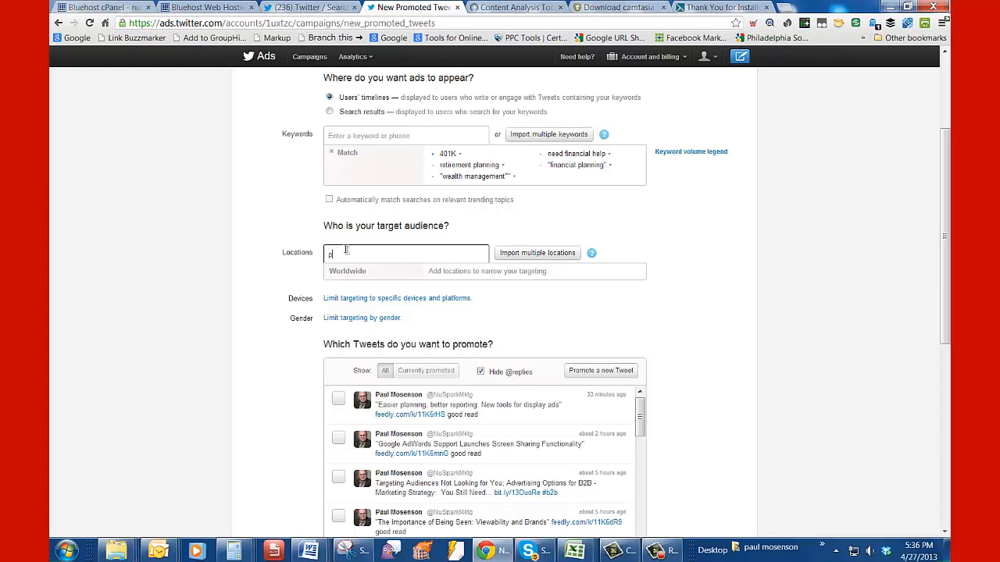
type("philadel")
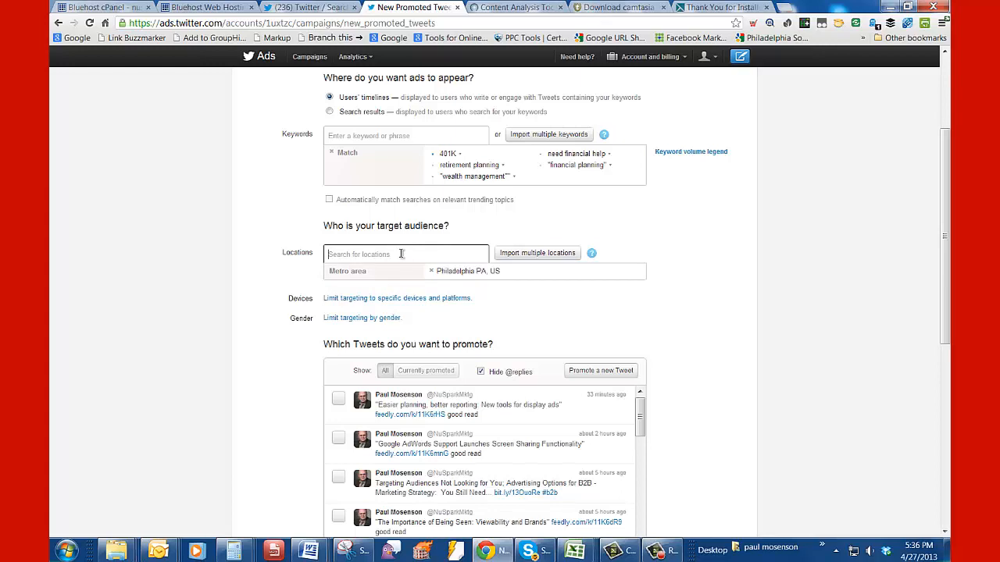
type("new york")
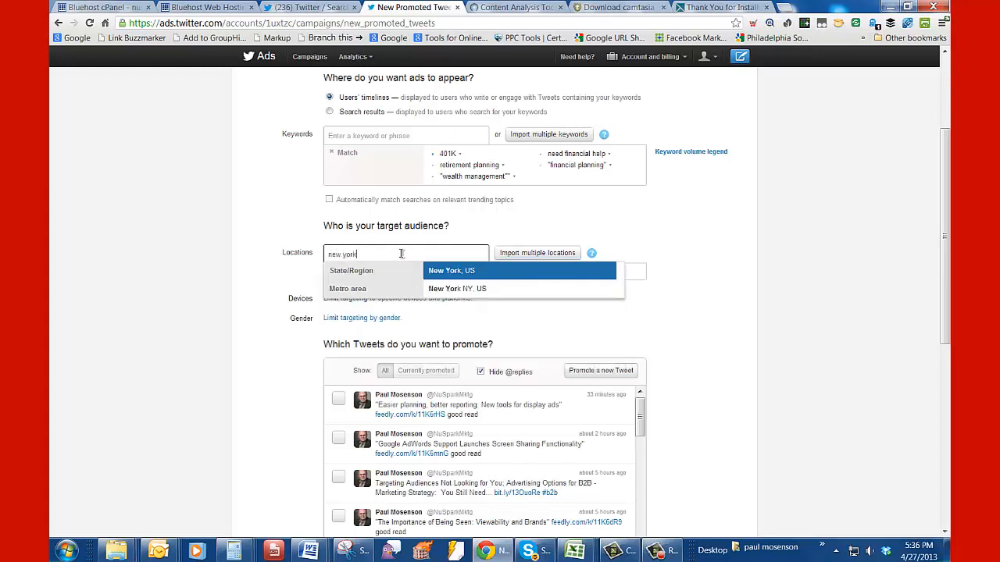
mouse_move(469, 287)
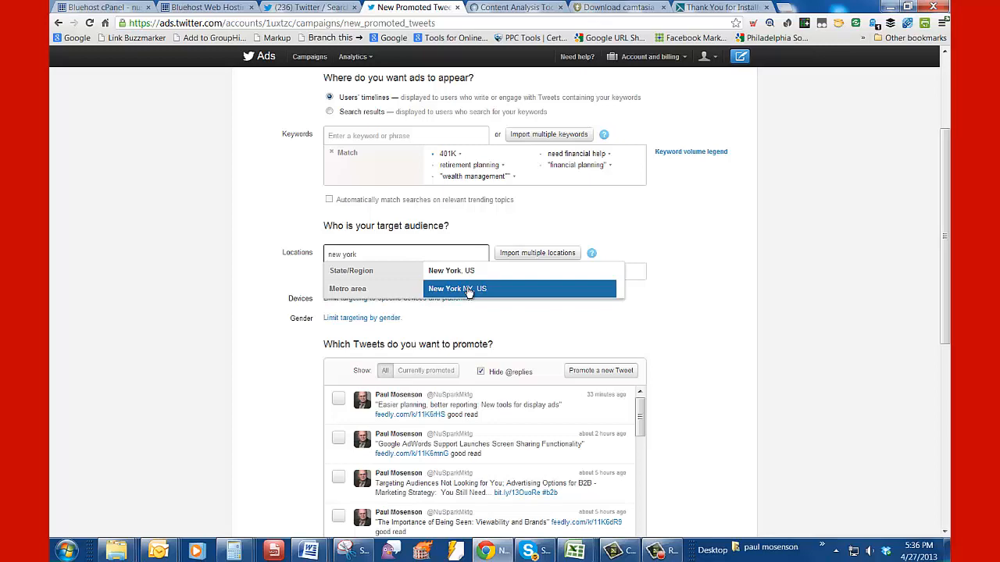
left_click(457, 287)
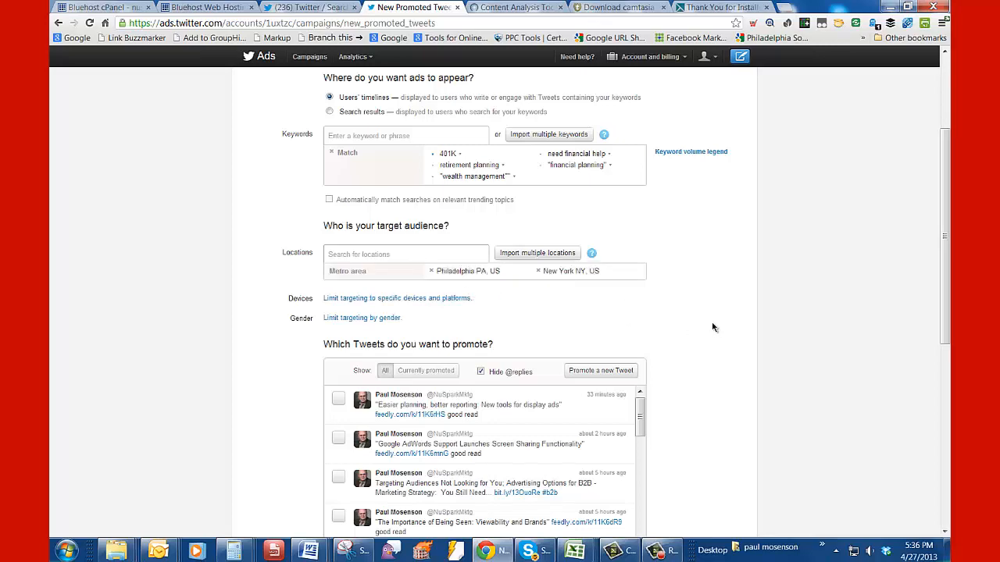
scroll("down", 3)
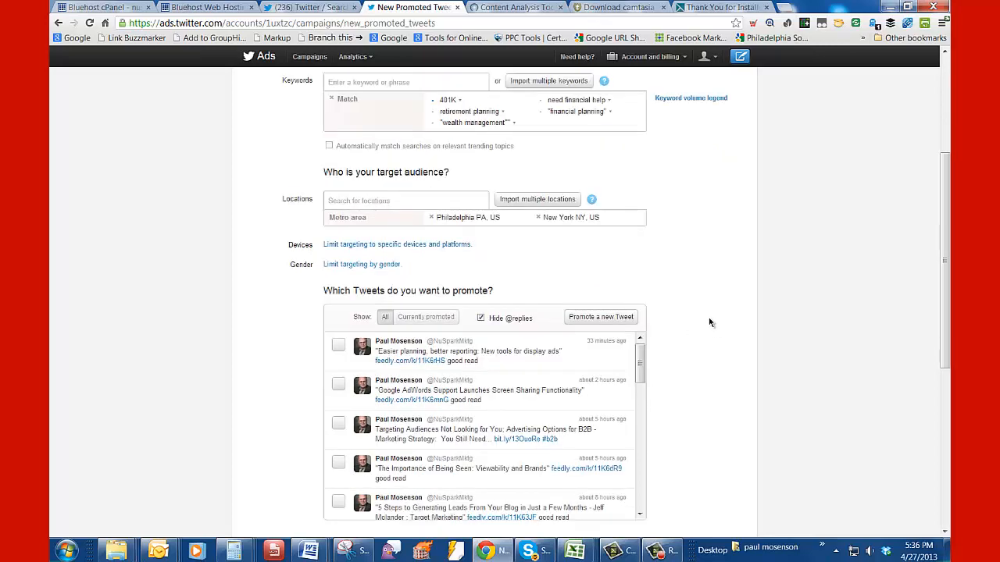
Step: Expand device targeting with all devices checked and show the Any/Male/Female gender choices
left_click(397, 243)
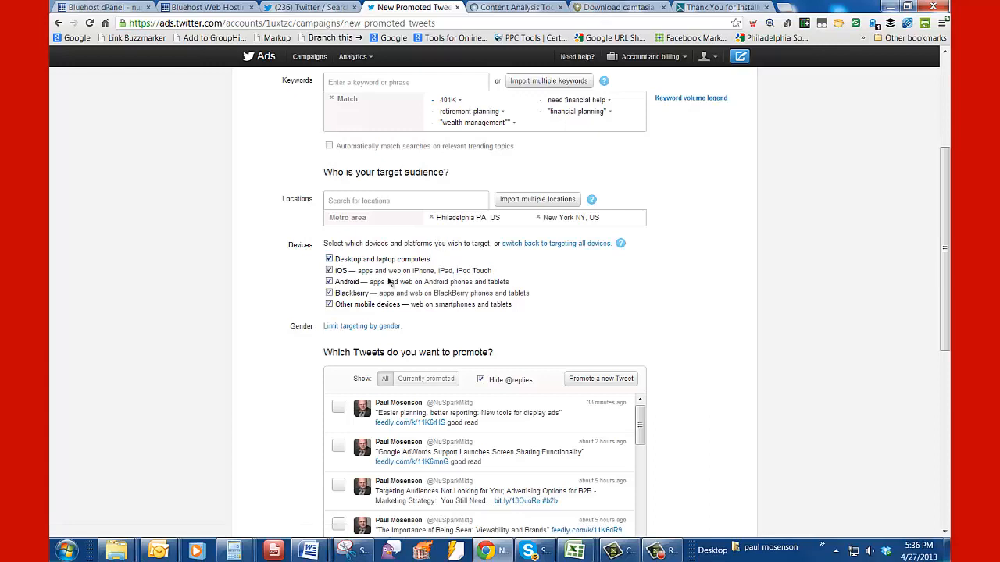
mouse_move(440, 242)
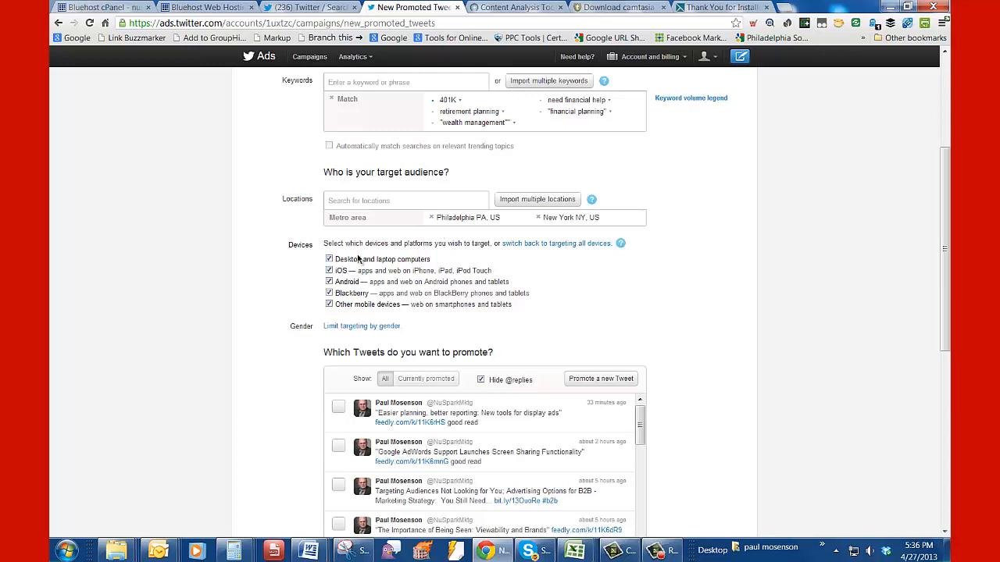
mouse_move(334, 267)
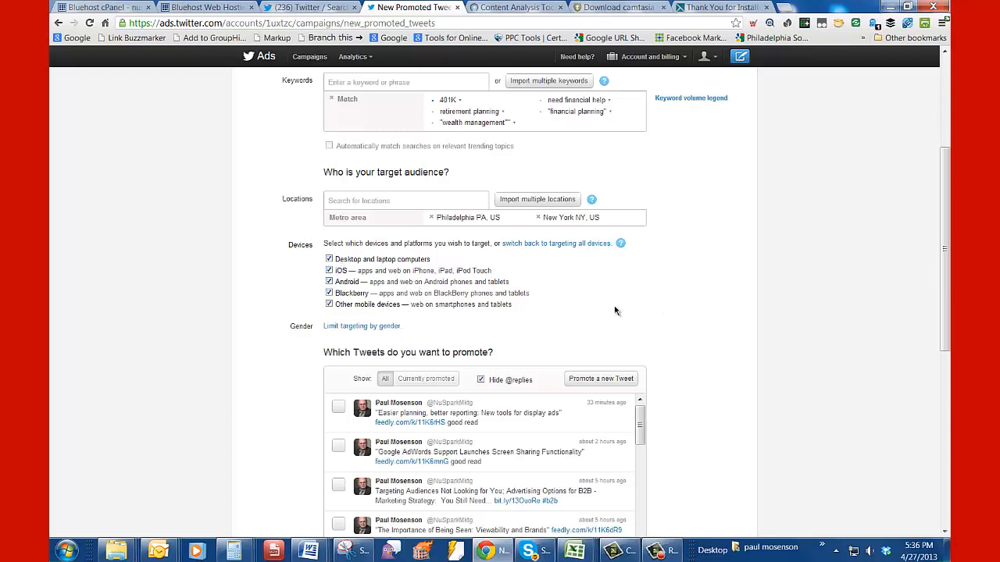
left_click(363, 326)
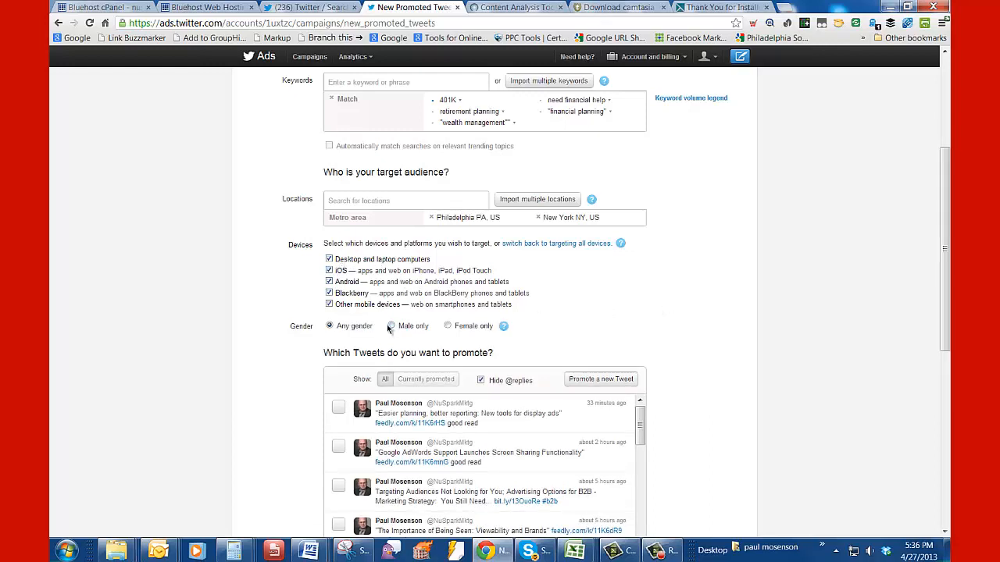
mouse_move(613, 348)
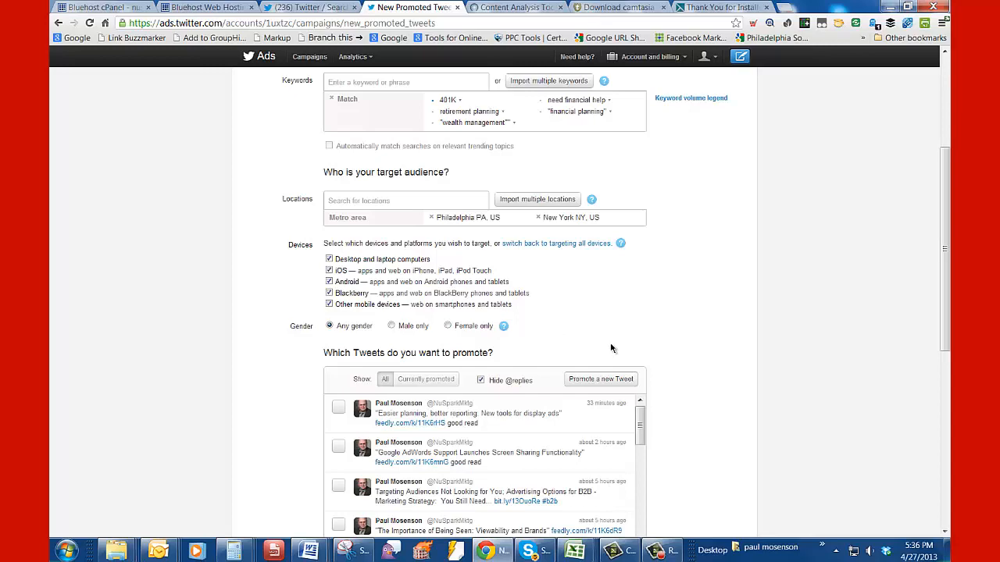
Step: Tick the display ads tools tweet and the AdWords screen sharing tweet for promotion
scroll("down", 3)
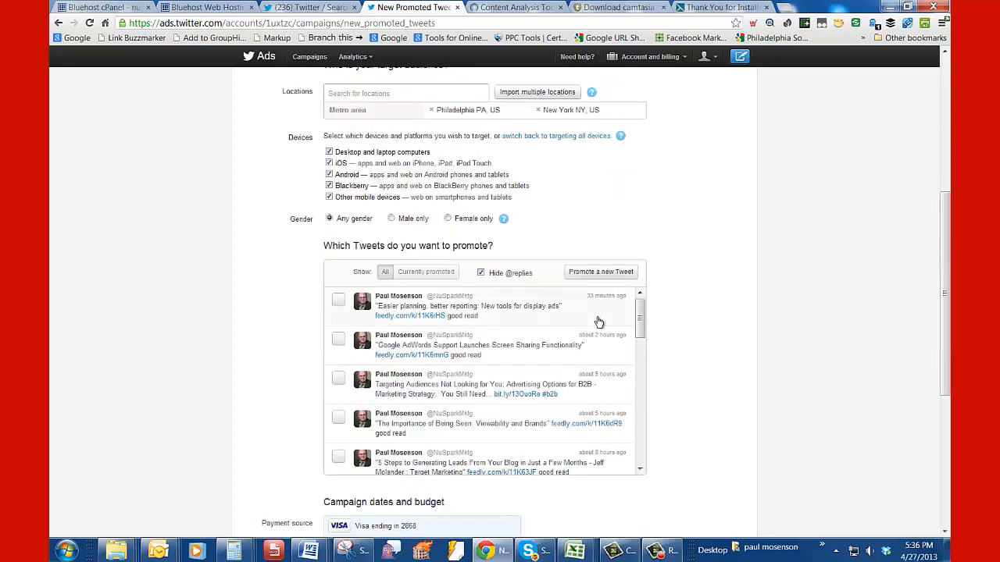
mouse_move(638, 213)
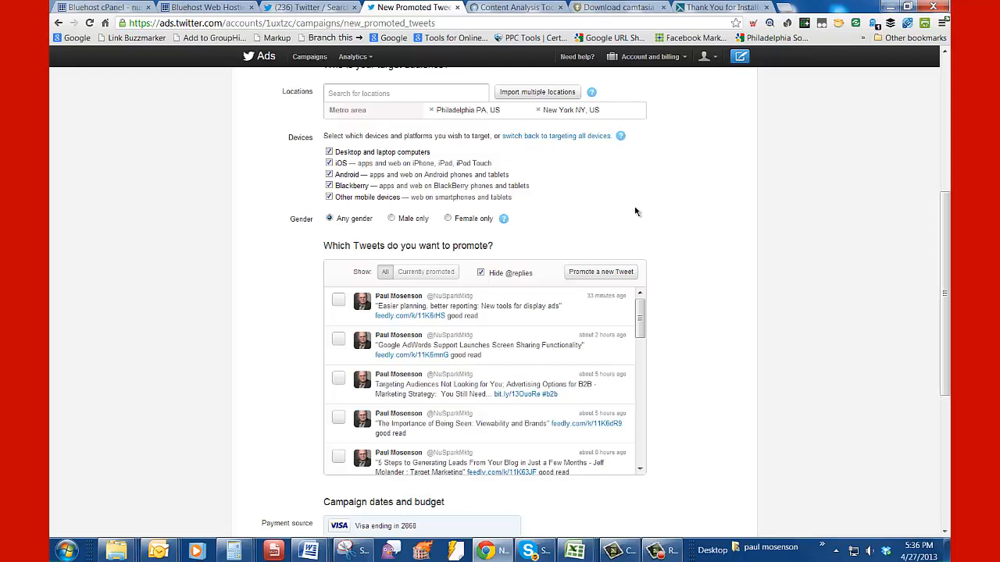
mouse_move(436, 436)
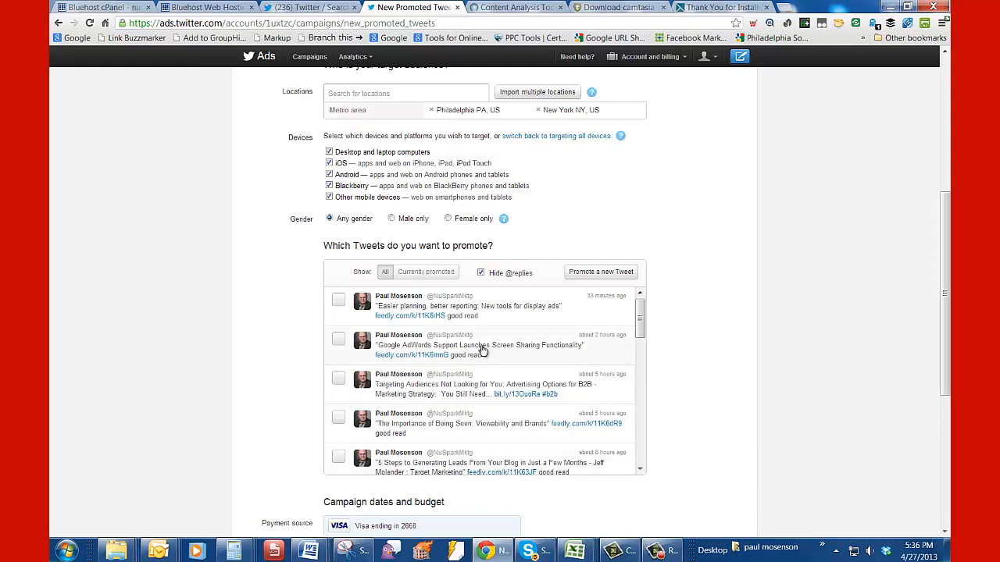
scroll("down", 3)
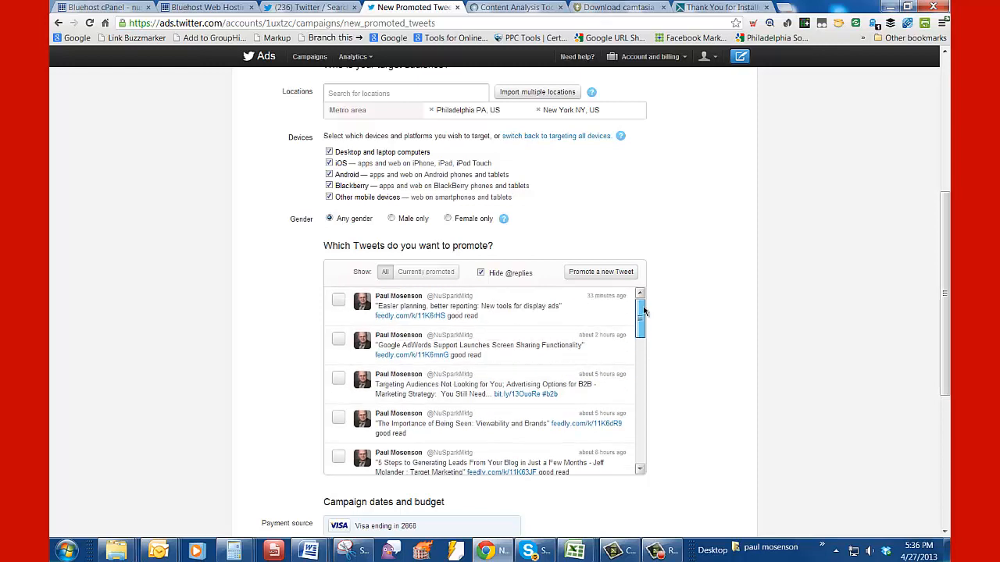
mouse_move(607, 341)
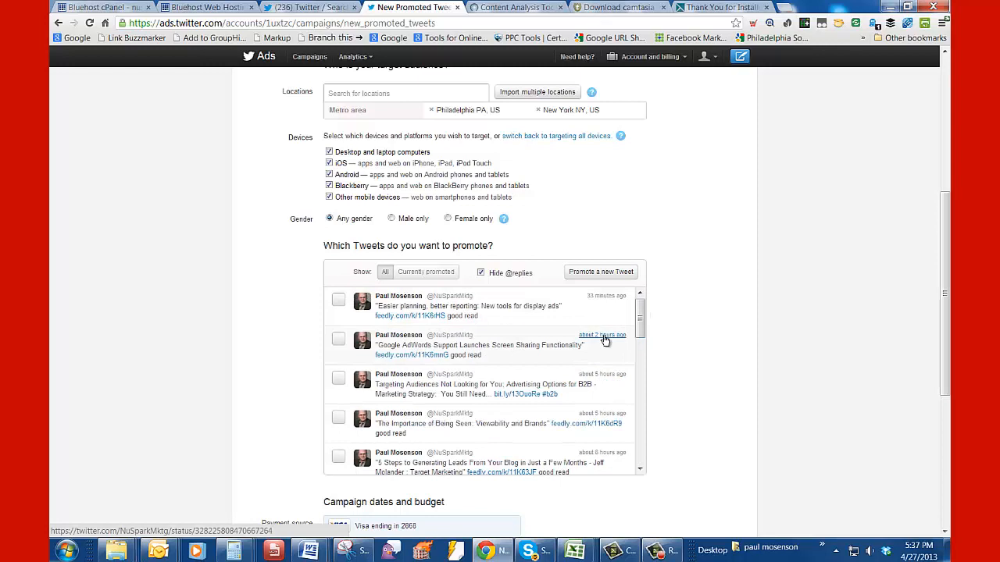
mouse_move(612, 319)
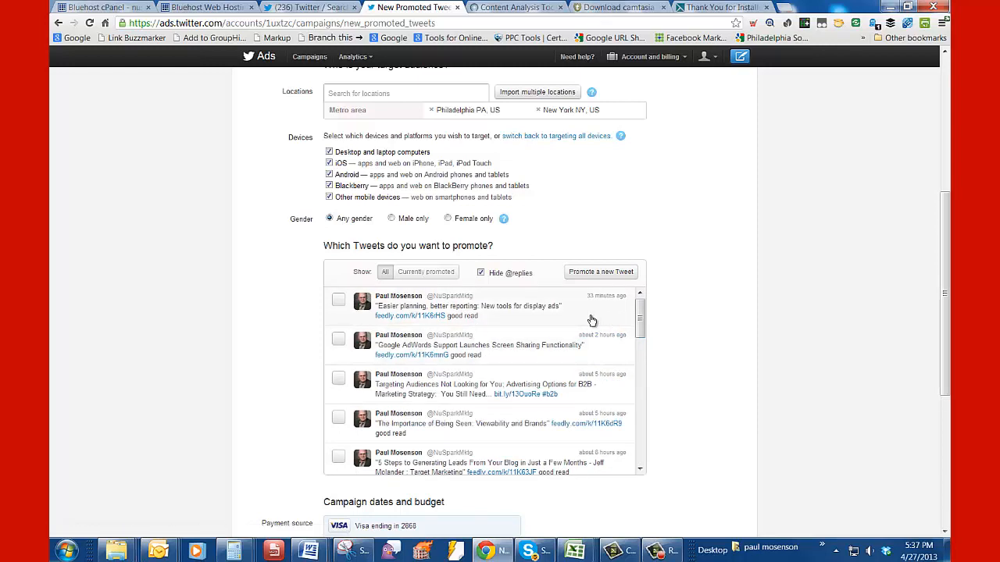
left_click(337, 300)
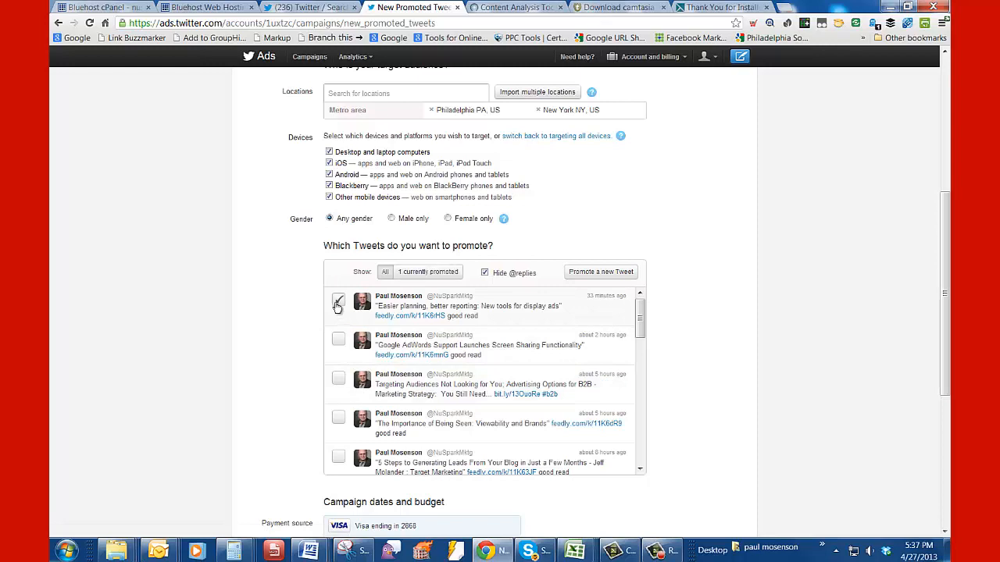
left_click(337, 338)
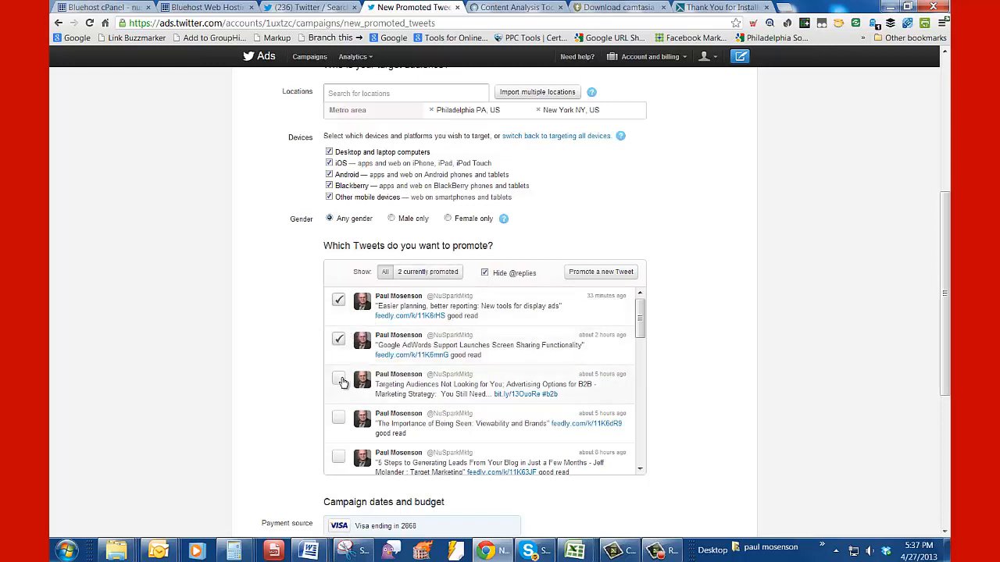
left_click(338, 379)
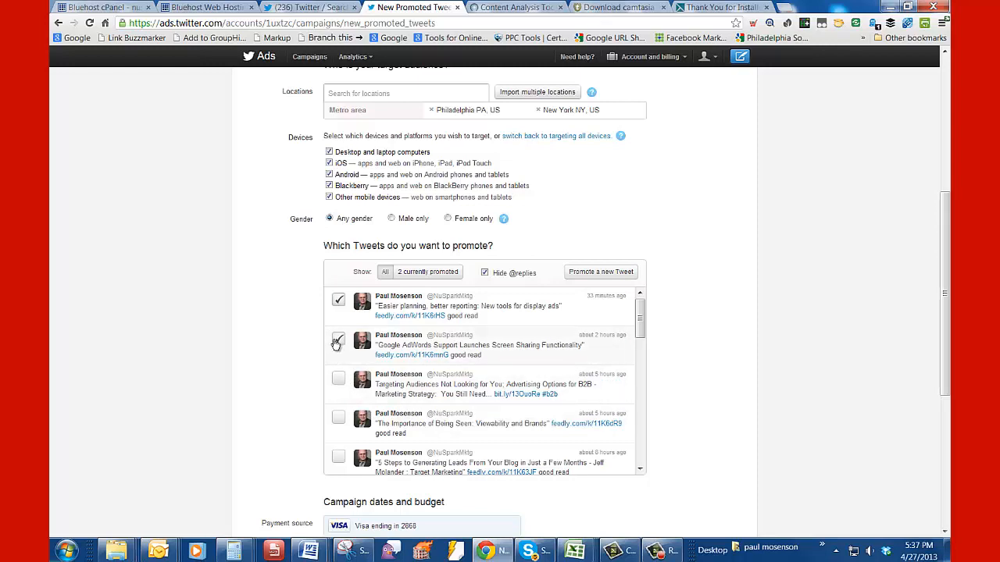
Step: Toggle the tweet checkboxes, ending with the first two tweets selected again
left_click(337, 342)
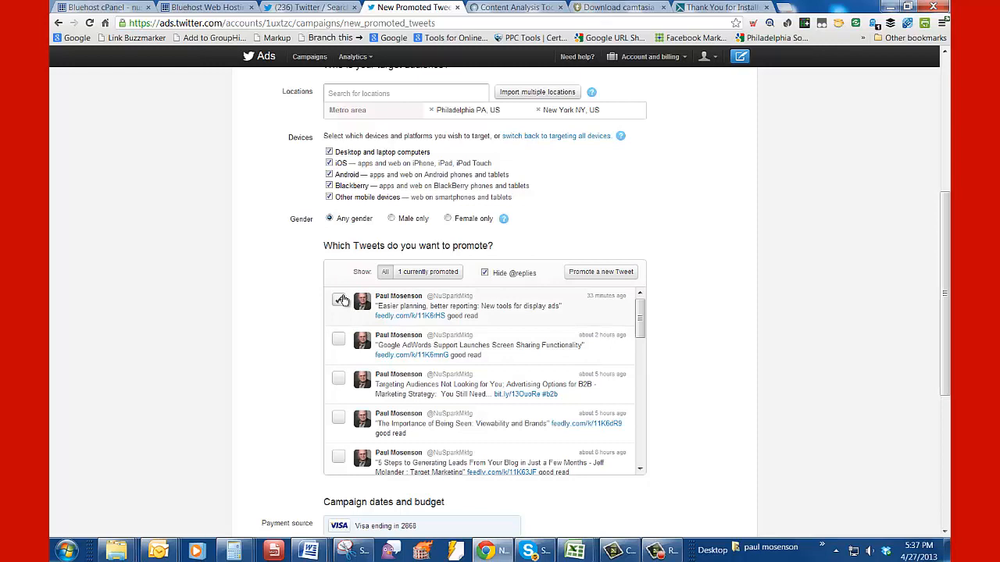
left_click(337, 300)
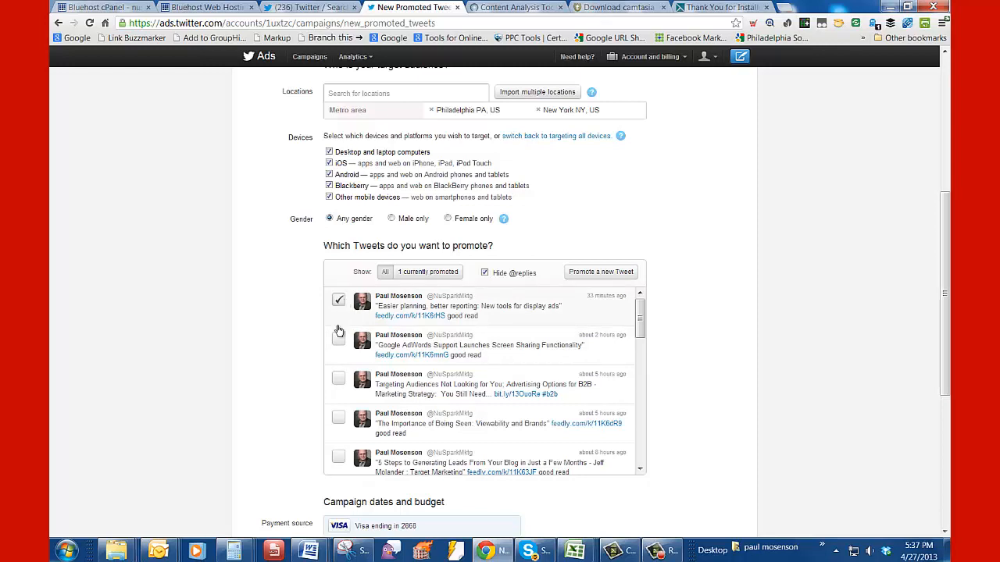
left_click(338, 339)
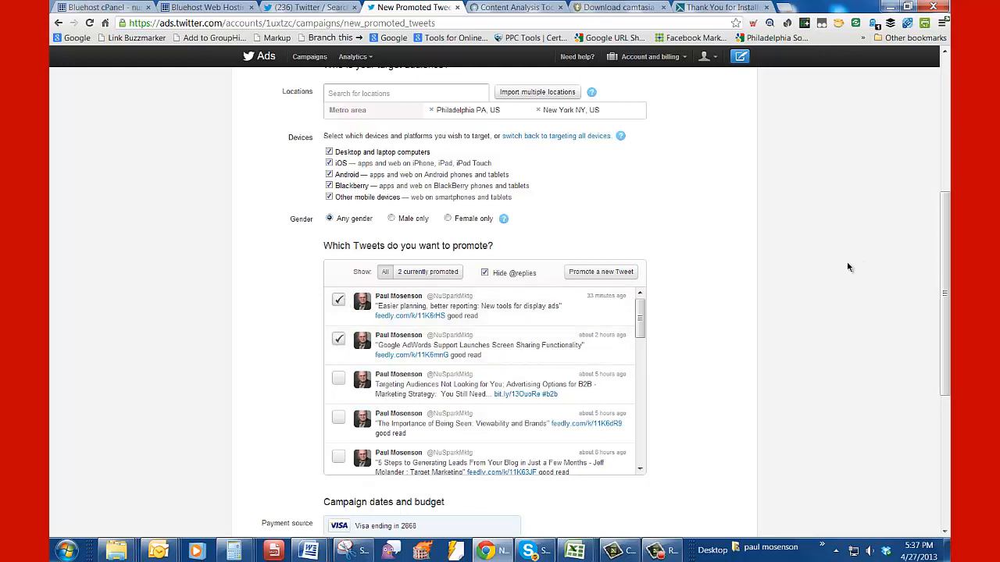
Step: Set a 600 USD total budget and 50 USD daily budget, keeping Standard pacing
scroll("down", 3)
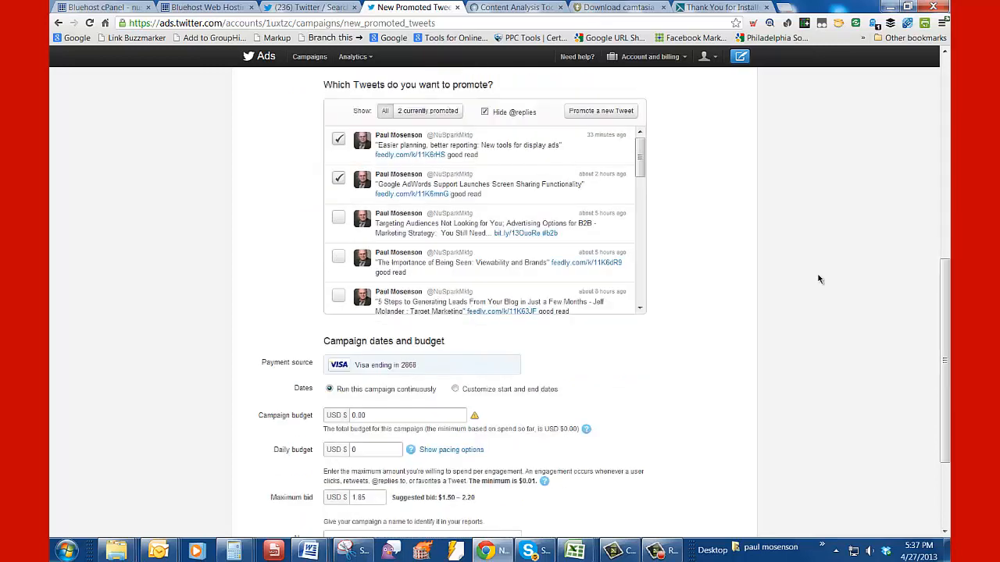
scroll("down", 3)
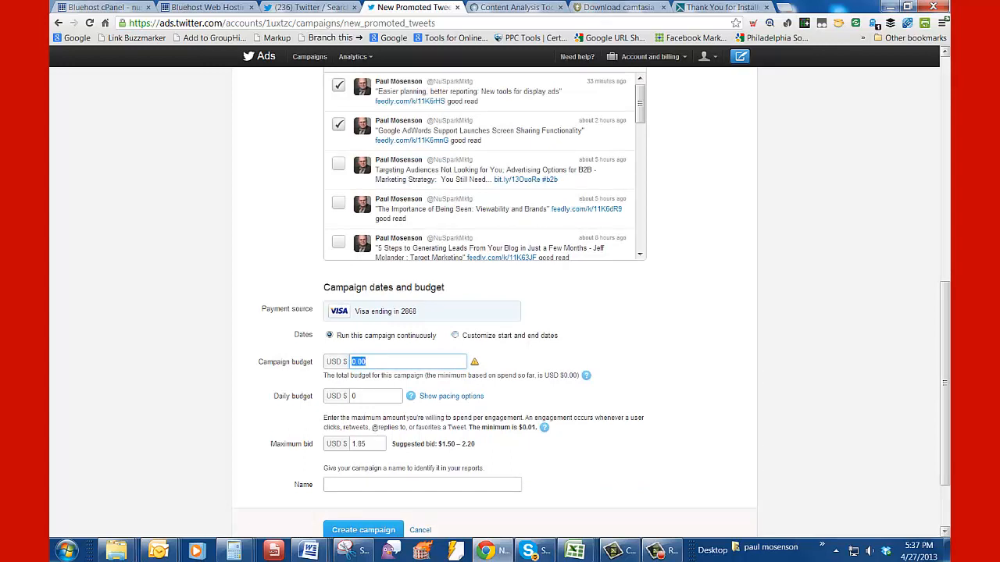
type("600")
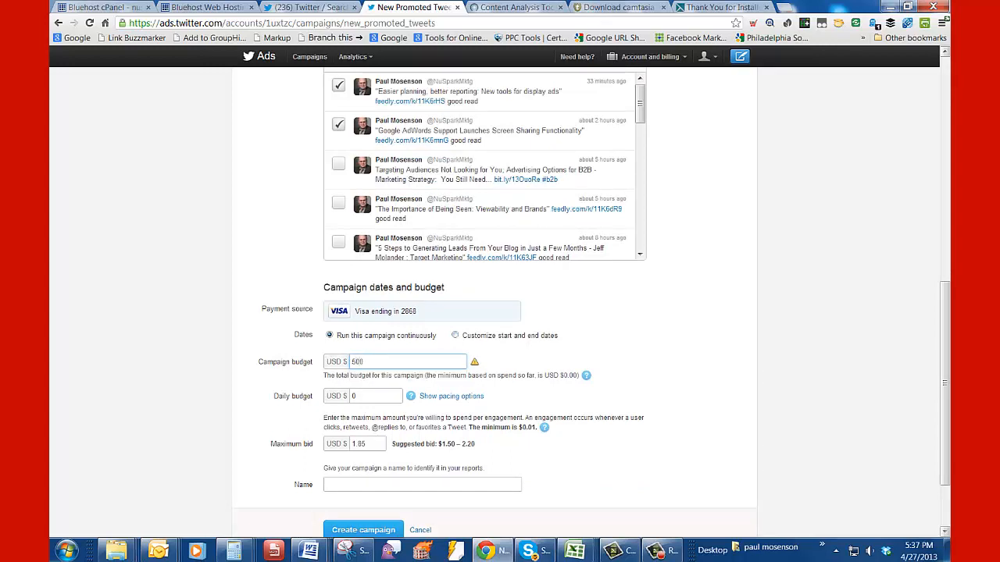
left_click(362, 397)
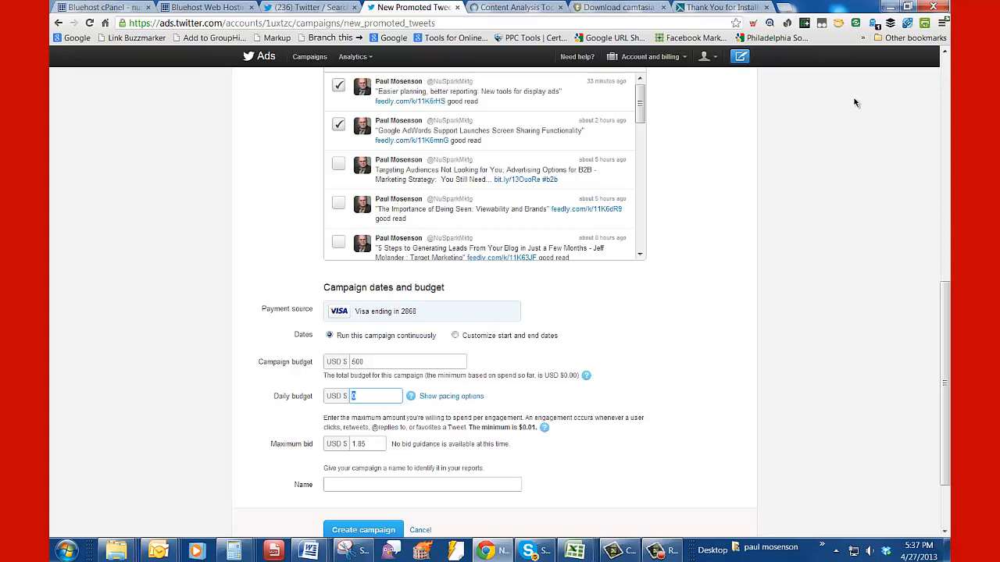
type("50")
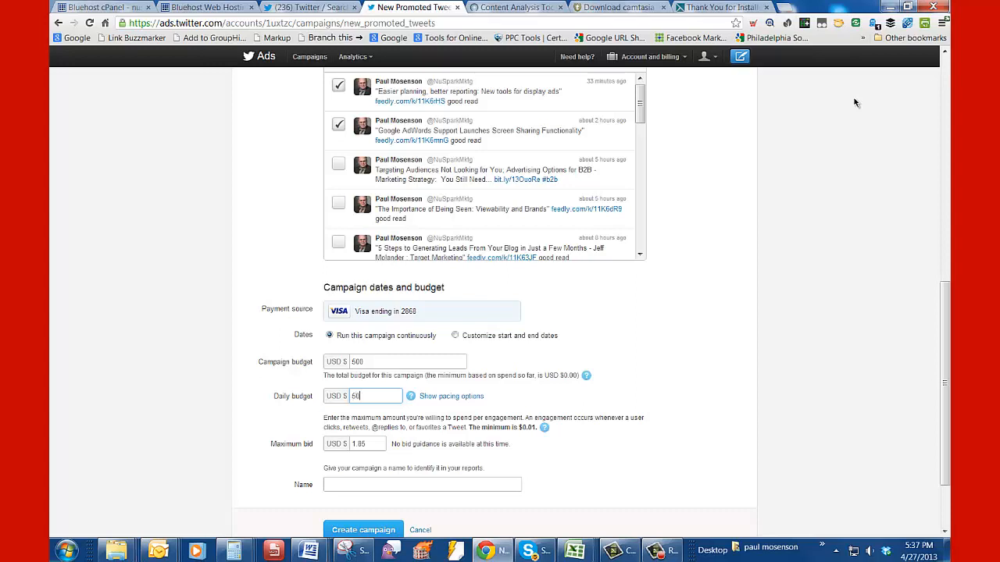
left_click(450, 397)
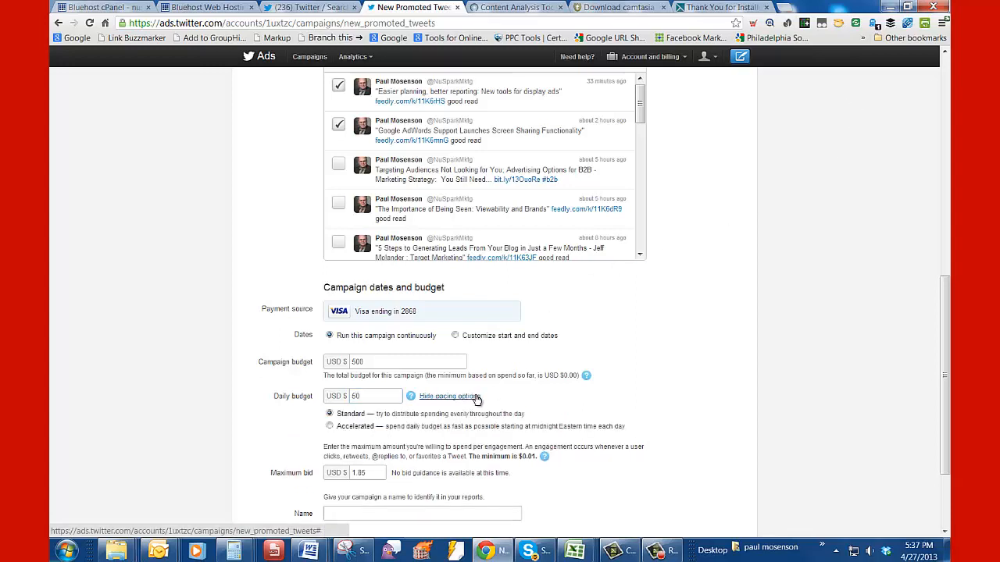
mouse_move(547, 353)
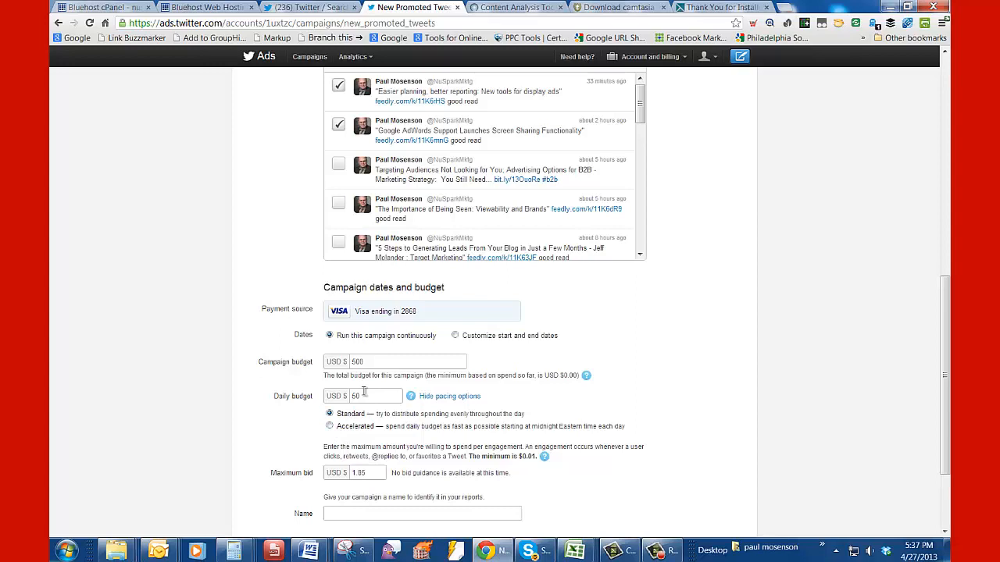
mouse_move(360, 421)
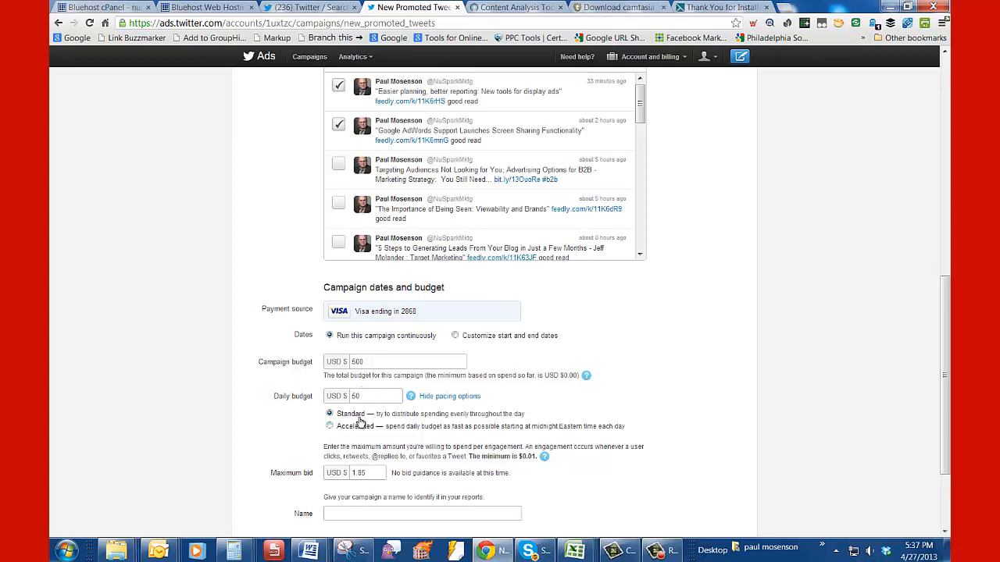
mouse_move(503, 356)
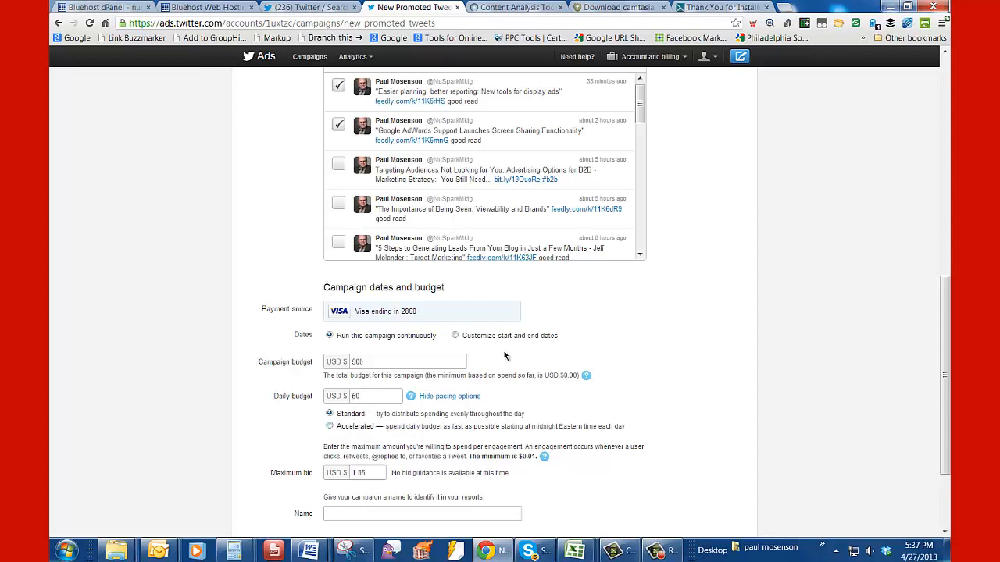
scroll("down", 3)
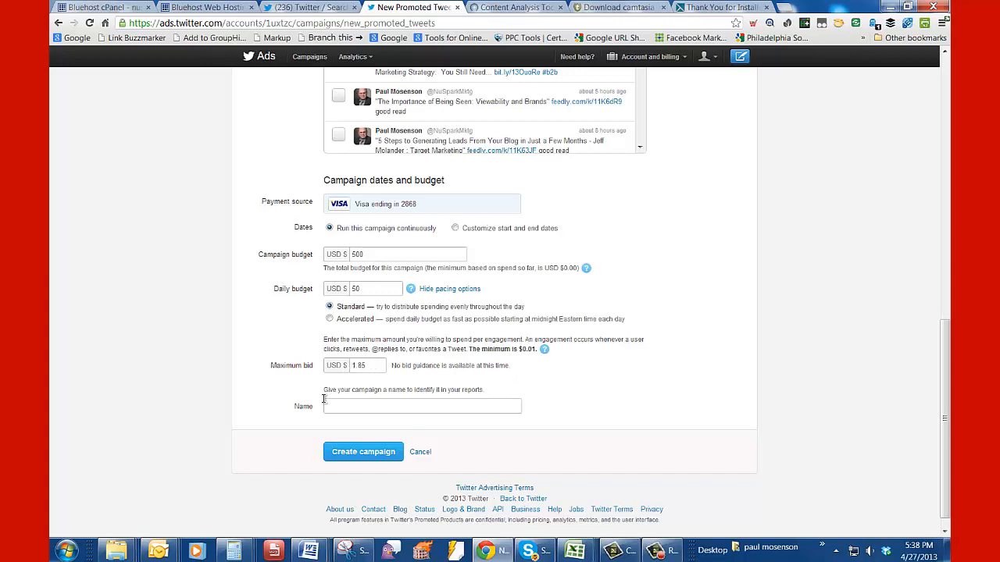
mouse_move(369, 350)
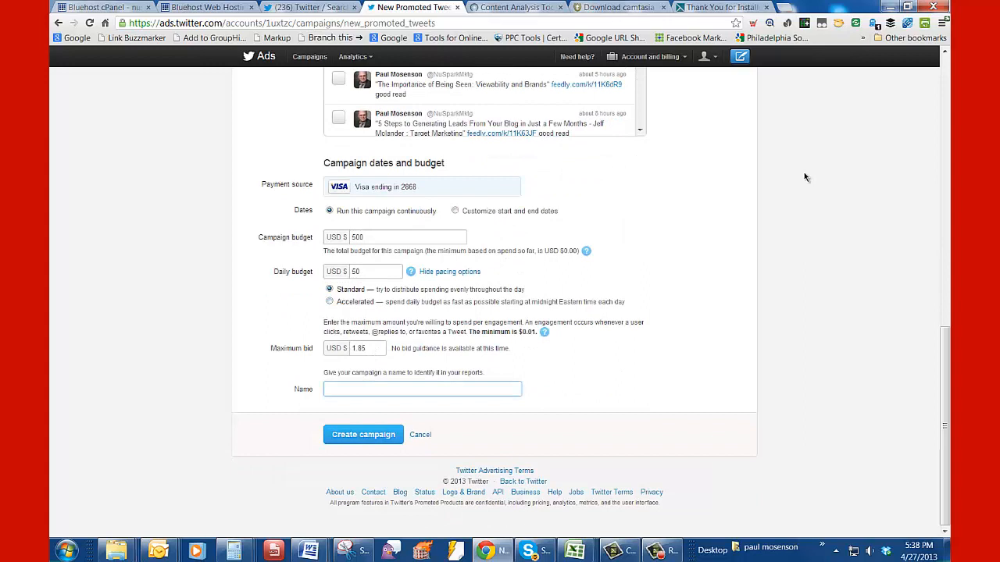
Step: Name the campaign 'wealth management' and create it to reach its dashboard
type("wealth man")
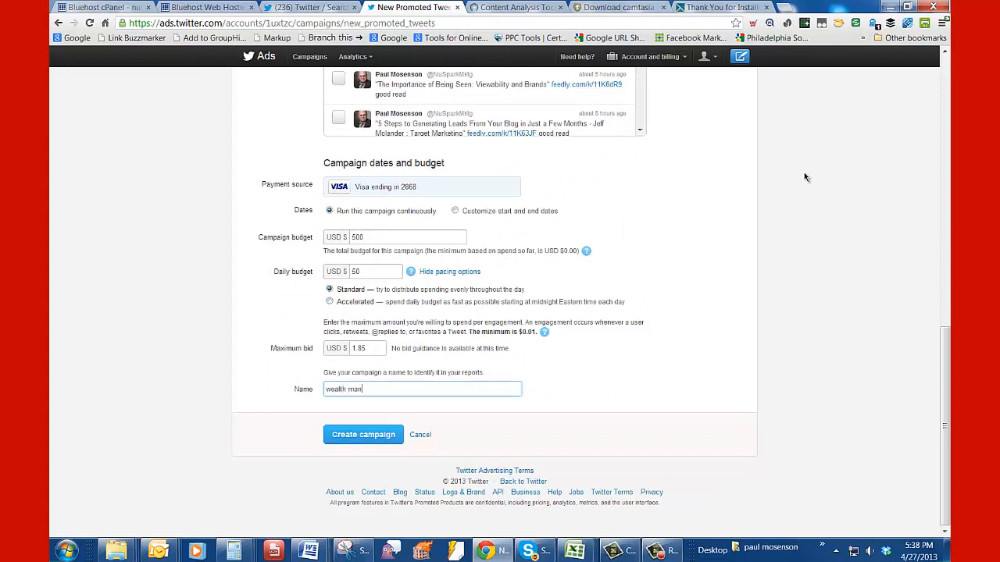
type("agement")
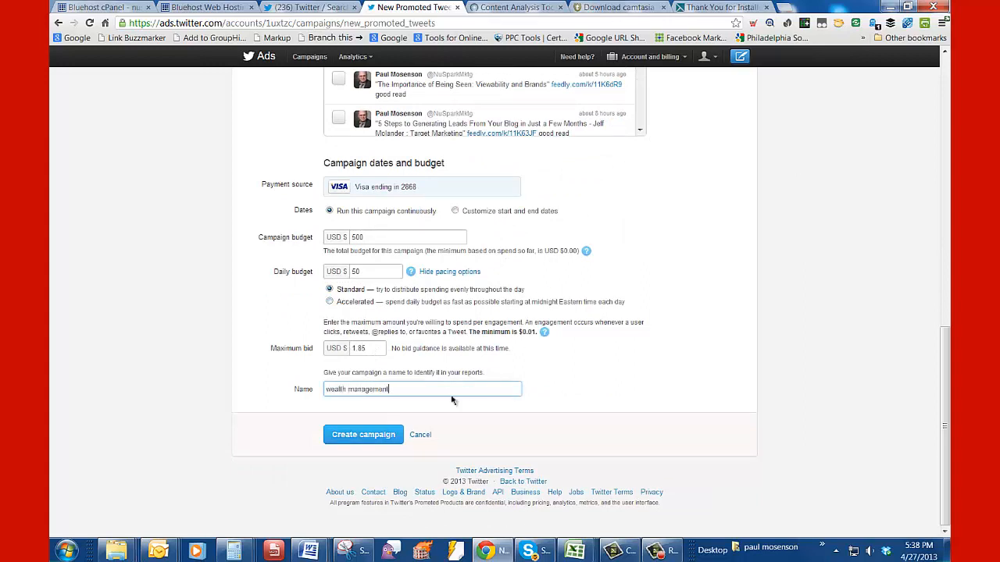
left_click(362, 434)
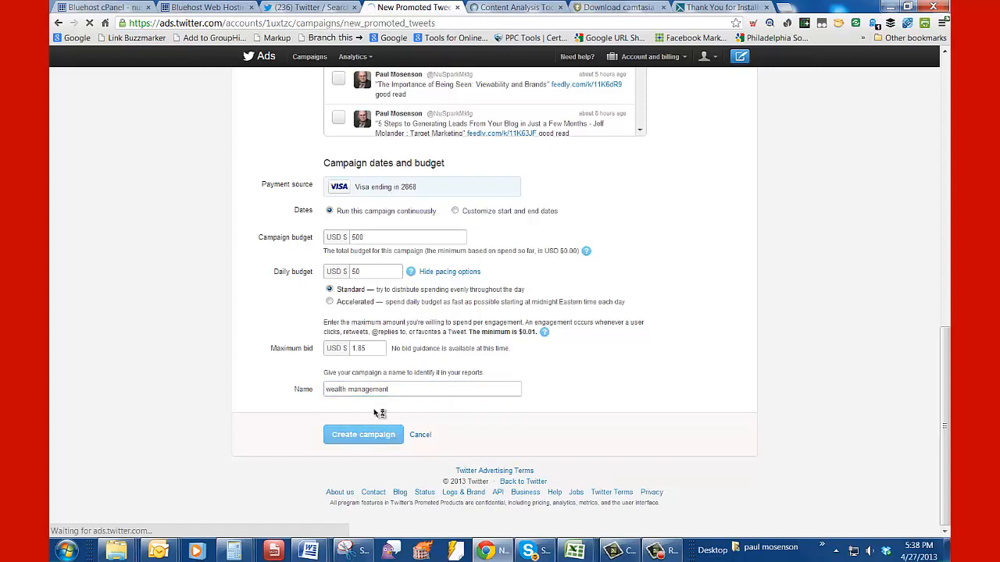
left_click(362, 434)
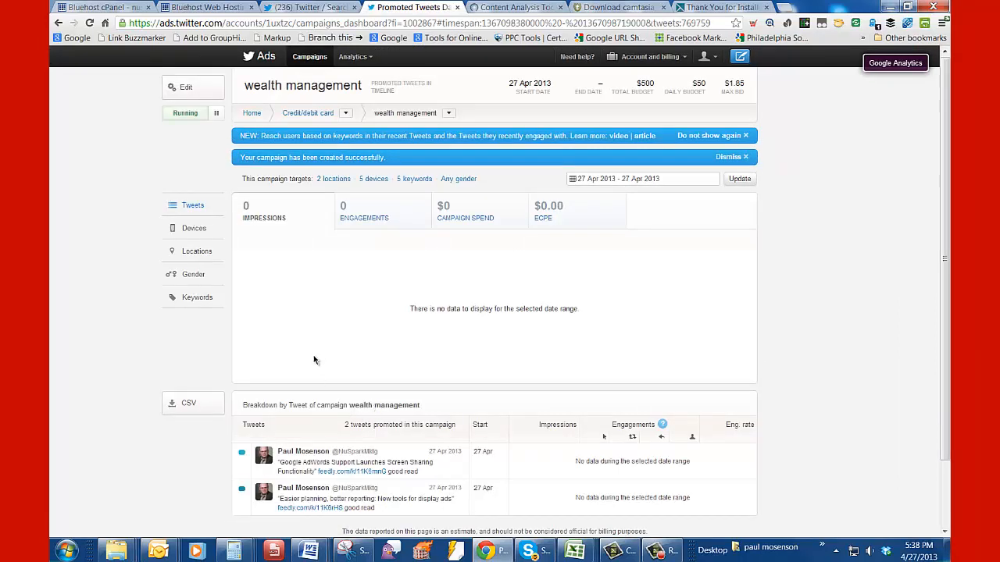
mouse_move(303, 315)
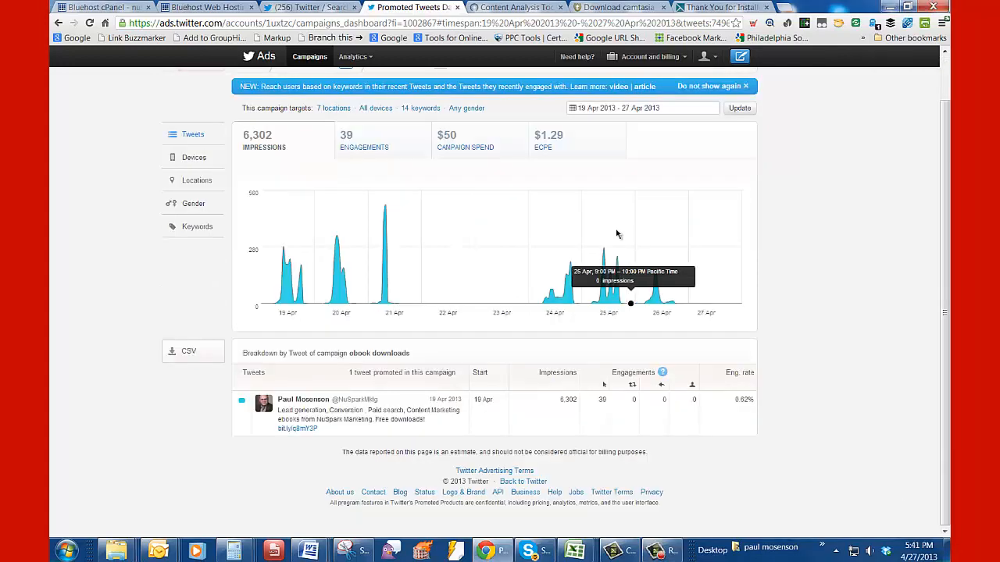
mouse_move(62, 244)
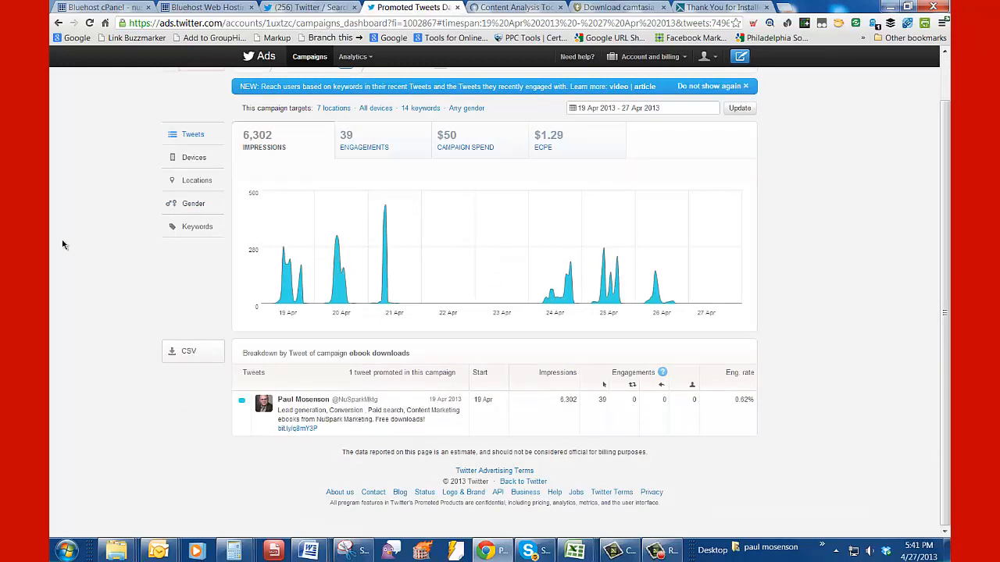
mouse_move(407, 418)
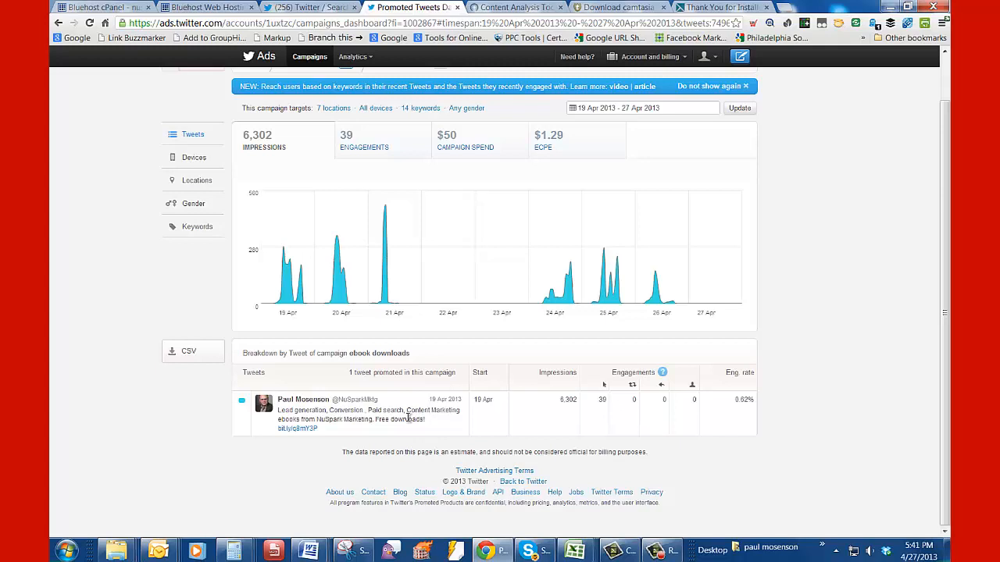
mouse_move(50, 165)
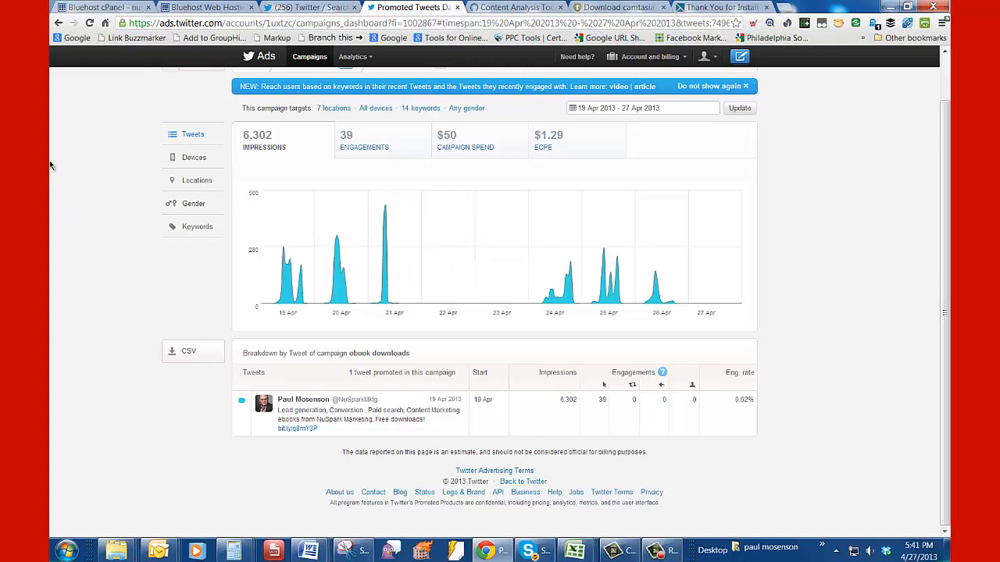
mouse_move(53, 194)
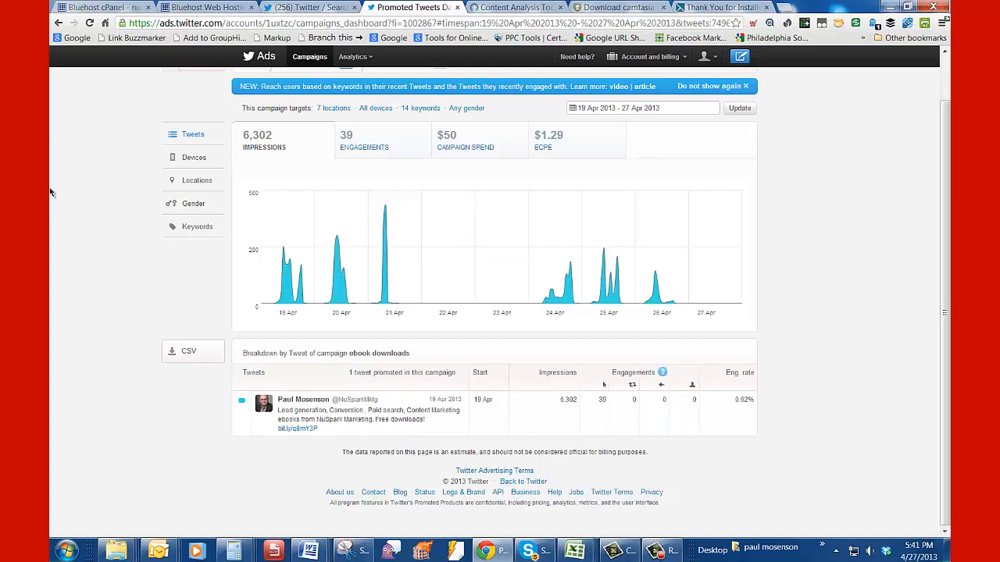
Step: Switch the ebook downloads graph from impressions to the Engagements metric
scroll("up", 3)
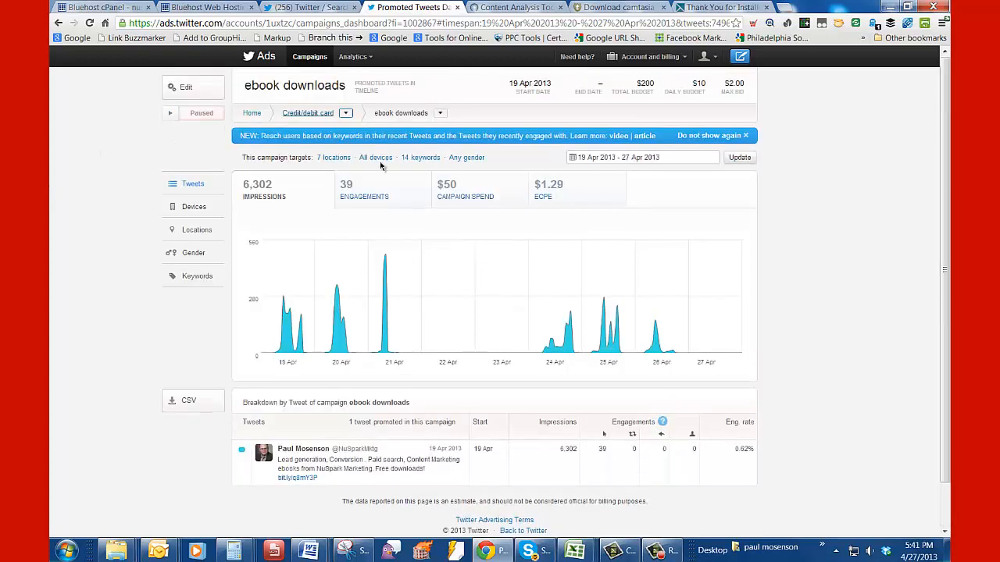
mouse_move(359, 238)
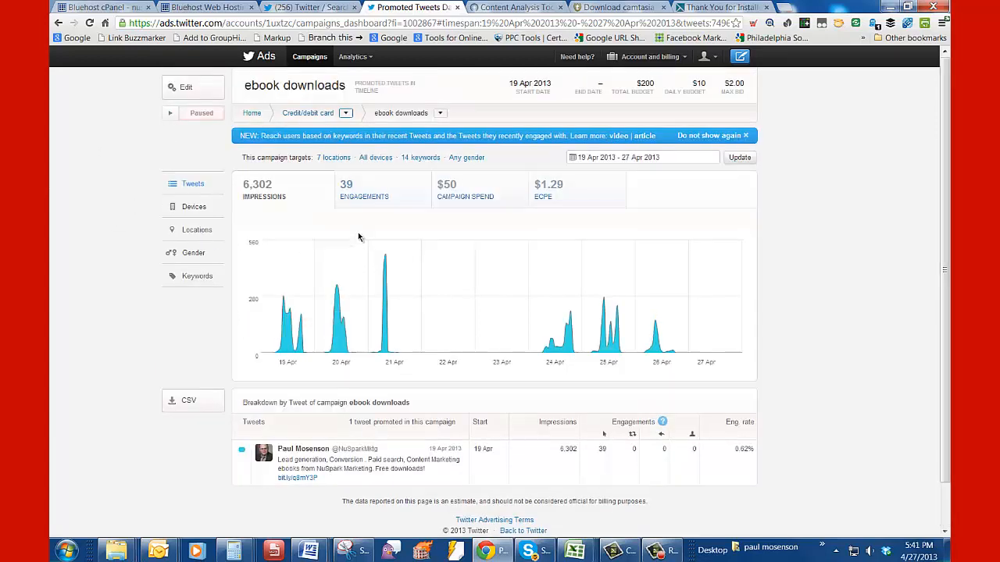
mouse_move(274, 205)
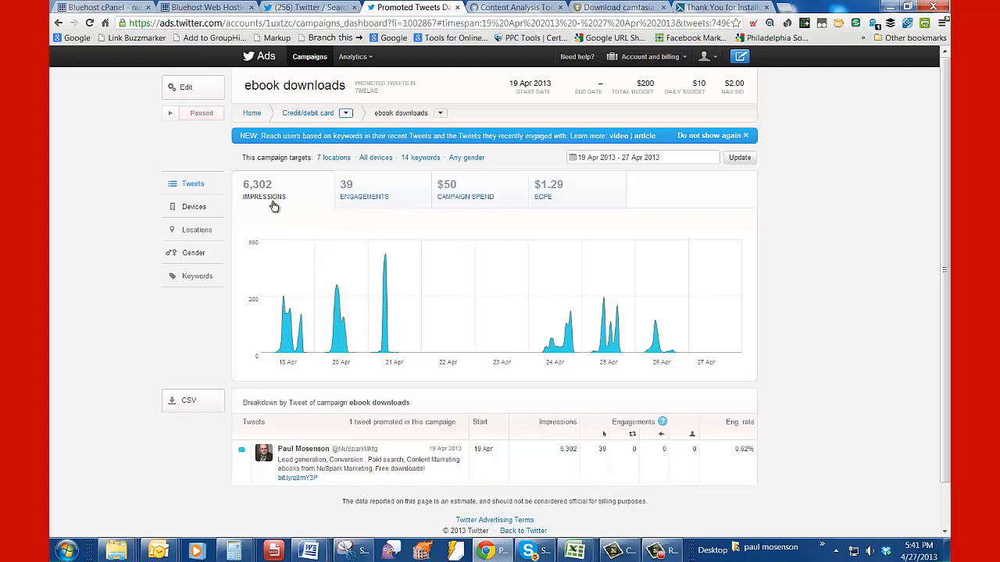
mouse_move(357, 196)
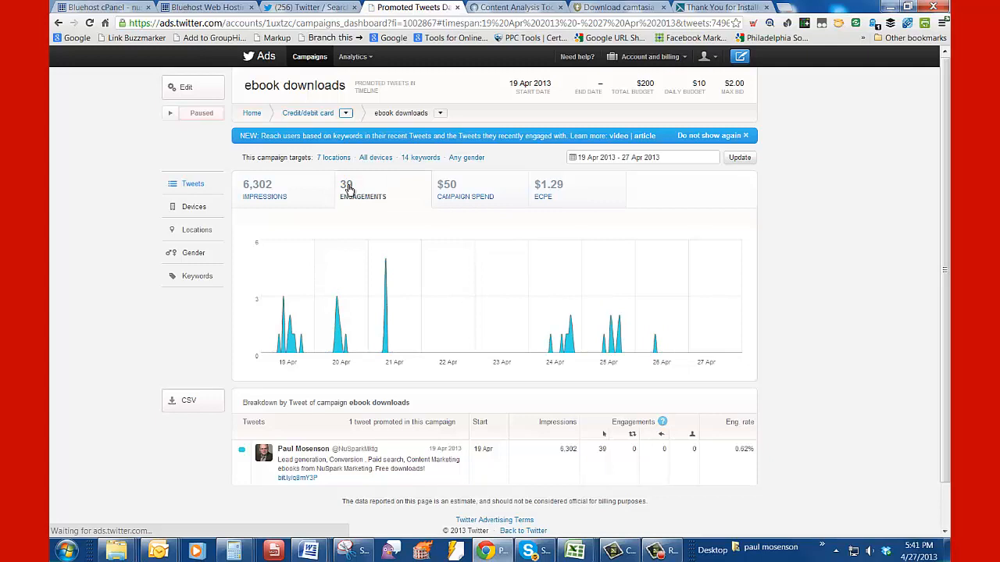
mouse_move(347, 188)
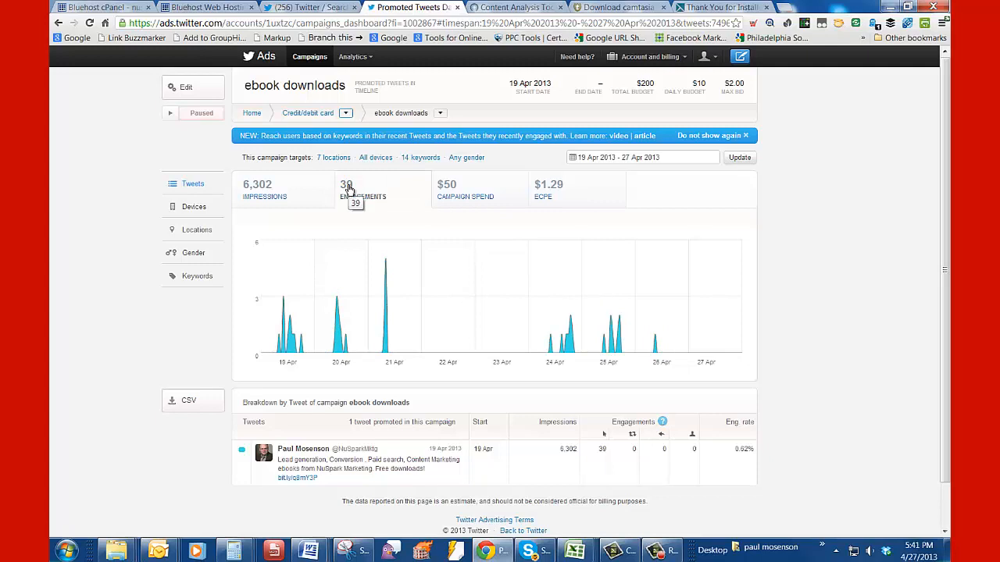
mouse_move(596, 347)
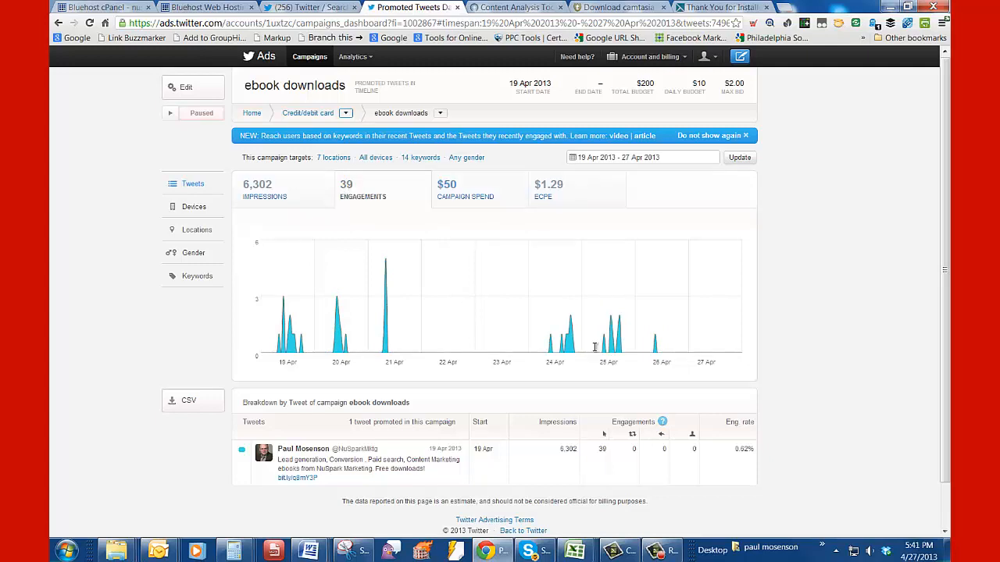
mouse_move(616, 441)
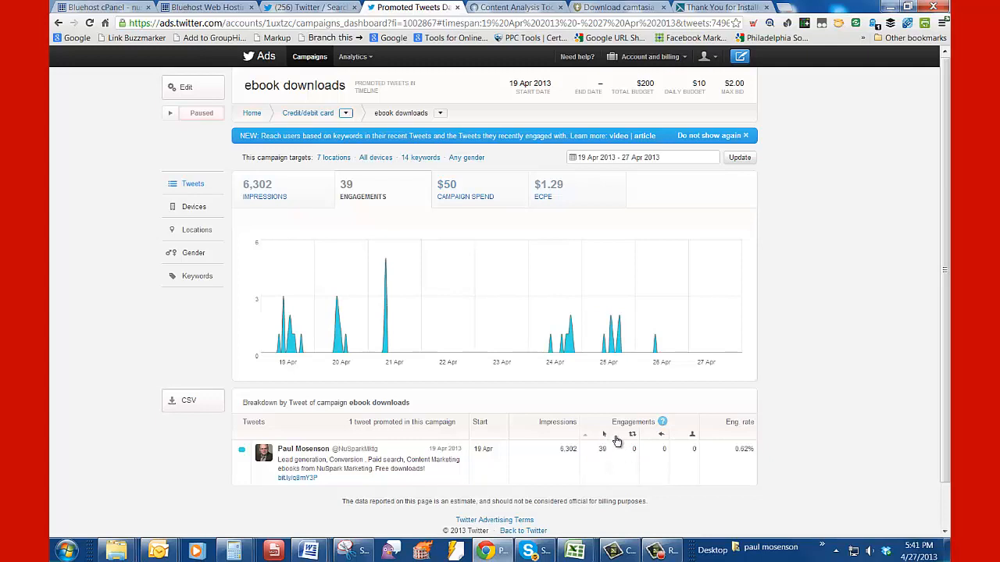
mouse_move(639, 446)
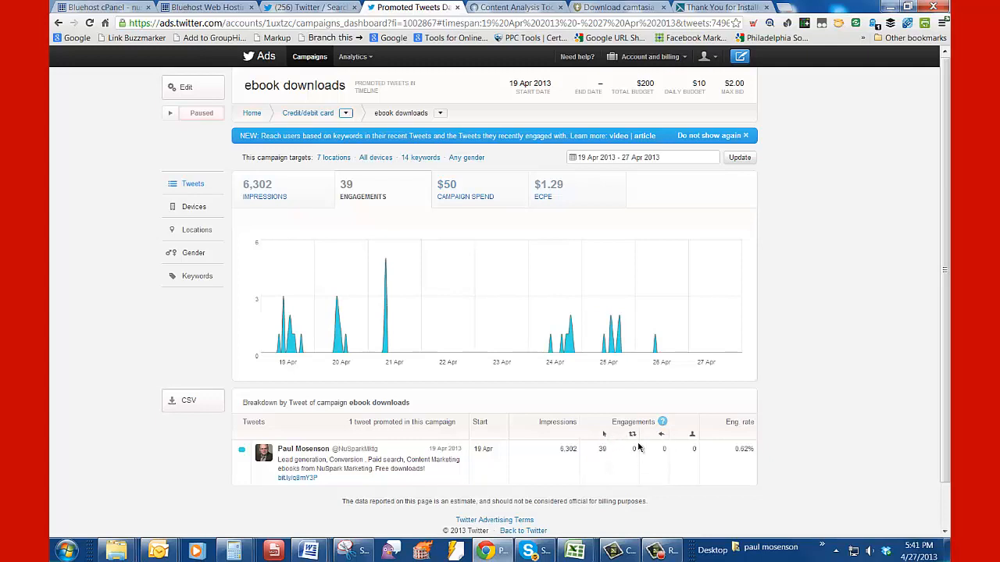
mouse_move(662, 436)
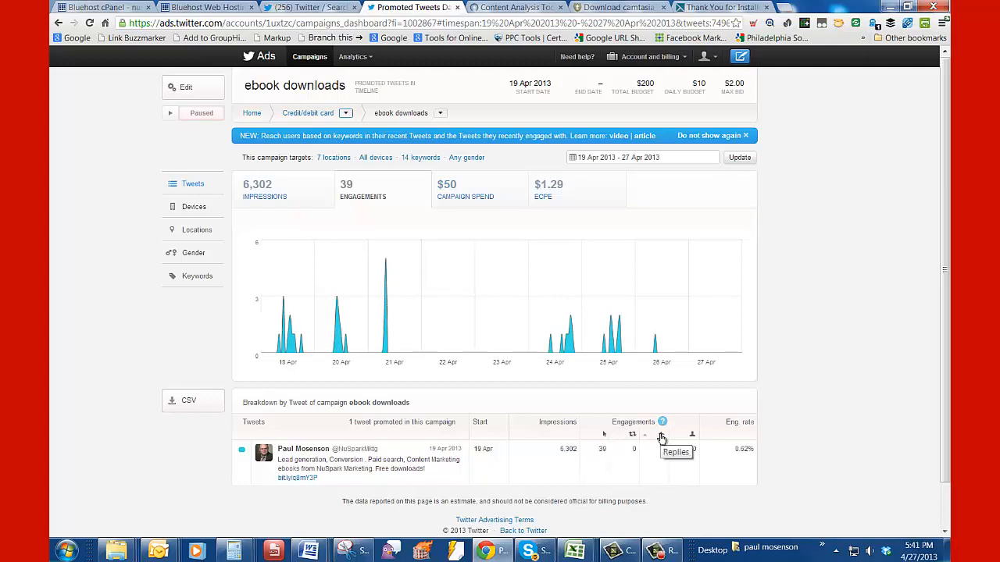
mouse_move(693, 437)
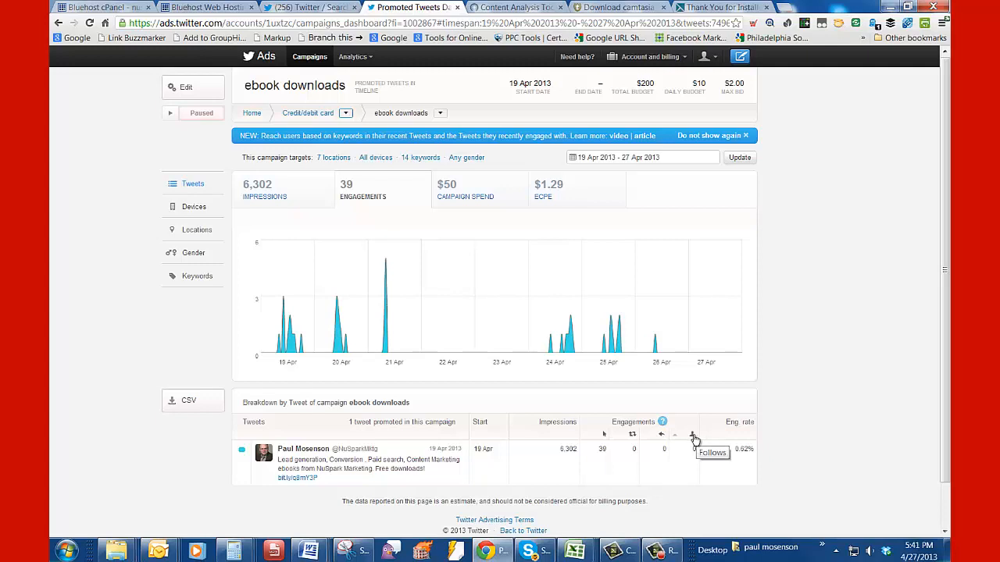
mouse_move(616, 379)
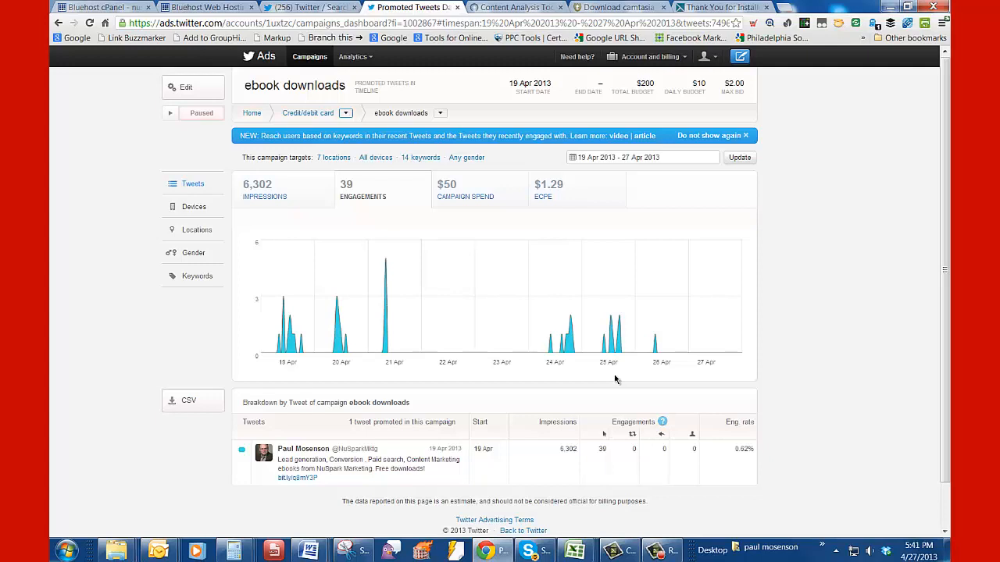
mouse_move(609, 460)
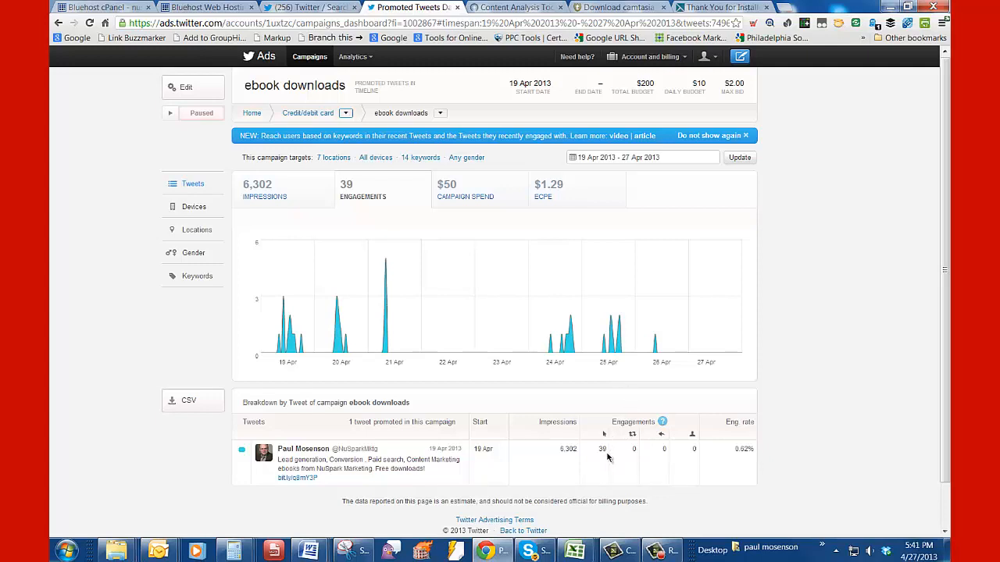
mouse_move(643, 441)
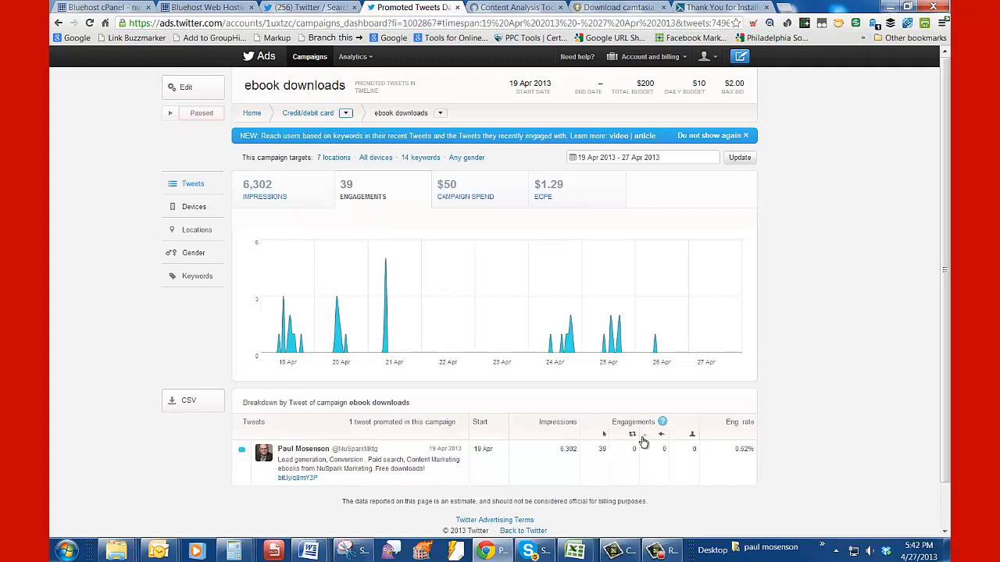
mouse_move(678, 465)
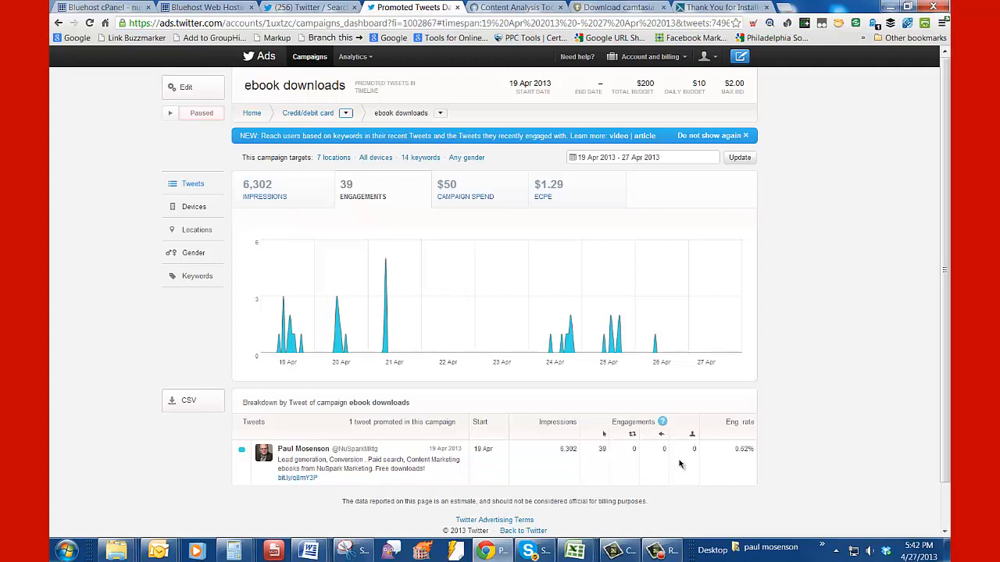
mouse_move(561, 335)
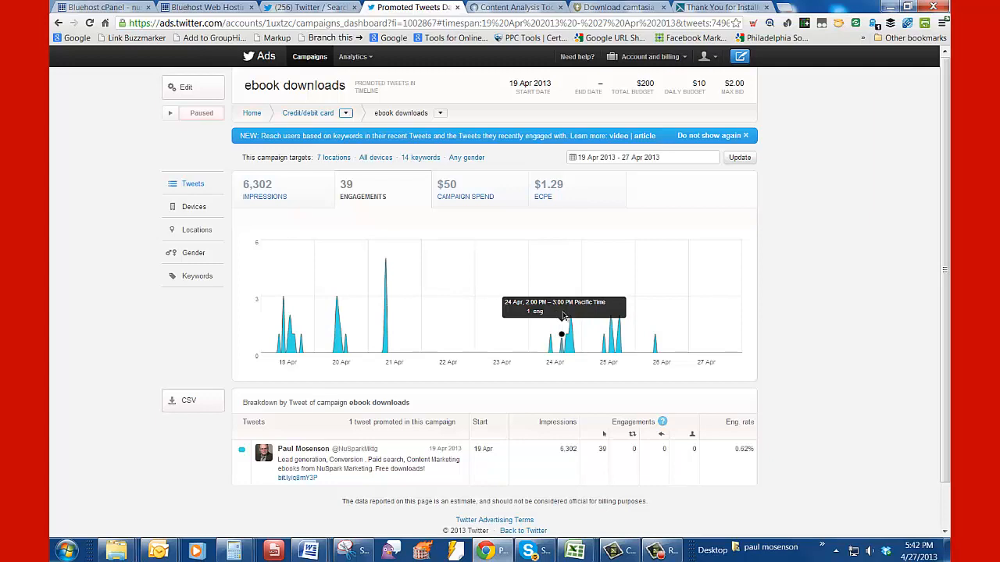
mouse_move(362, 194)
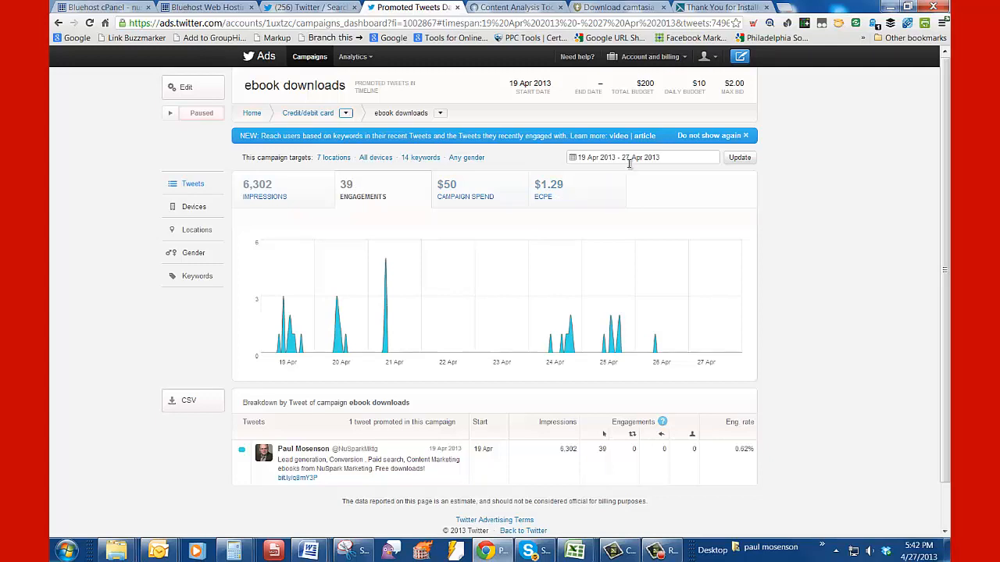
mouse_move(60, 274)
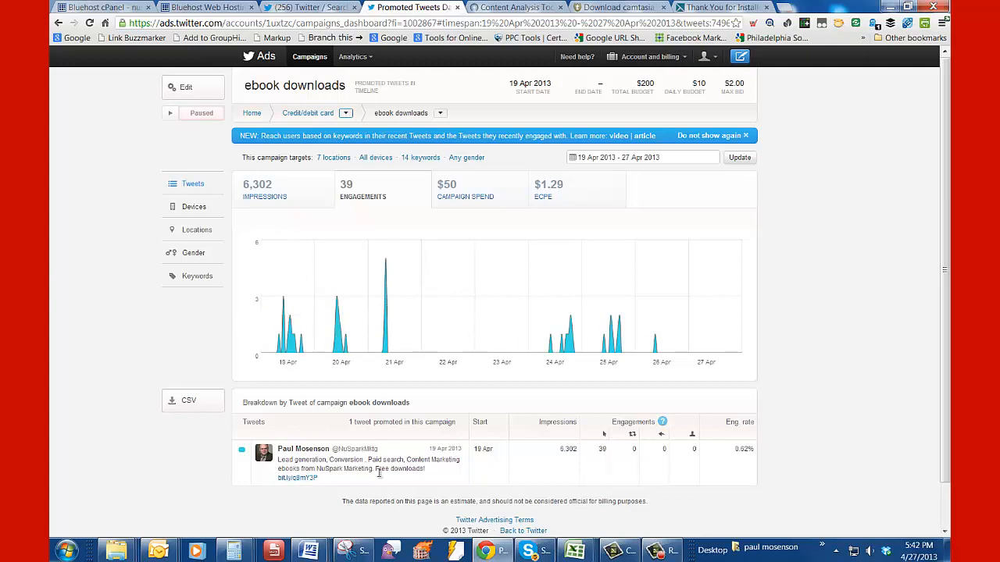
left_click(194, 207)
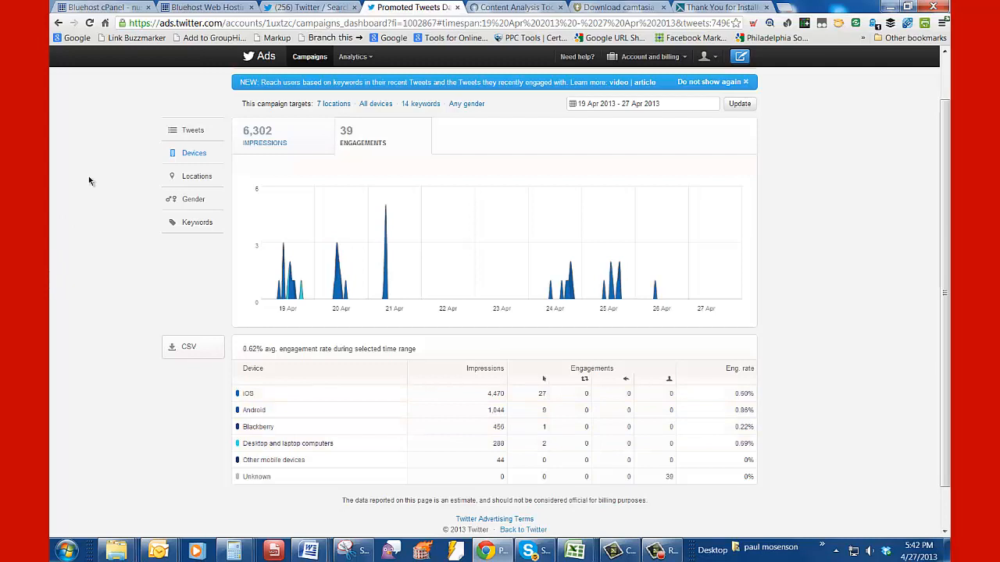
Step: Break results down by location, then go to the '7 locations' targeting settings
left_click(197, 174)
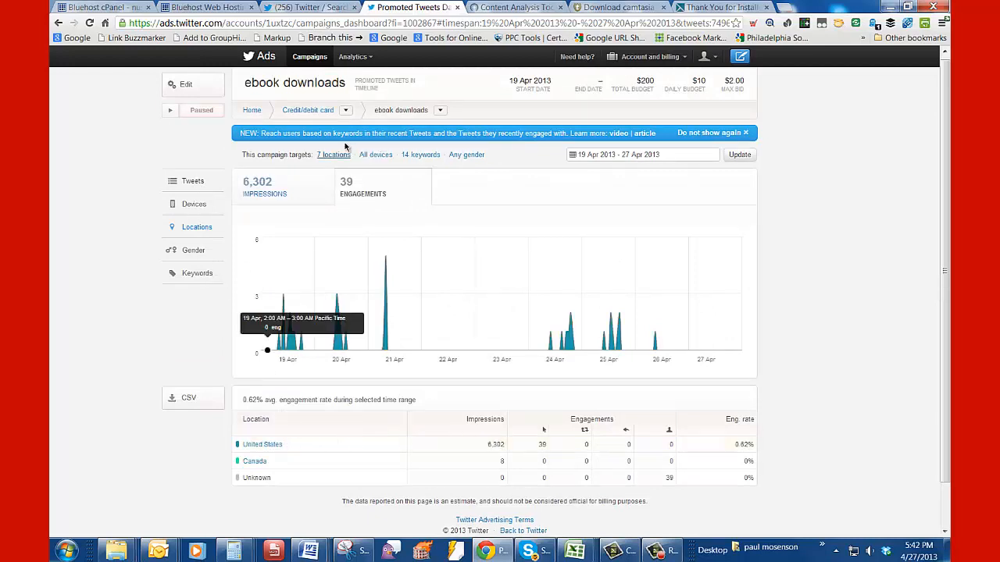
left_click(335, 155)
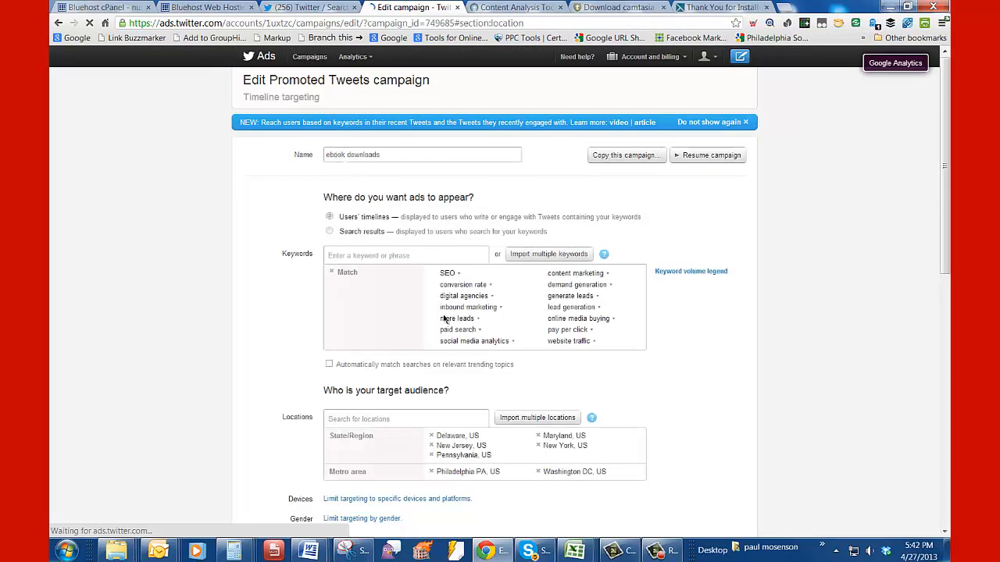
Step: Review the campaign's keywords, location targets and promoted tweet, then return to the dashboard
scroll("down", 3)
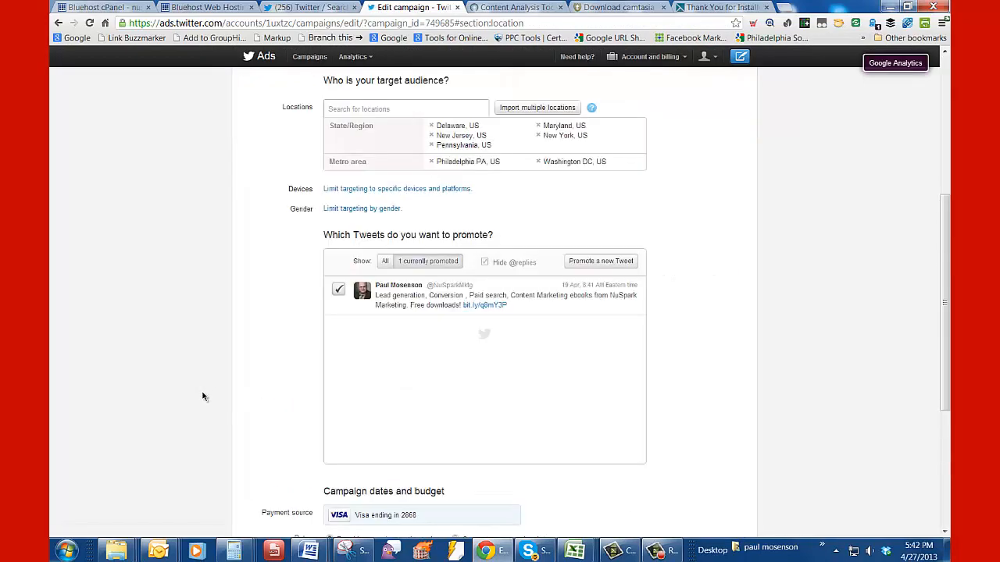
scroll("up", 3)
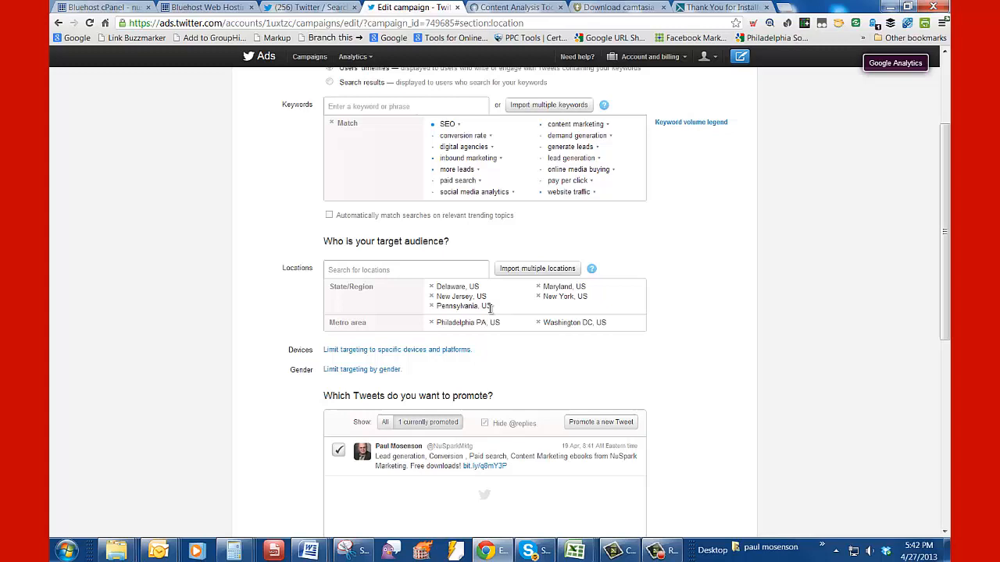
mouse_move(515, 331)
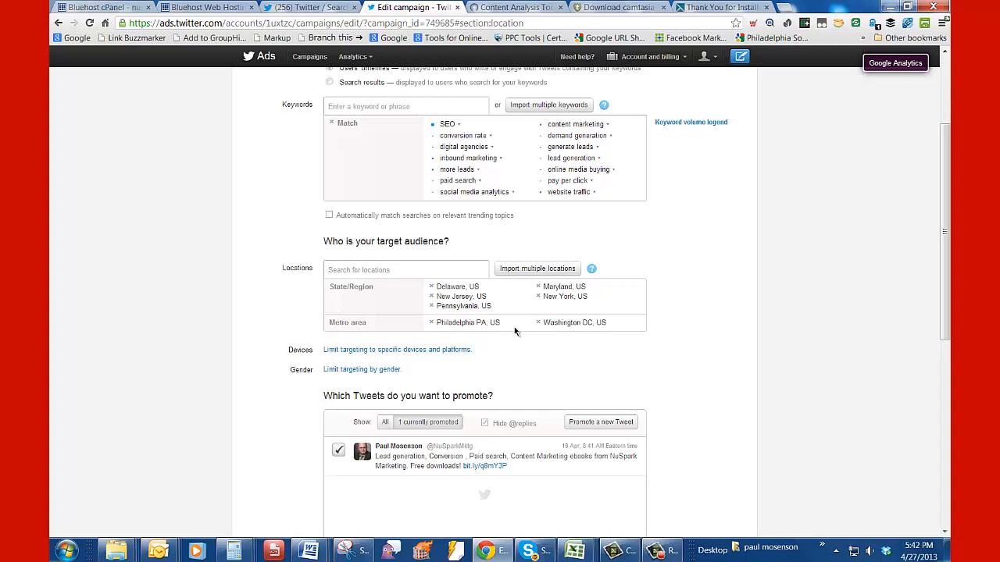
scroll("up", 3)
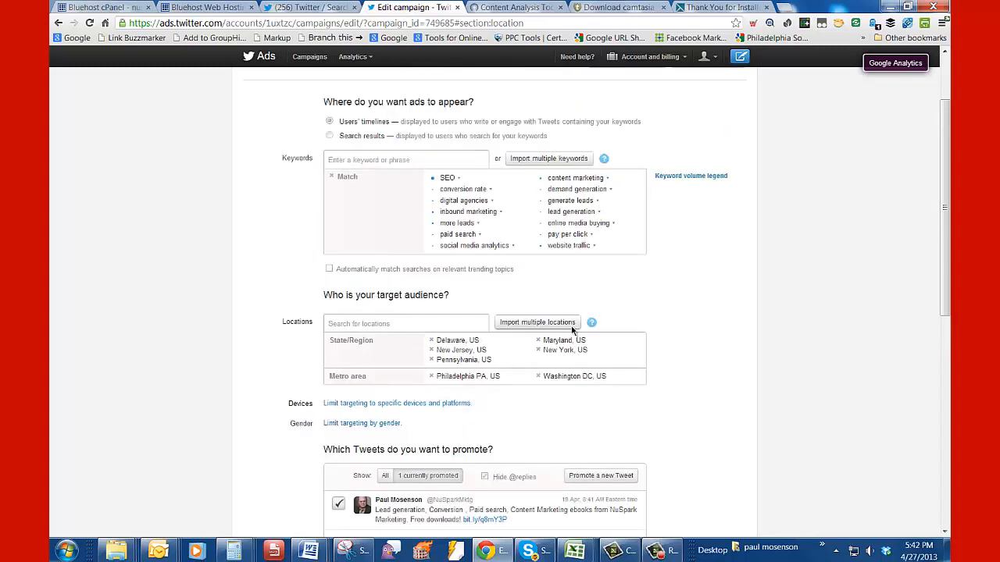
scroll("up", 3)
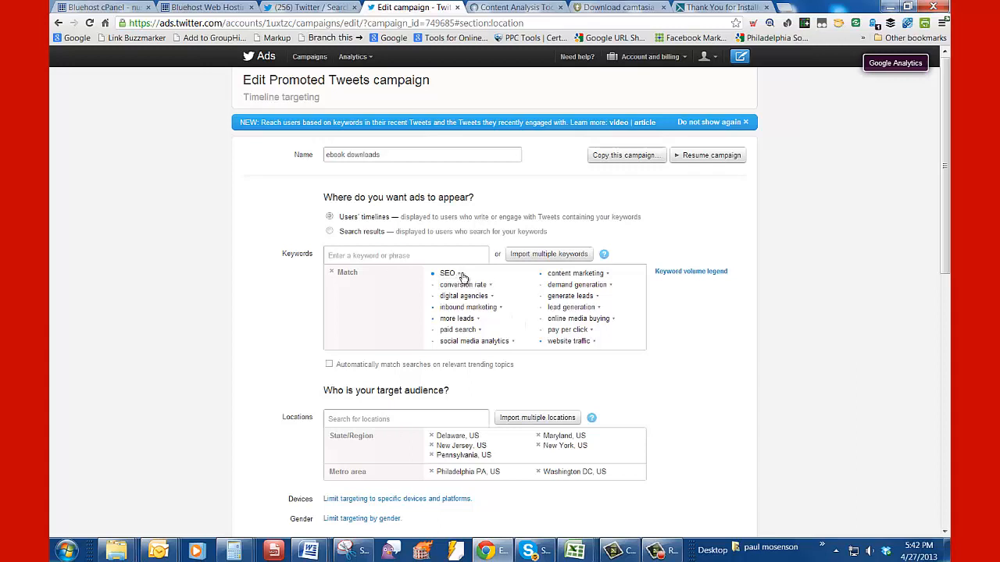
mouse_move(439, 278)
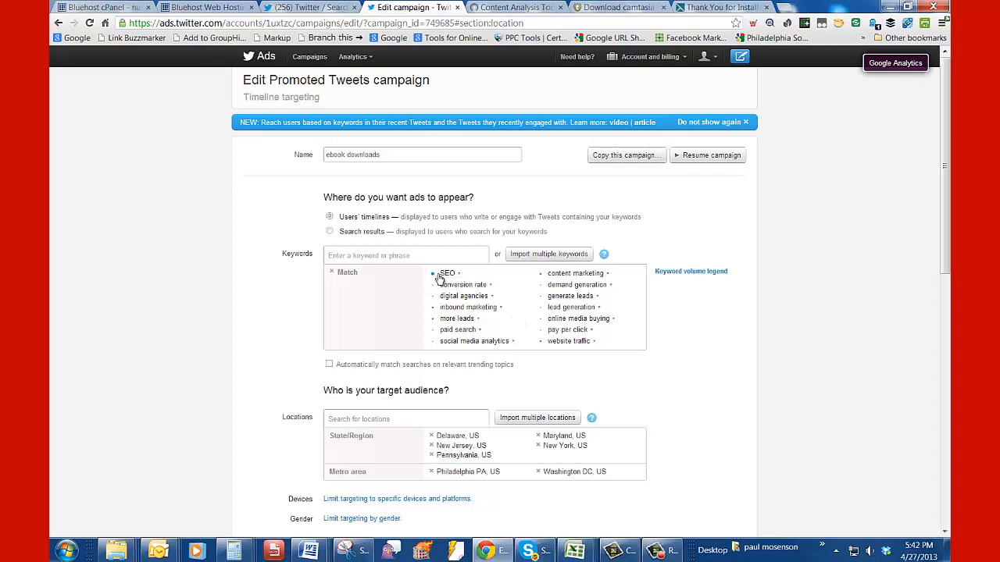
mouse_move(631, 299)
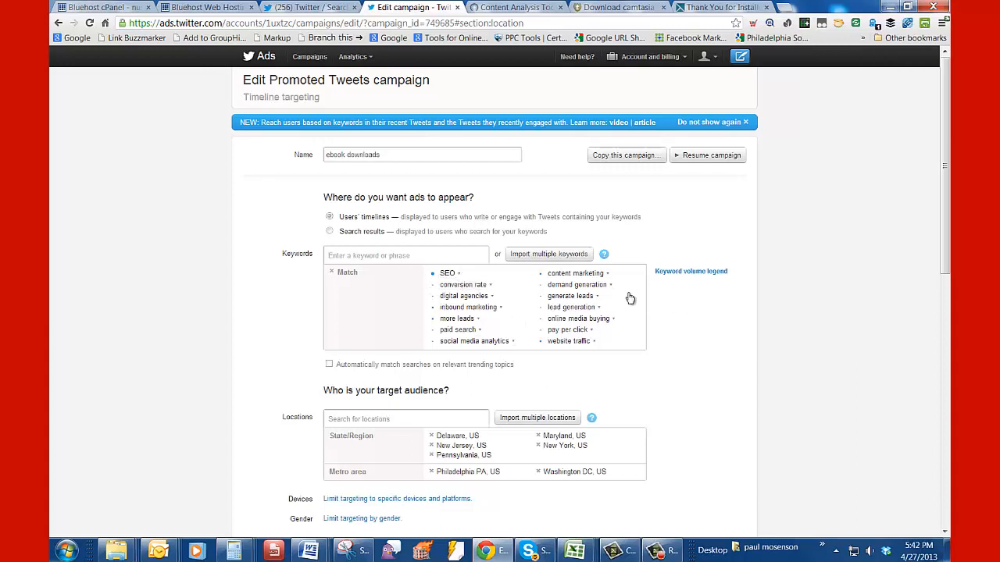
mouse_move(668, 388)
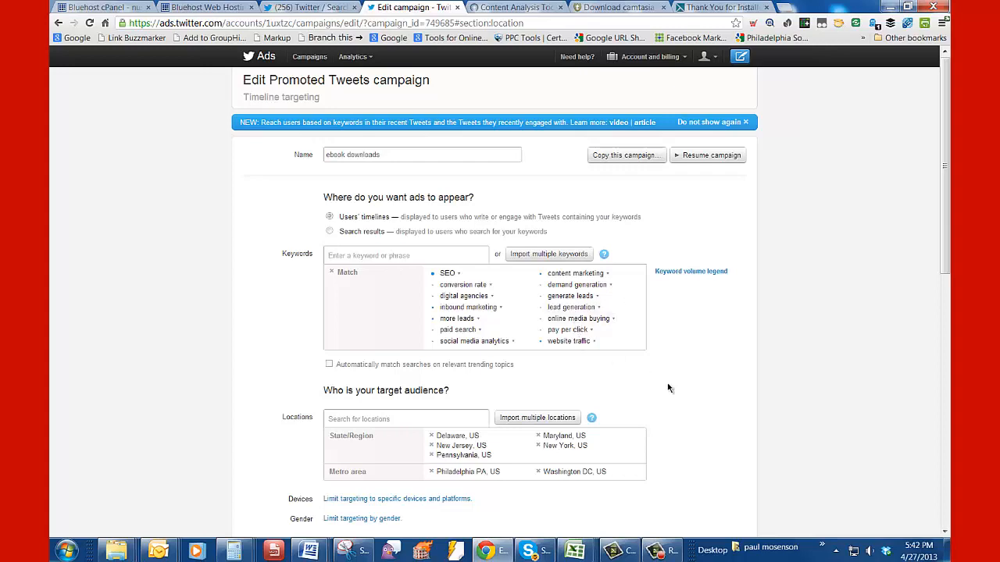
mouse_move(247, 250)
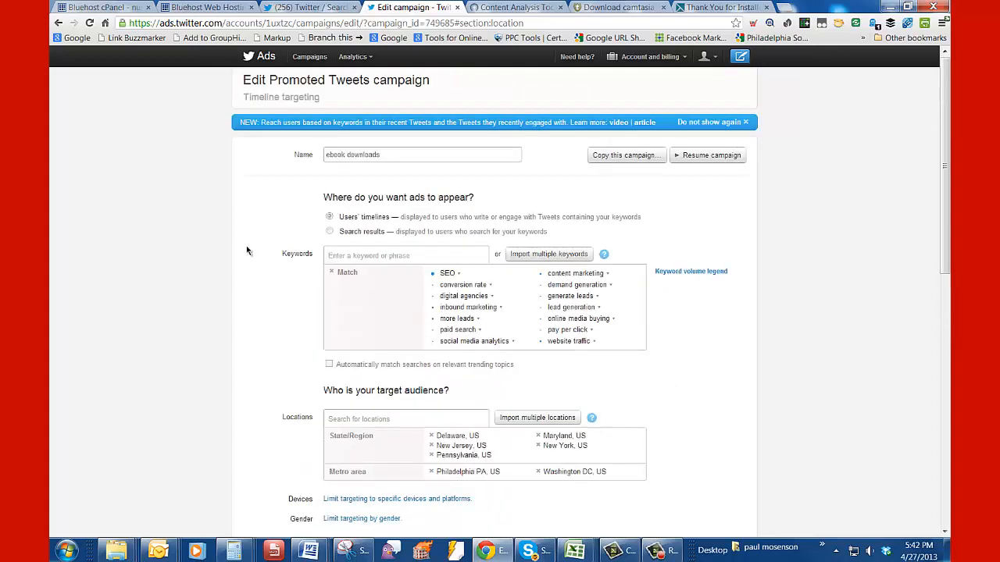
left_click(60, 24)
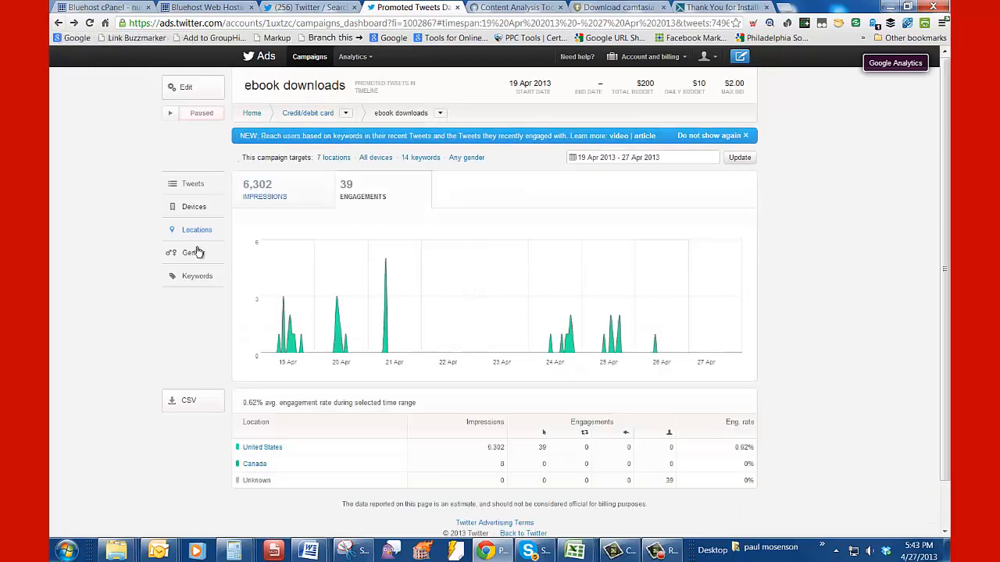
Step: Break the campaign results down by gender, then by keyword
left_click(194, 253)
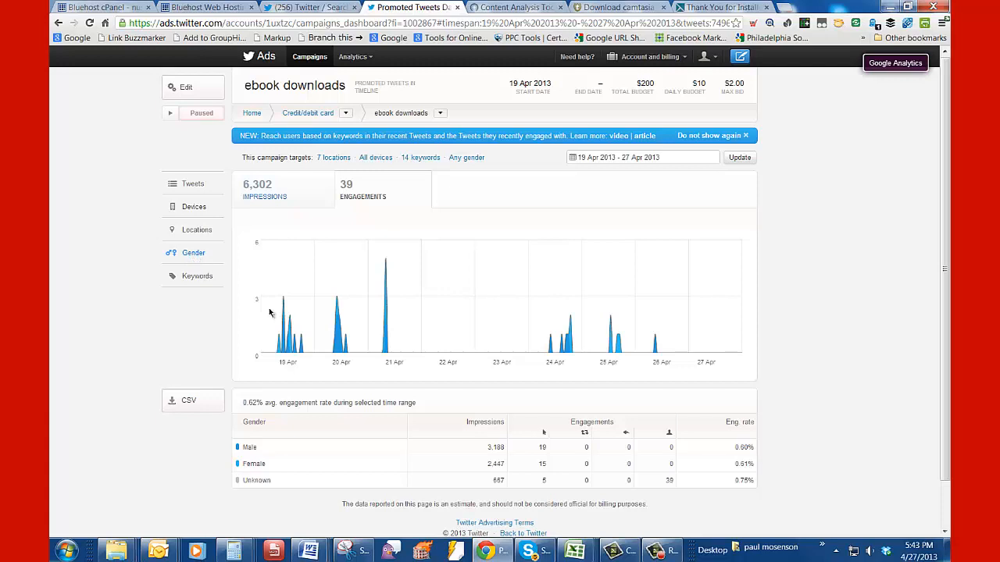
mouse_move(465, 406)
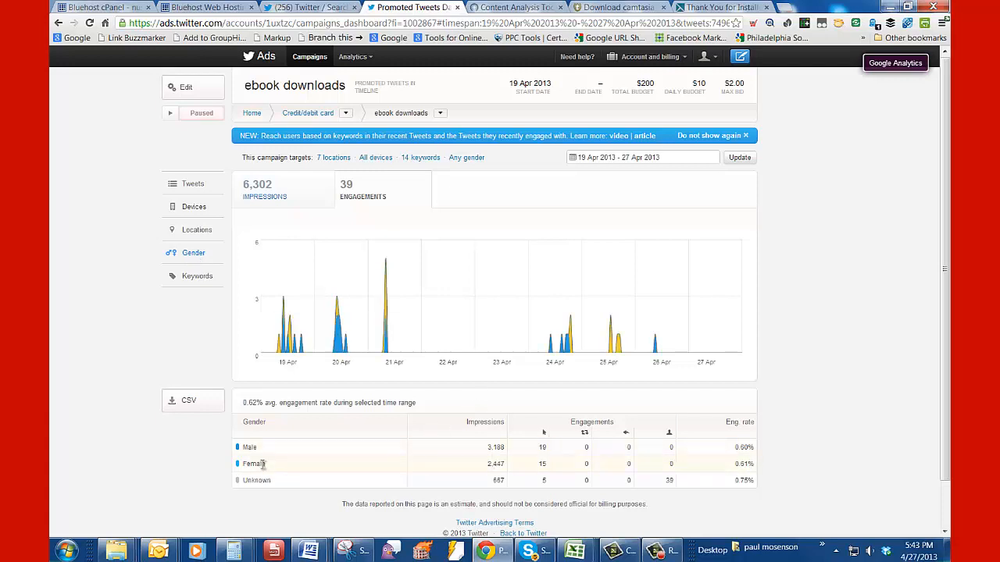
mouse_move(372, 481)
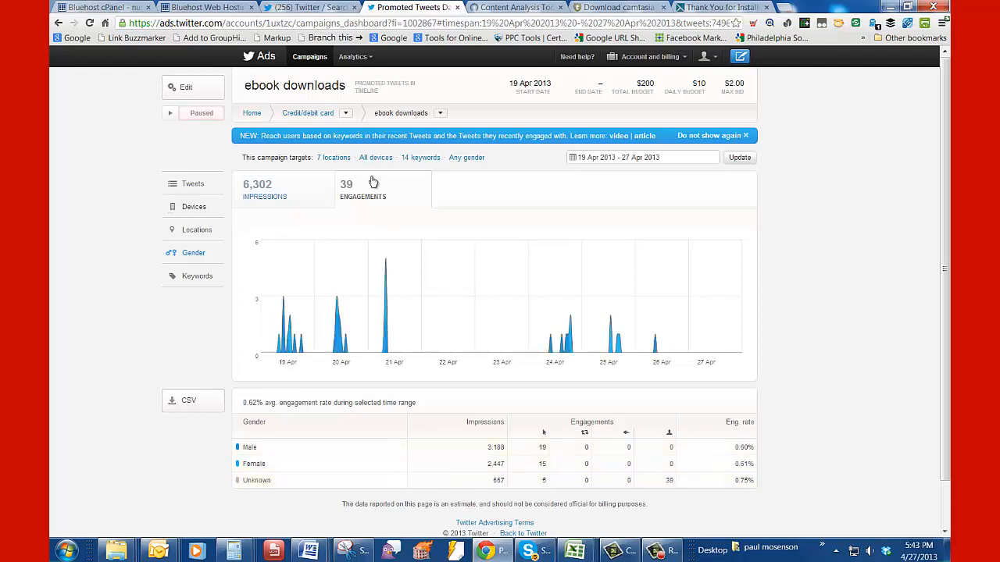
left_click(197, 275)
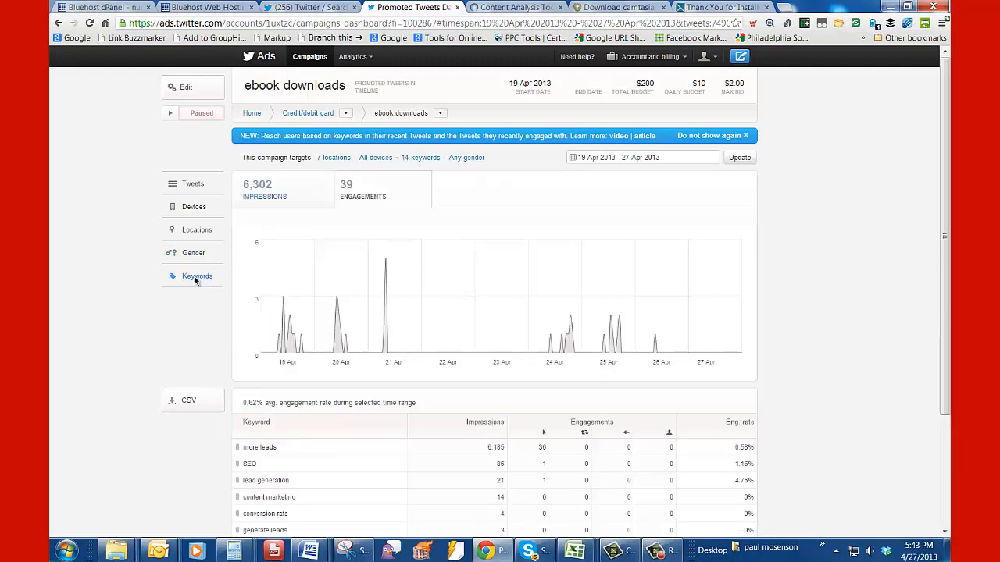
Step: Scroll the keyword table down to its last rows, inbound marketing and social media analytics
scroll("down", 3)
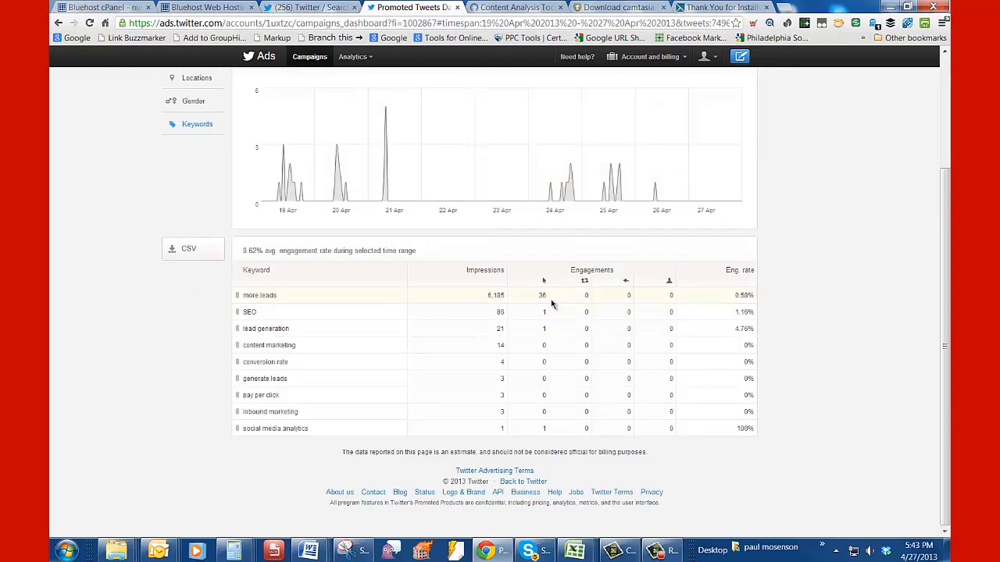
scroll("up", 3)
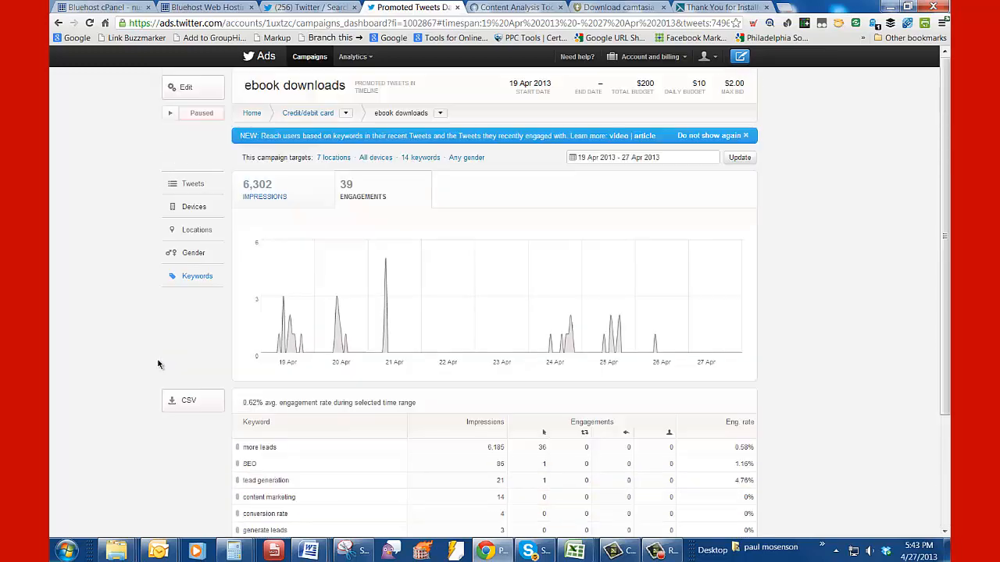
mouse_move(234, 195)
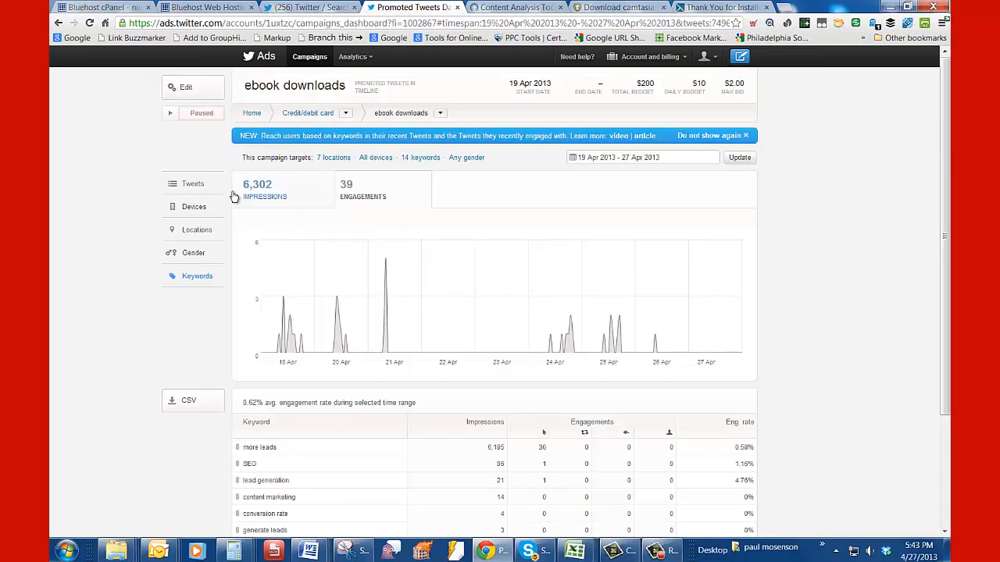
mouse_move(309, 353)
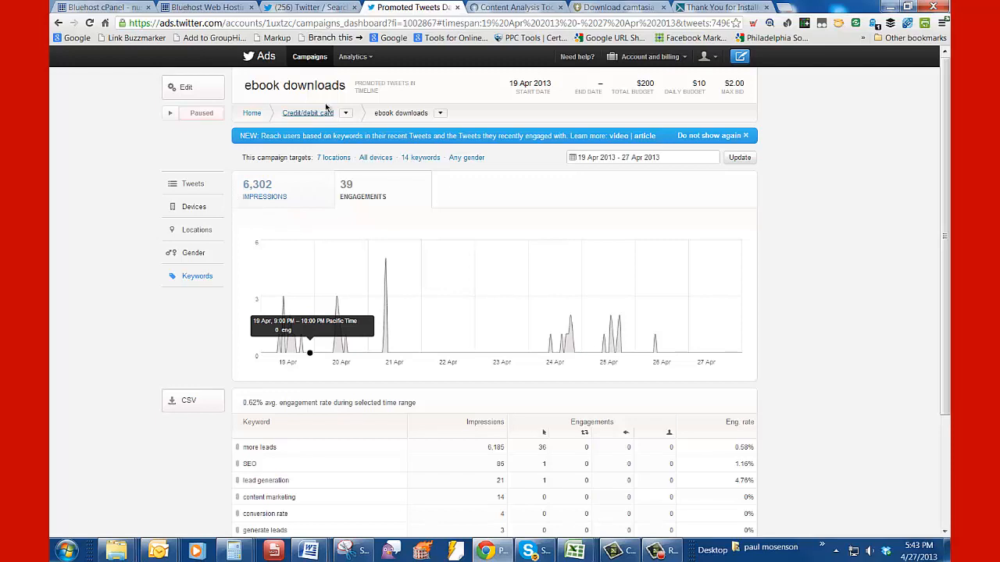
mouse_move(914, 284)
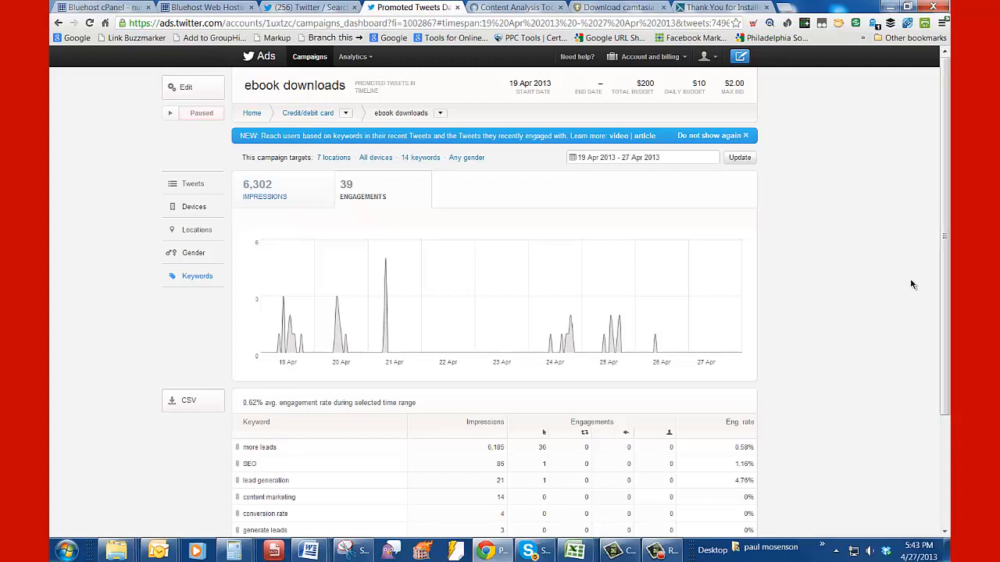
scroll("down", 3)
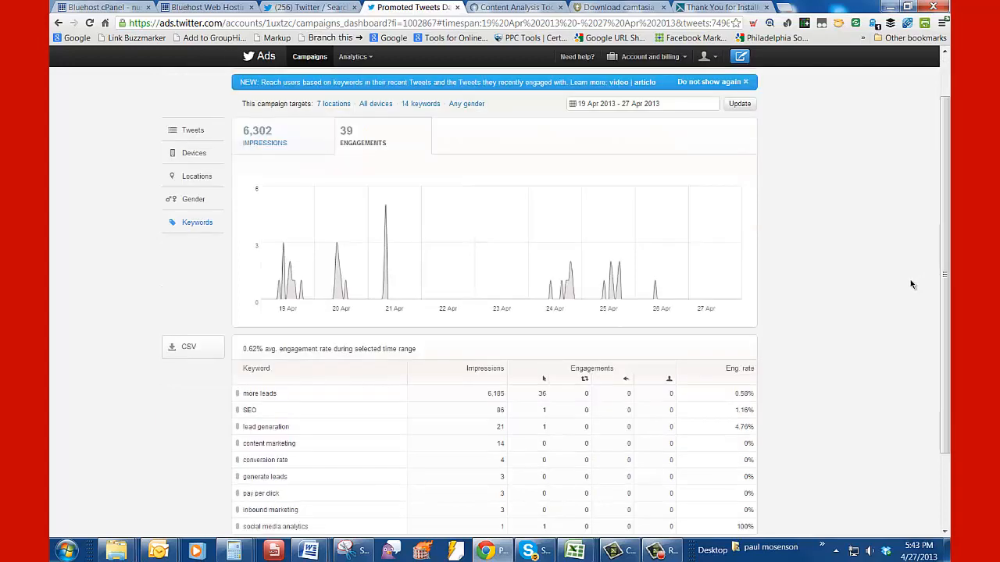